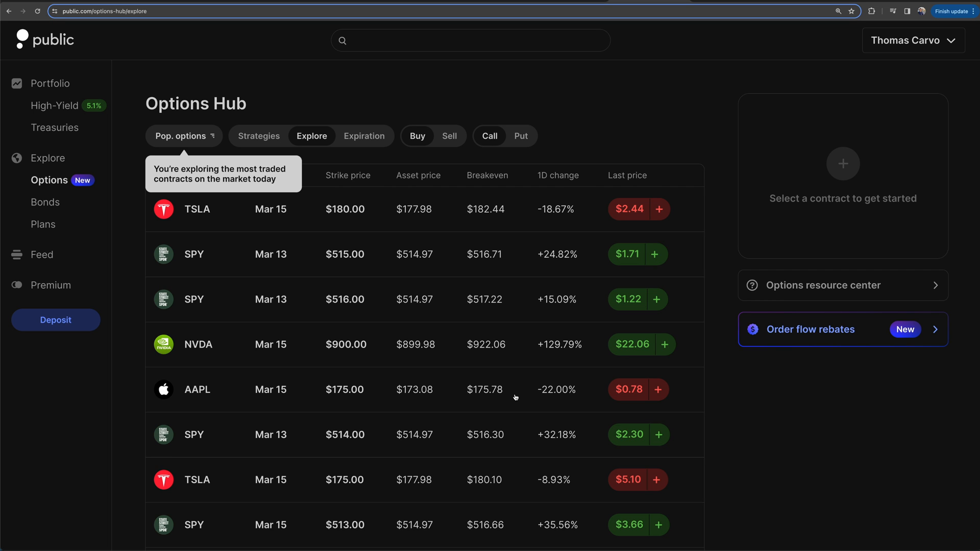
{"action": "mouse_move", "coordinate": [537, 139]}
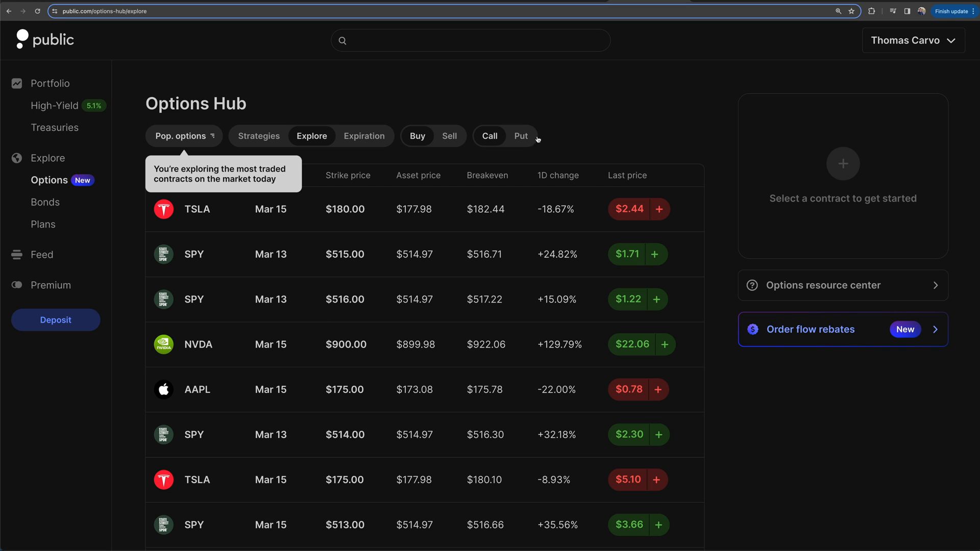
{"action": "mouse_move", "coordinate": [561, 131]}
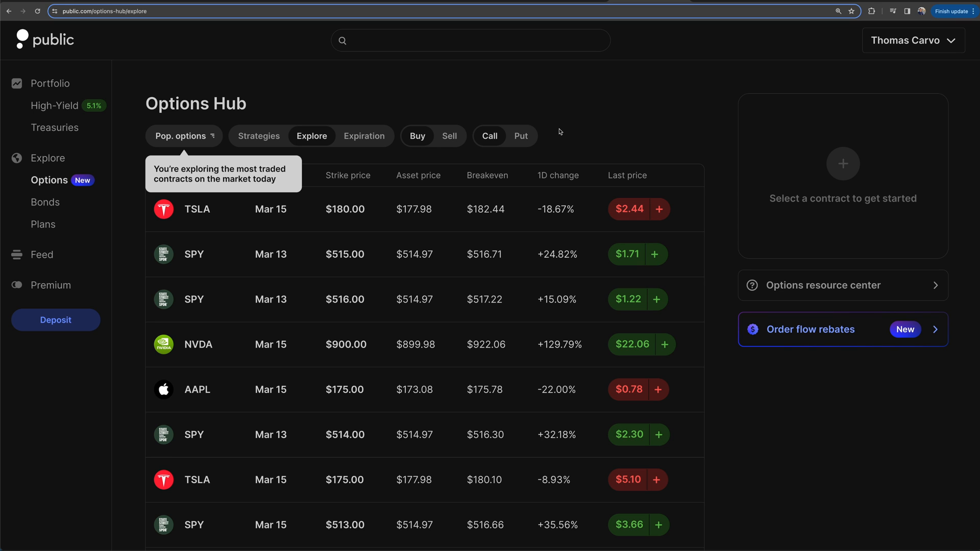
{"action": "mouse_move", "coordinate": [428, 131]}
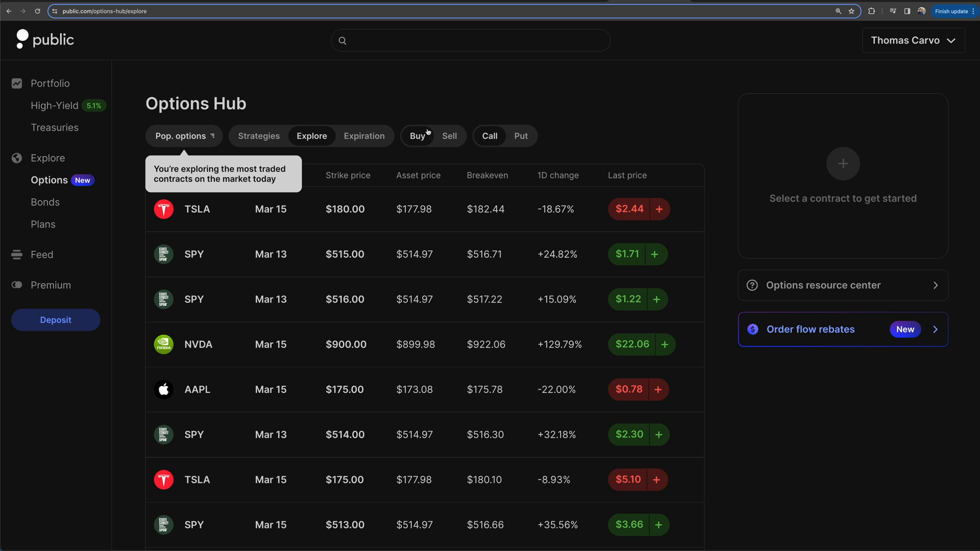
Step: Briefly view popular call contracts to sell, then return to calls to buy
{"action": "left_click", "coordinate": [448, 137]}
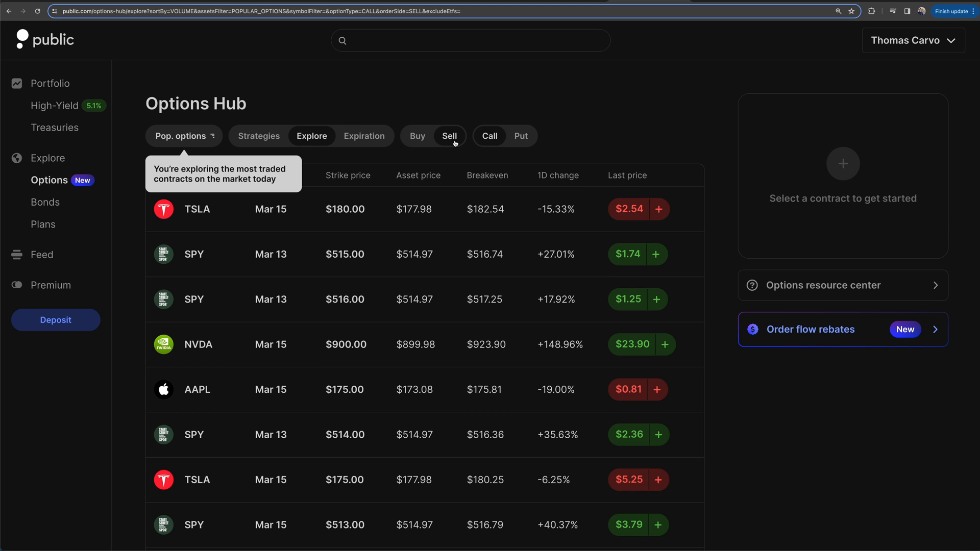
{"action": "mouse_move", "coordinate": [459, 122]}
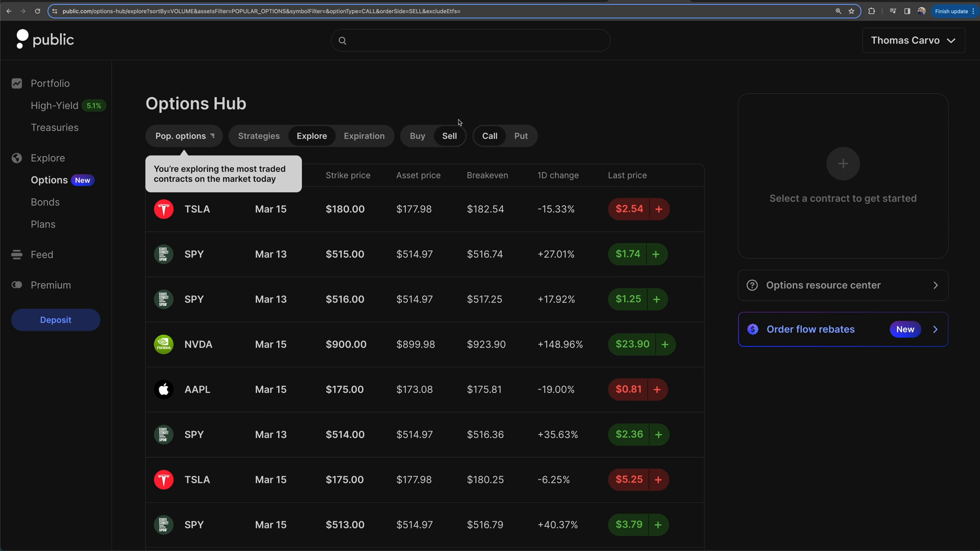
{"action": "mouse_move", "coordinate": [628, 141]}
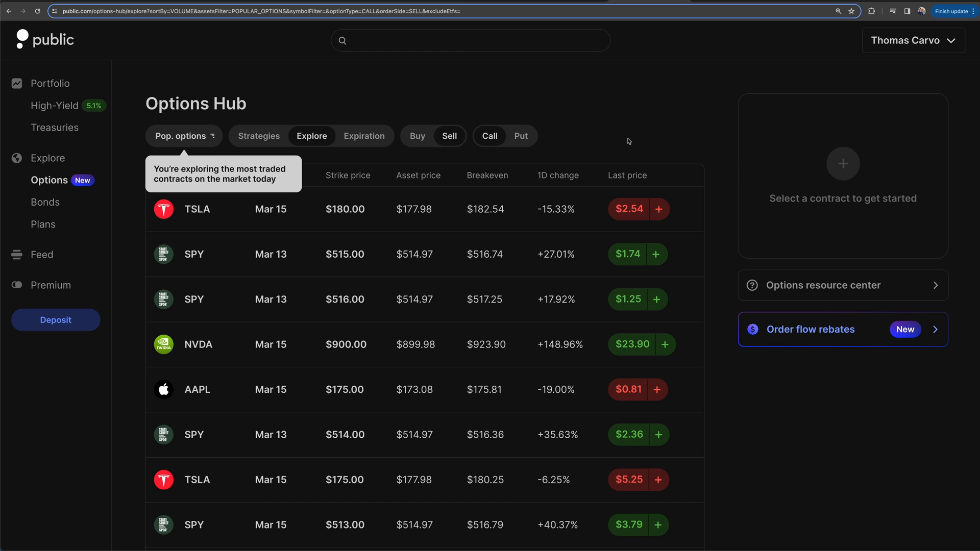
{"action": "mouse_move", "coordinate": [583, 143]}
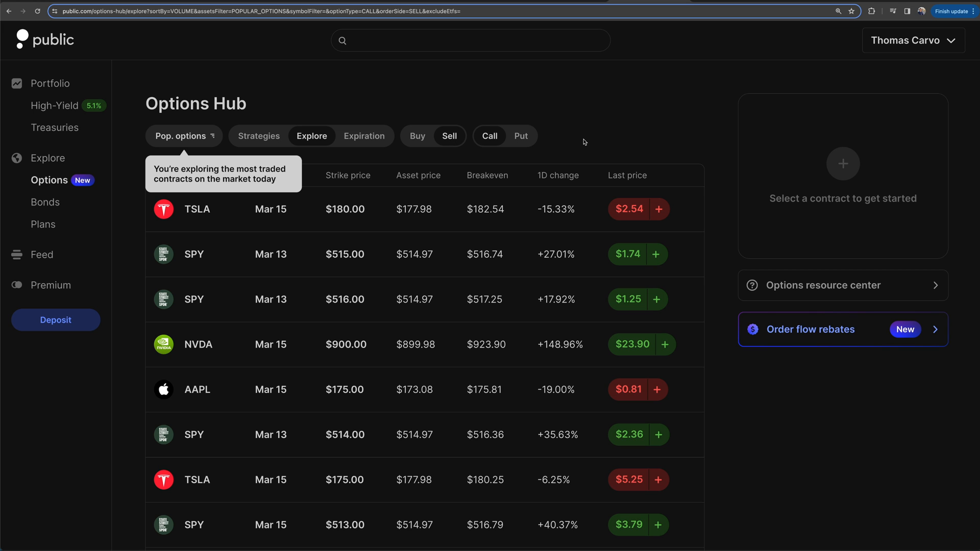
{"action": "left_click", "coordinate": [417, 136]}
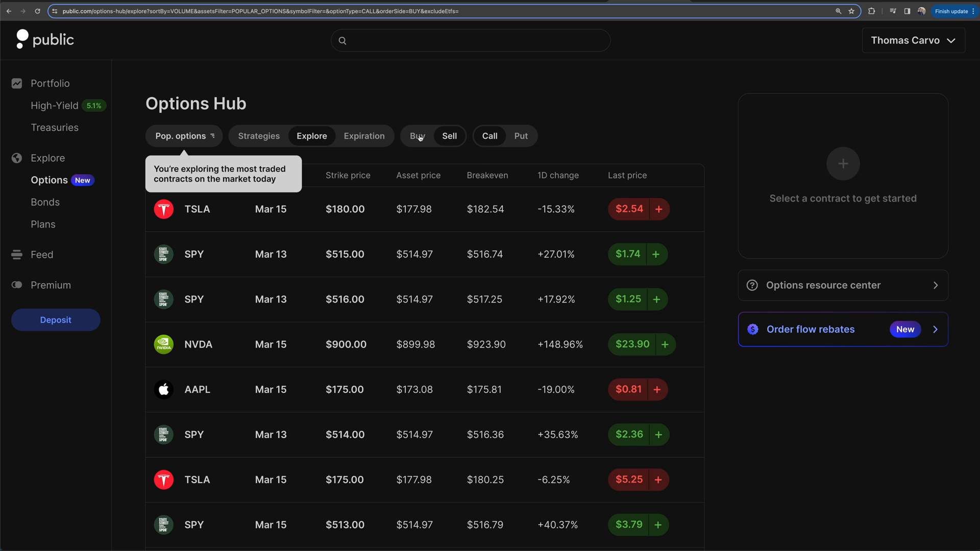
{"action": "mouse_move", "coordinate": [429, 109]}
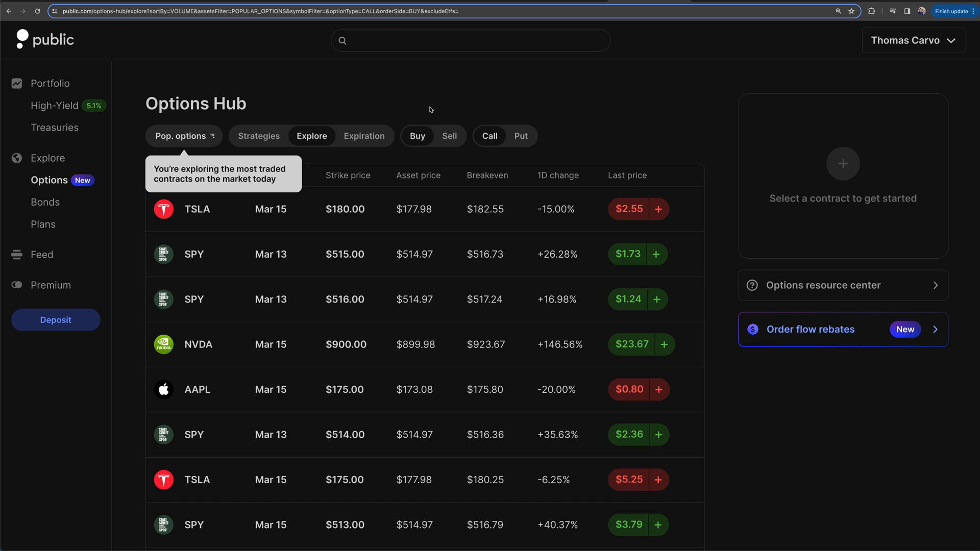
{"action": "mouse_move", "coordinate": [522, 128]}
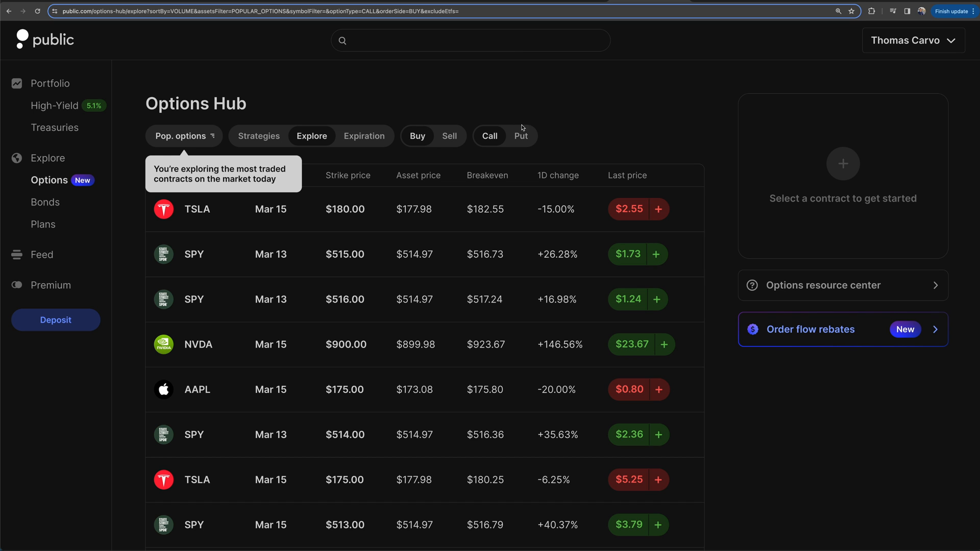
{"action": "mouse_move", "coordinate": [563, 121]}
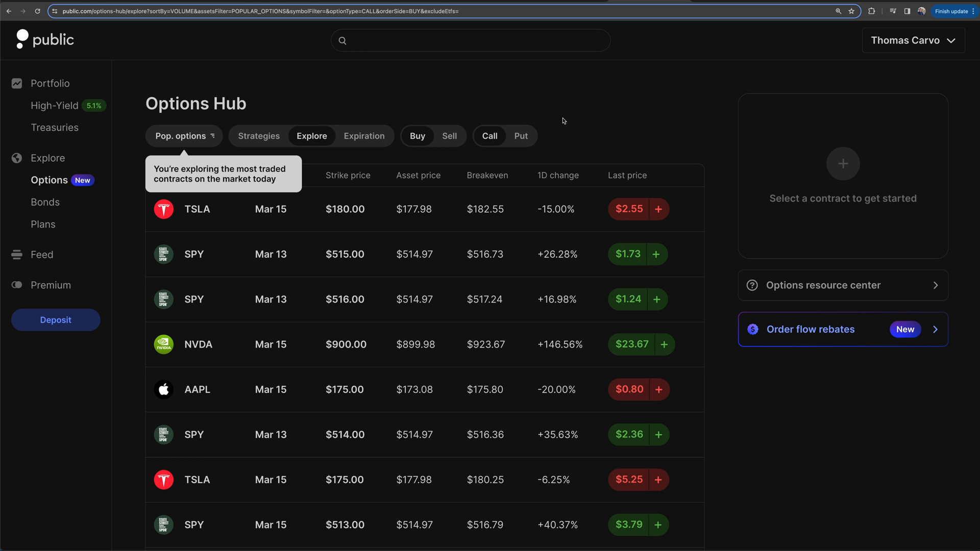
{"action": "mouse_move", "coordinate": [50, 181]}
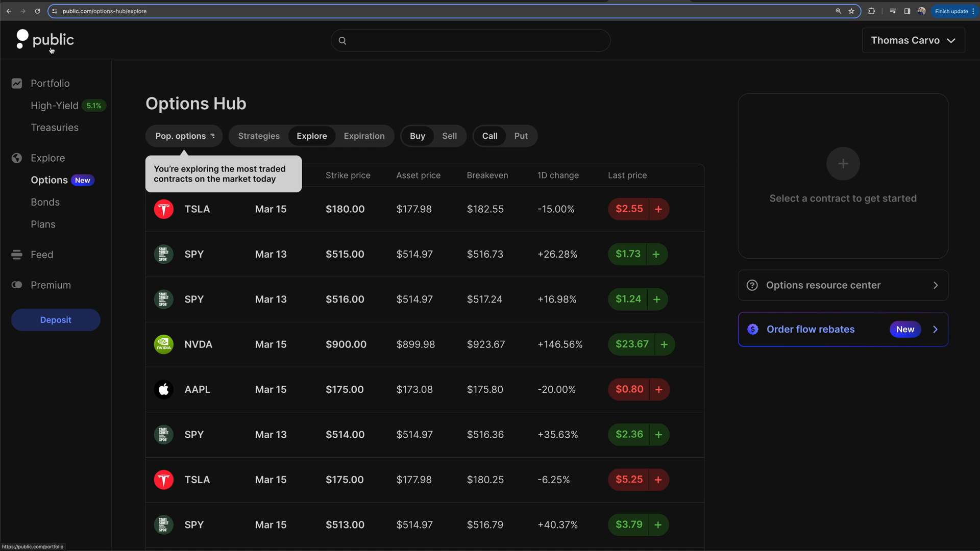
{"action": "mouse_move", "coordinate": [235, 280]}
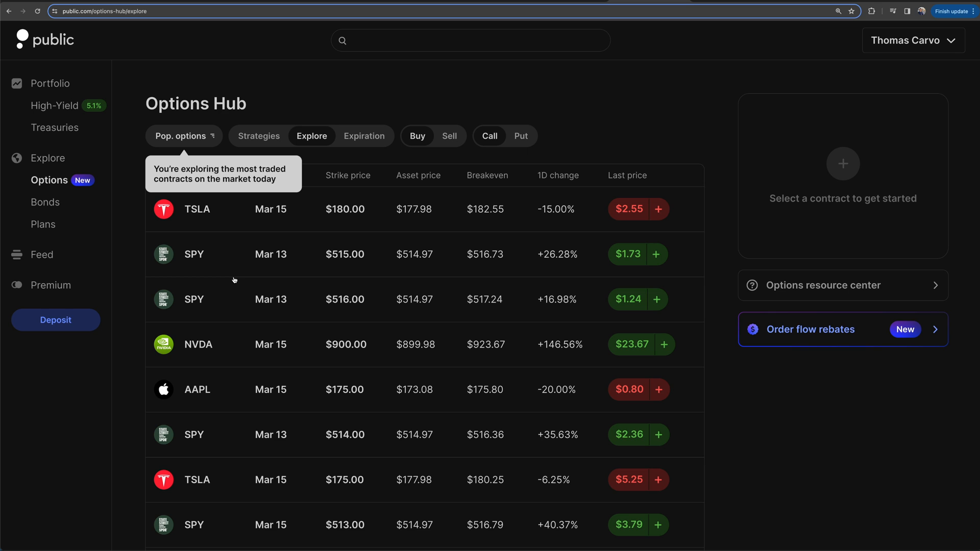
{"action": "mouse_move", "coordinate": [44, 254]}
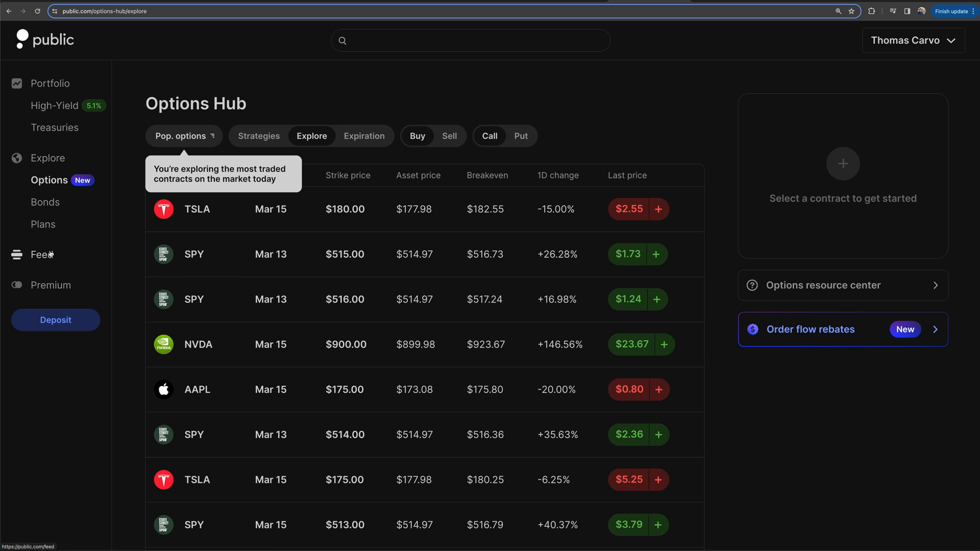
{"action": "mouse_move", "coordinate": [47, 158]}
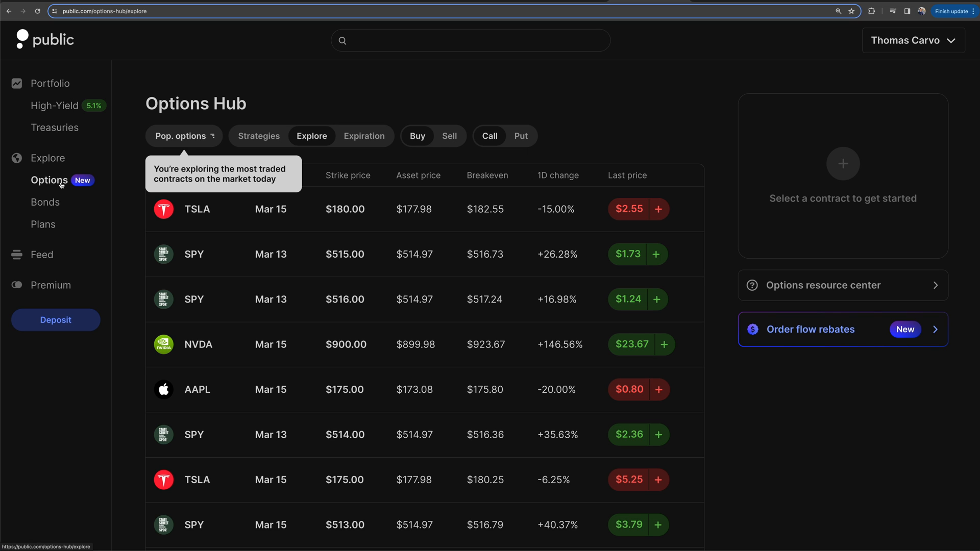
{"action": "mouse_move", "coordinate": [206, 126]}
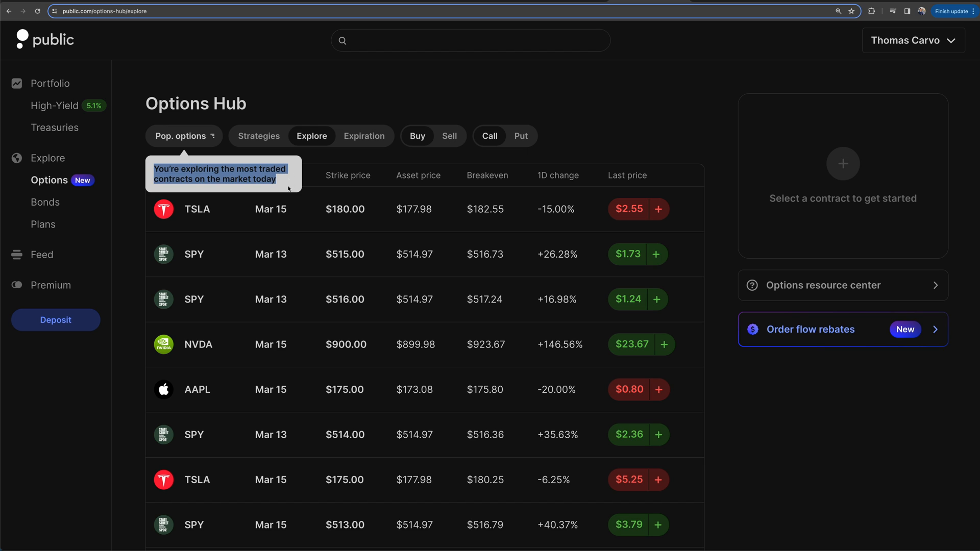
{"action": "mouse_move", "coordinate": [284, 190]}
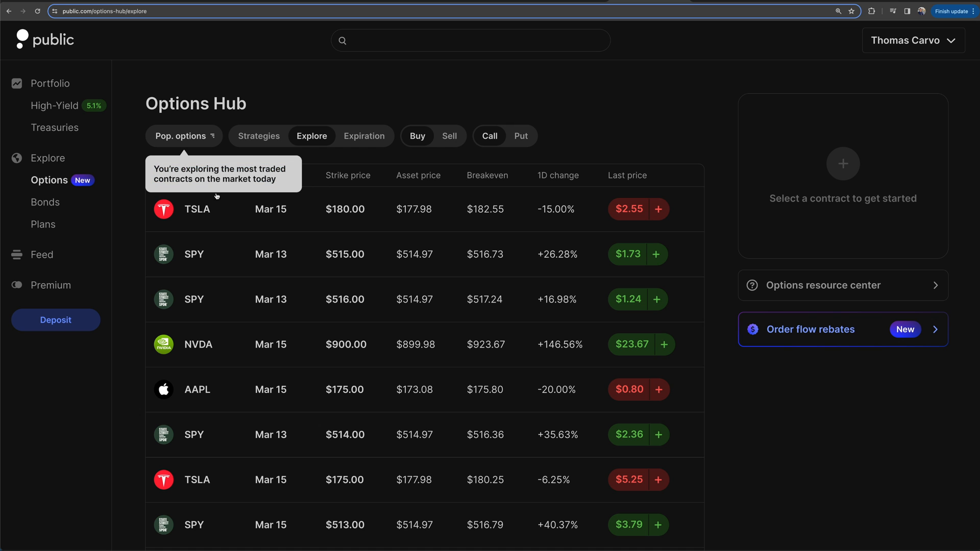
{"action": "scroll", "scroll_direction": "down", "scroll_amount": 3}
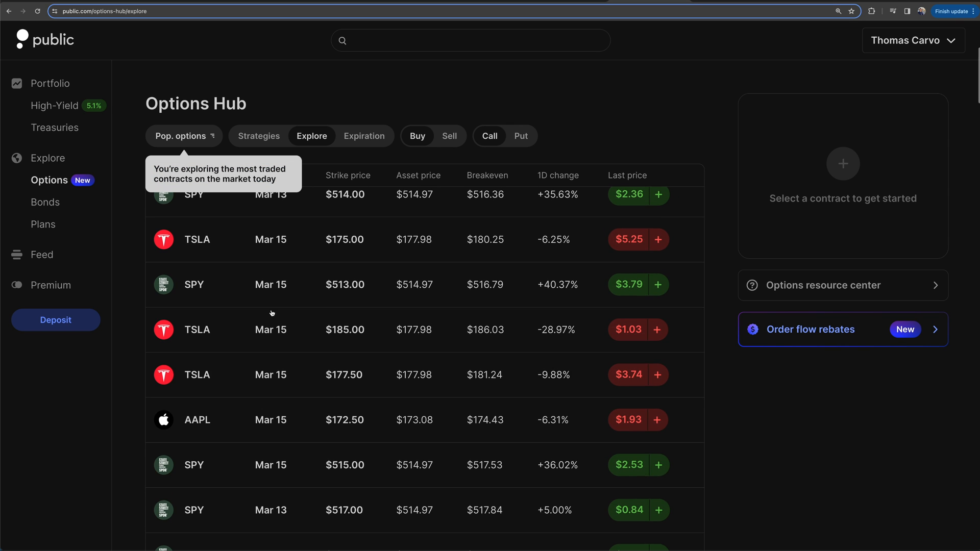
{"action": "scroll", "scroll_direction": "down", "scroll_amount": 3}
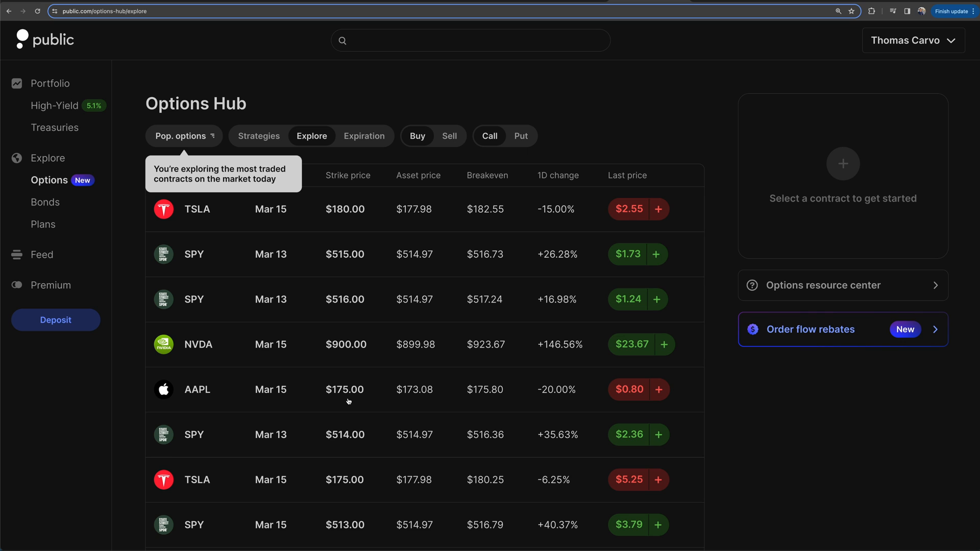
{"action": "mouse_move", "coordinate": [293, 219]}
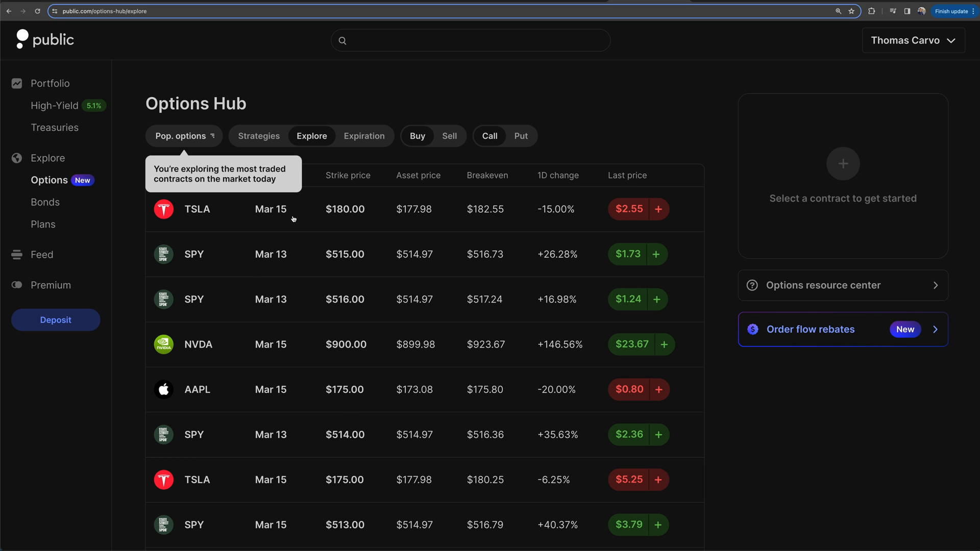
{"action": "mouse_move", "coordinate": [189, 215]}
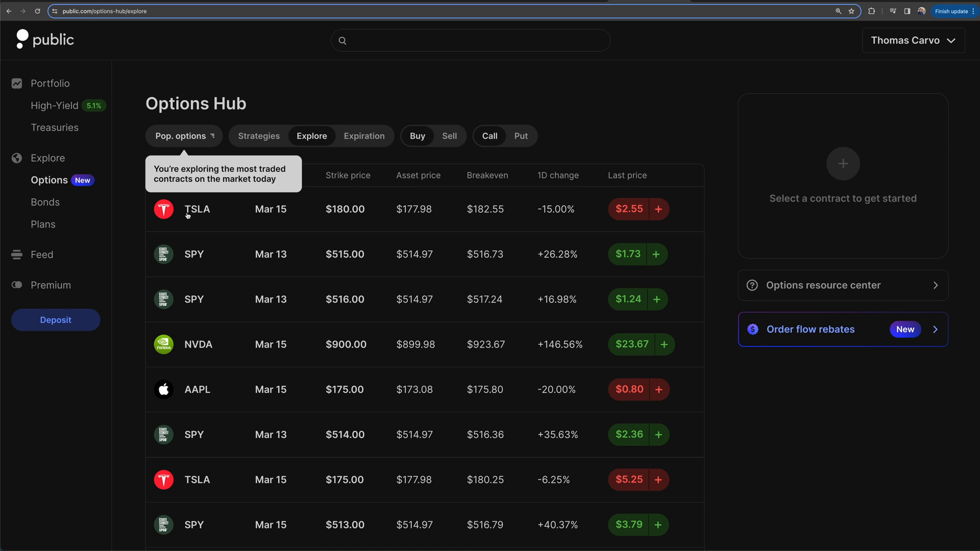
{"action": "mouse_move", "coordinate": [195, 397]}
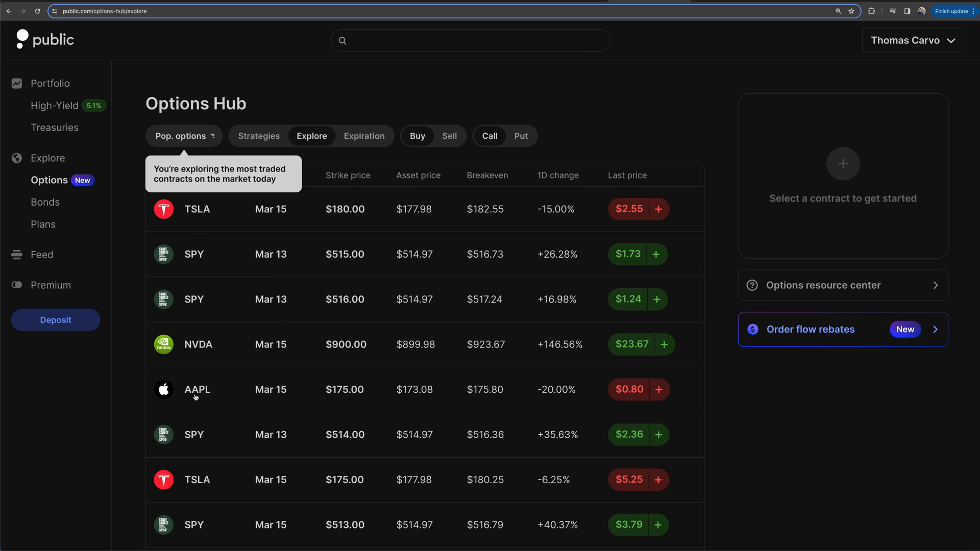
{"action": "mouse_move", "coordinate": [260, 313]}
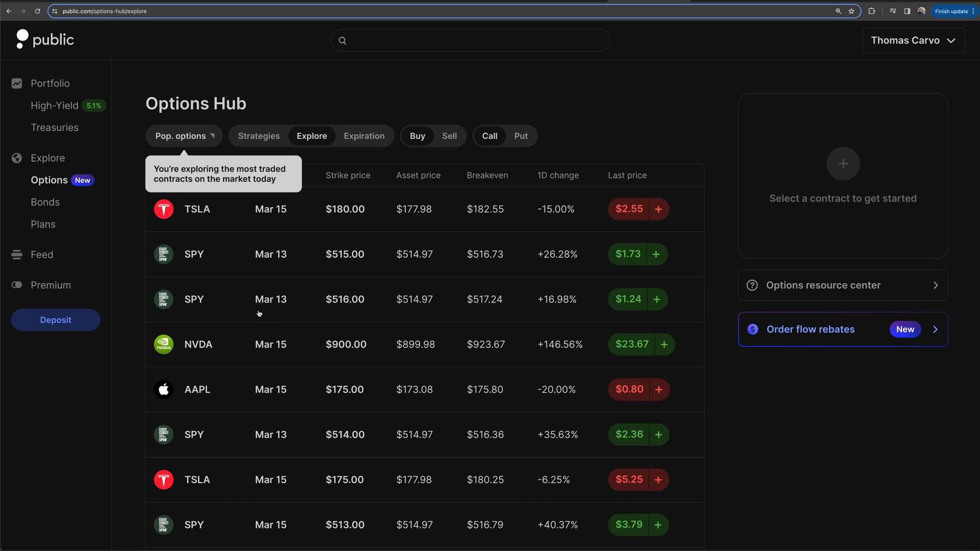
{"action": "mouse_move", "coordinate": [205, 164]}
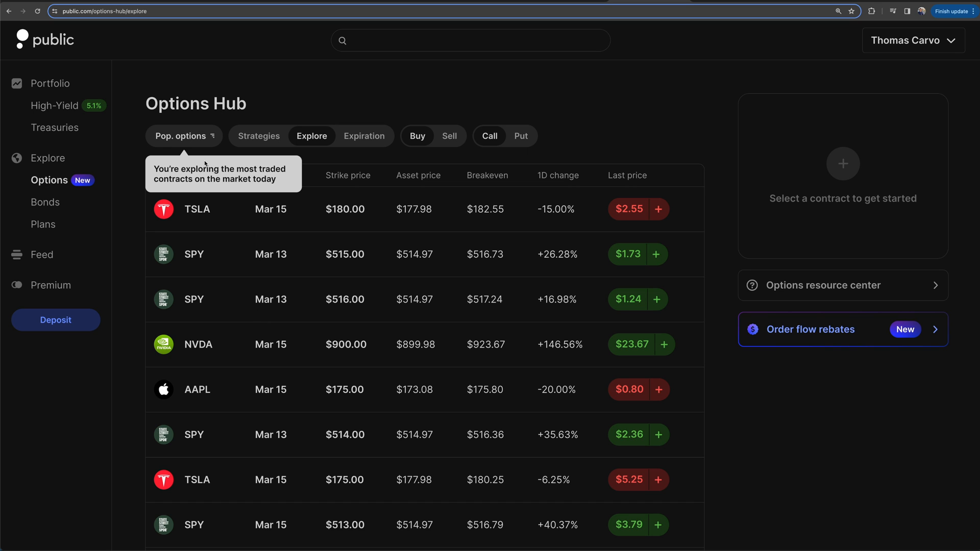
{"action": "mouse_move", "coordinate": [636, 136]}
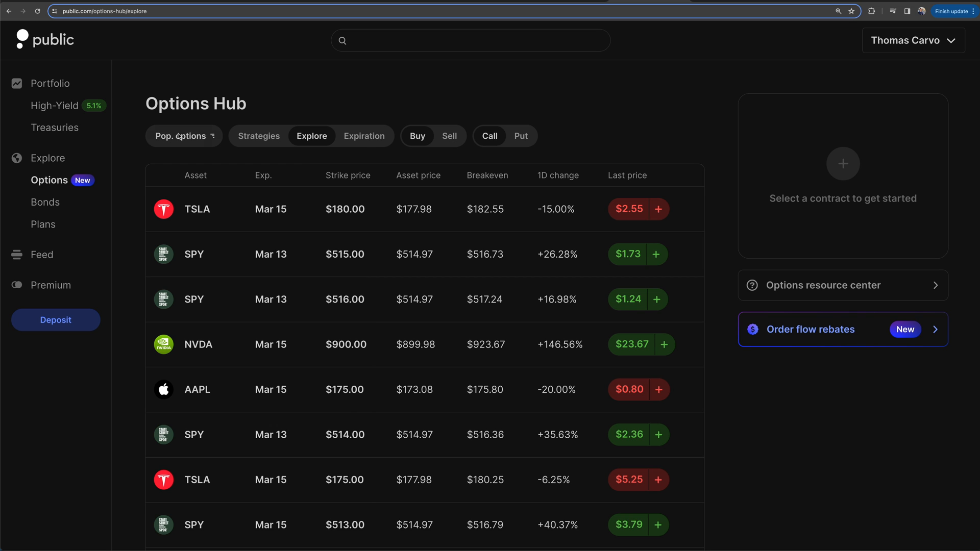
Step: Exclude ETF options from the contract list, then include them again
{"action": "left_click", "coordinate": [184, 136]}
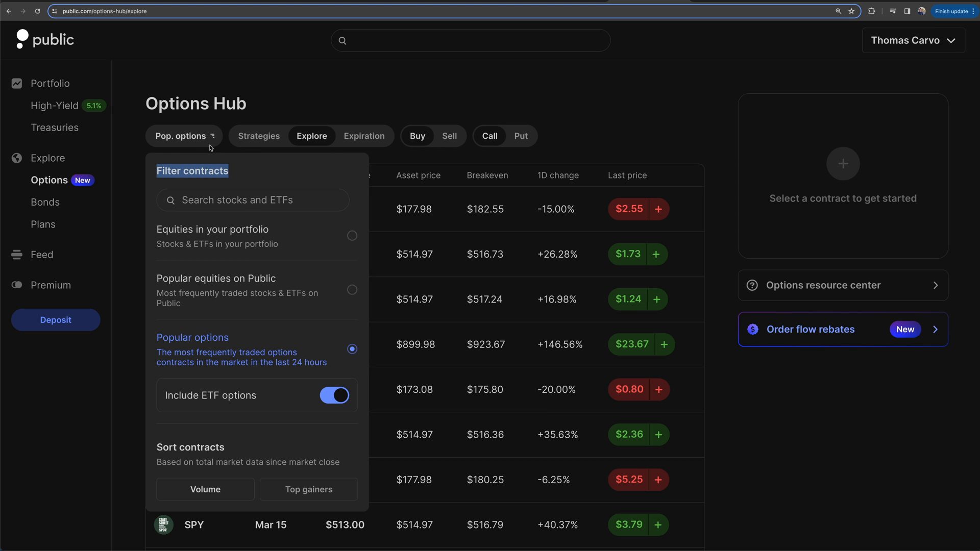
{"action": "mouse_move", "coordinate": [205, 321]}
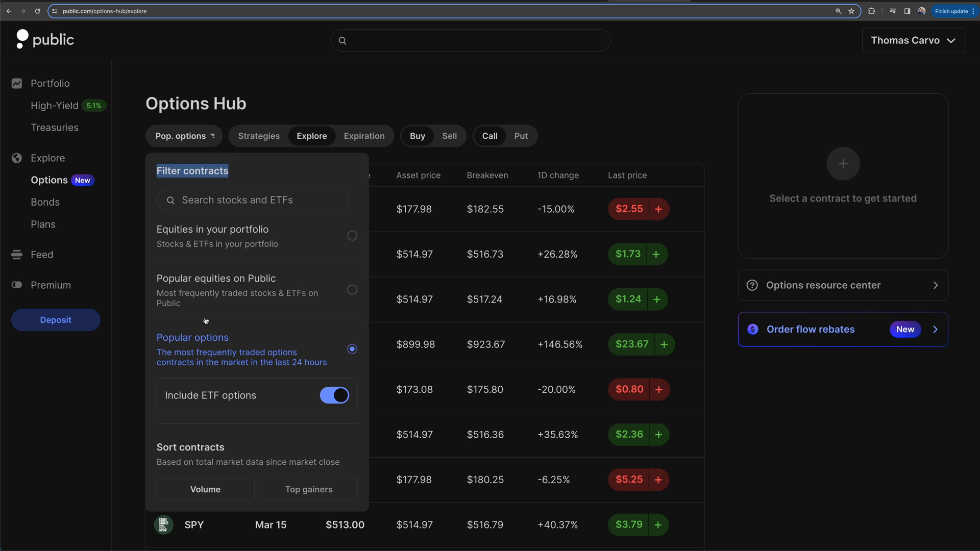
{"action": "mouse_move", "coordinate": [291, 407]}
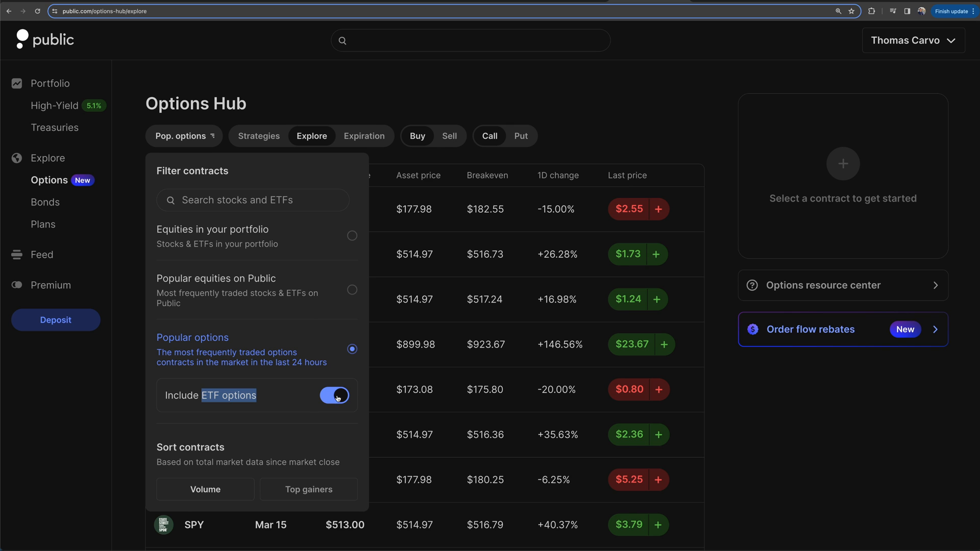
{"action": "left_click", "coordinate": [335, 396]}
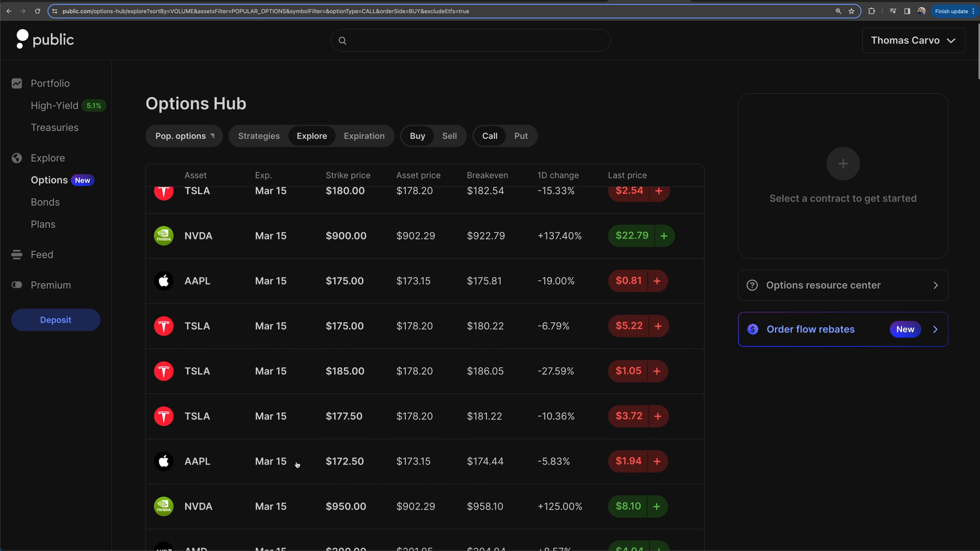
{"action": "left_click", "coordinate": [183, 136]}
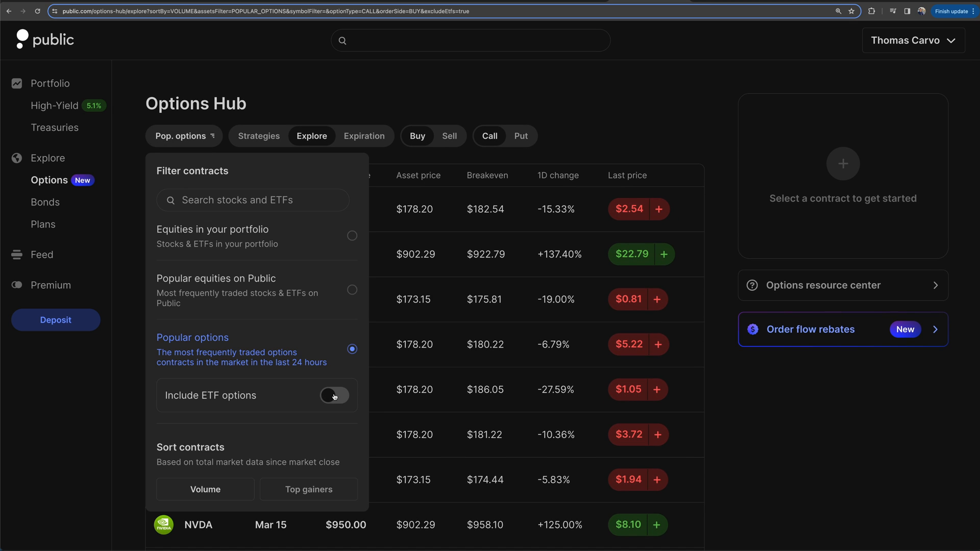
{"action": "left_click", "coordinate": [334, 396]}
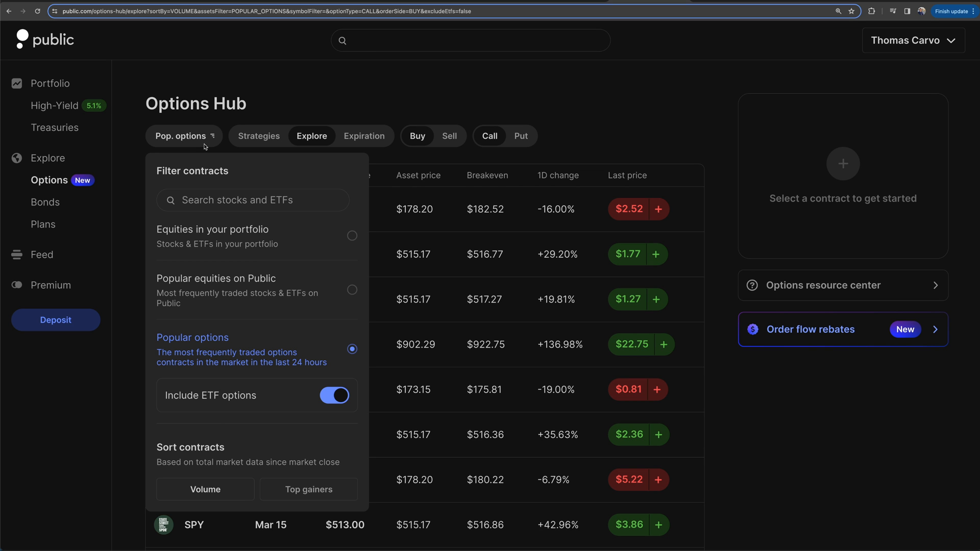
{"action": "mouse_move", "coordinate": [168, 237]}
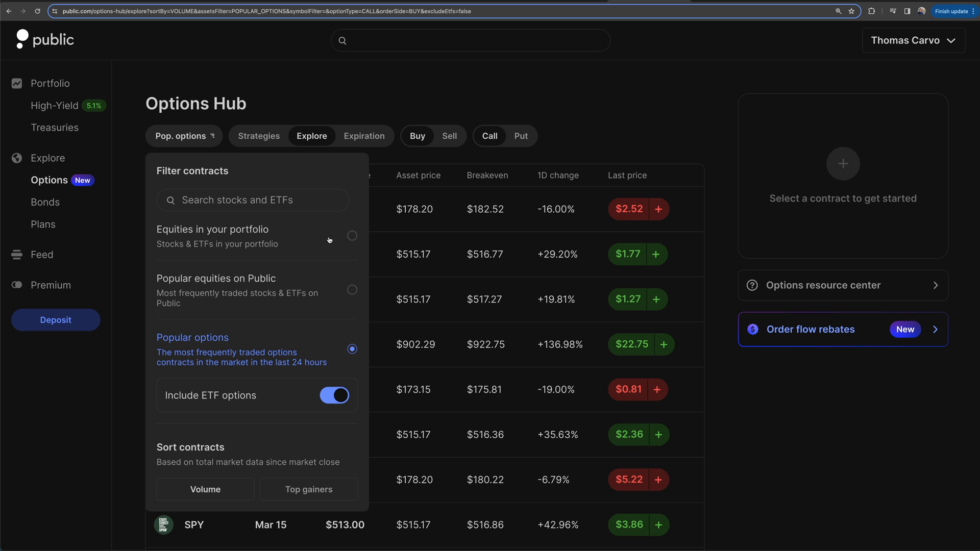
{"action": "mouse_move", "coordinate": [161, 233]}
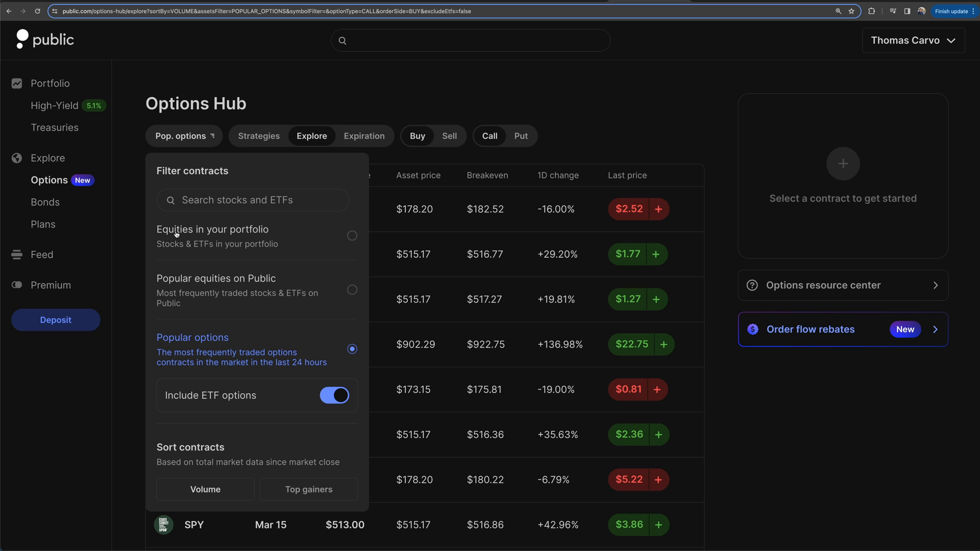
{"action": "mouse_move", "coordinate": [353, 238]}
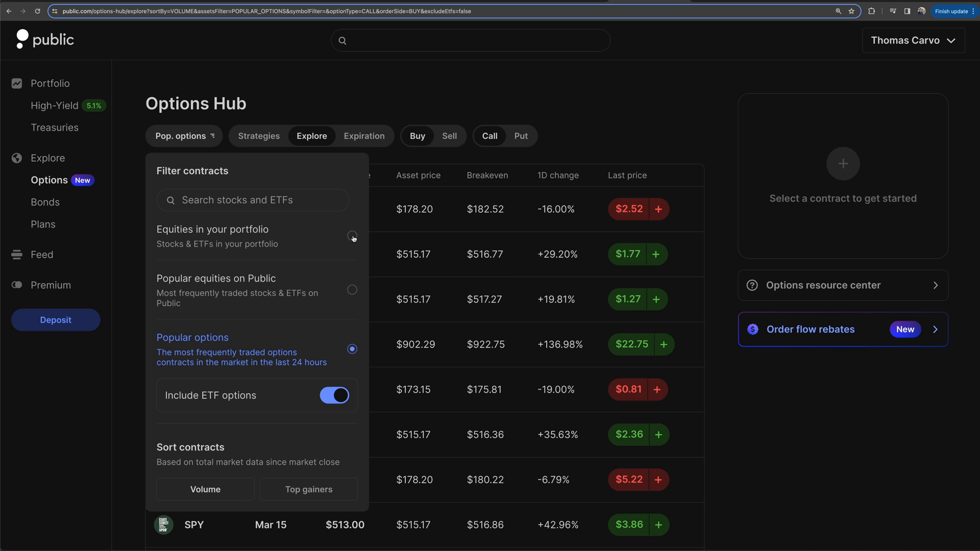
{"action": "mouse_move", "coordinate": [297, 290]}
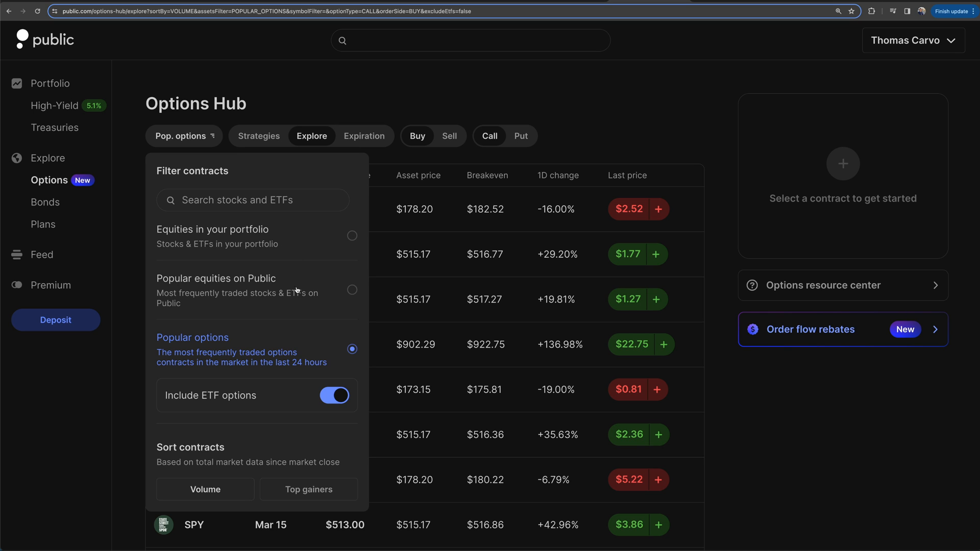
{"action": "mouse_move", "coordinate": [258, 306]}
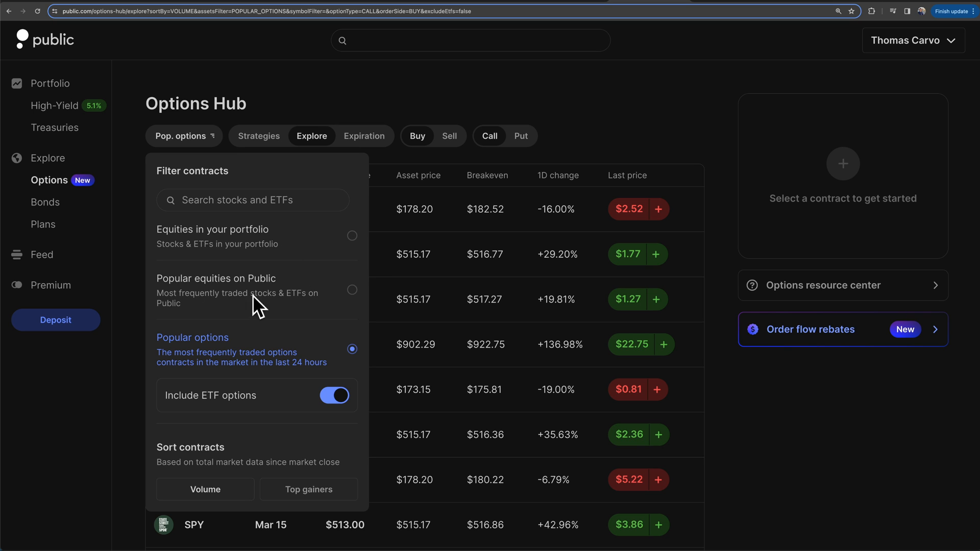
Step: Filter to 'Popular equities on Public' and scroll through NVDA, TSLA, AMZN, AAPL contracts
{"action": "left_click", "coordinate": [351, 289]}
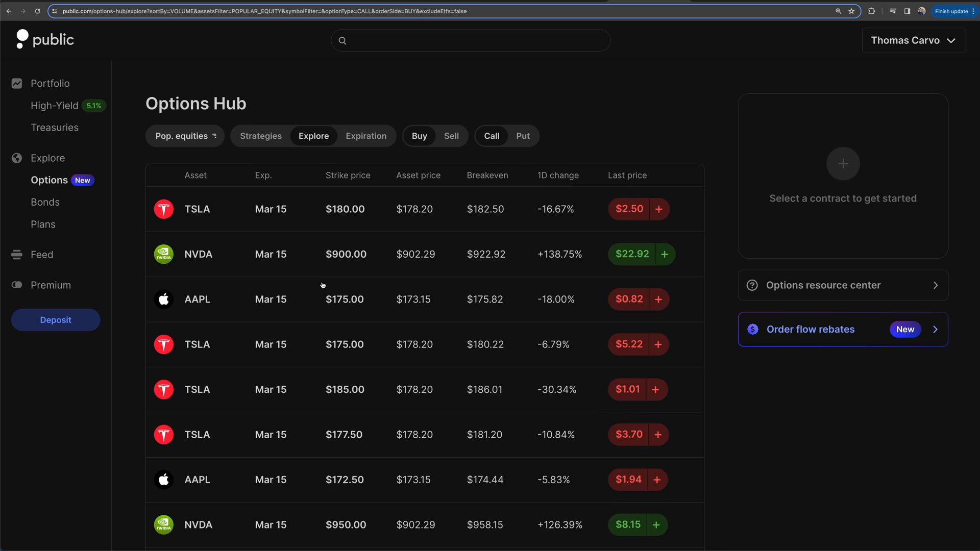
{"action": "mouse_move", "coordinate": [257, 424]}
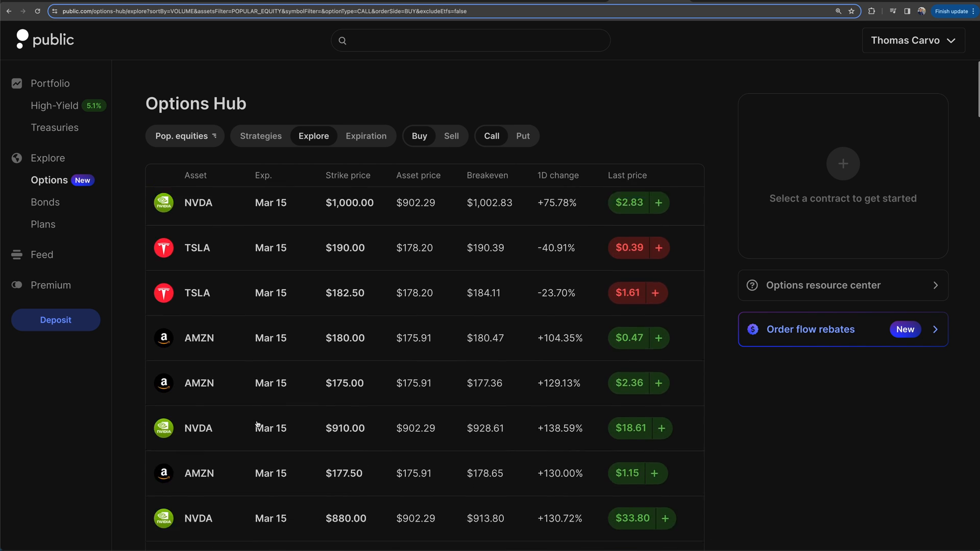
{"action": "scroll", "scroll_direction": "down", "scroll_amount": 3}
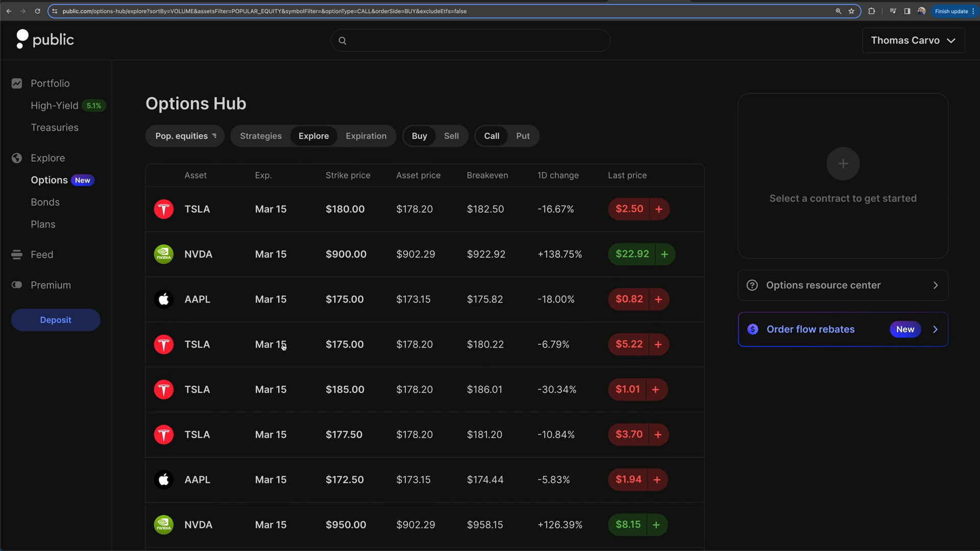
{"action": "scroll", "scroll_direction": "down", "scroll_amount": 3}
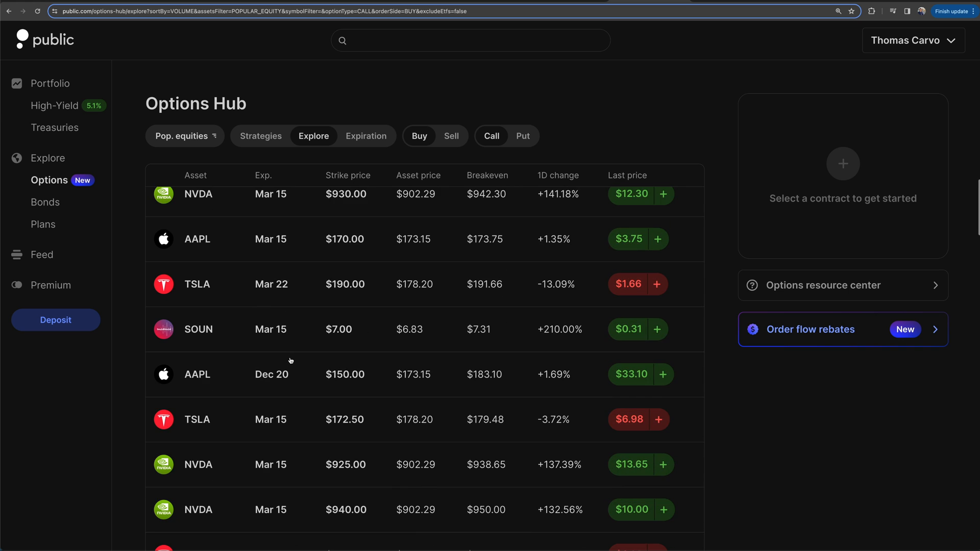
{"action": "mouse_move", "coordinate": [186, 330]}
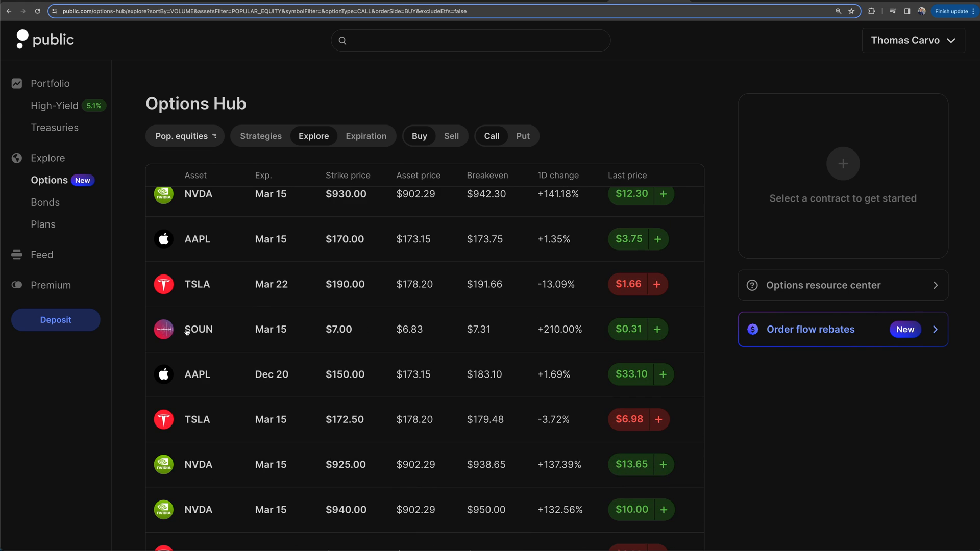
{"action": "scroll", "scroll_direction": "down", "scroll_amount": 3}
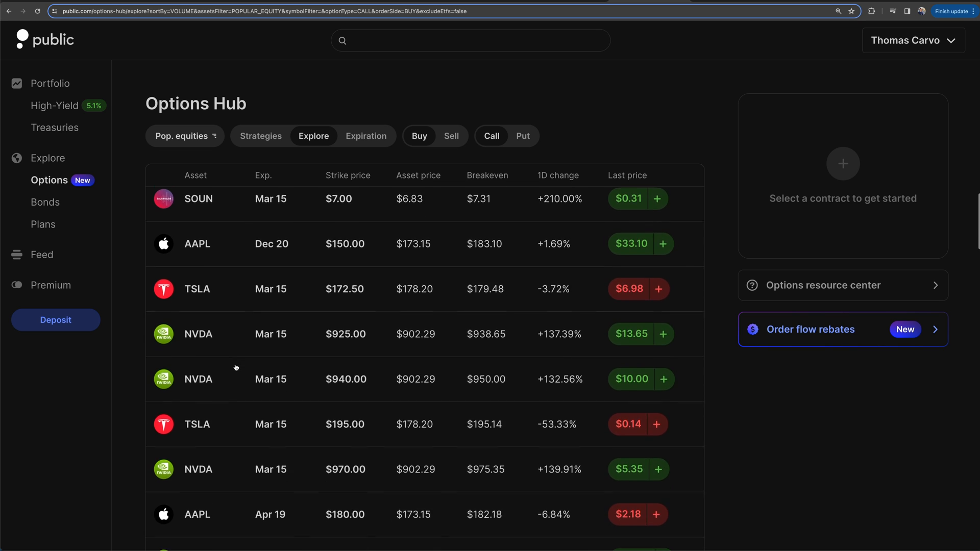
{"action": "scroll", "scroll_direction": "down", "scroll_amount": 3}
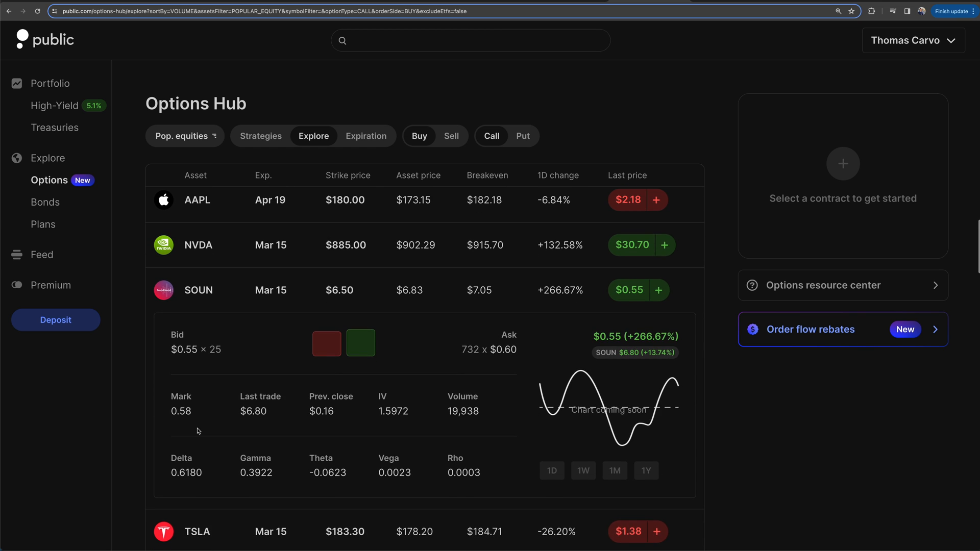
{"action": "mouse_move", "coordinate": [194, 299]}
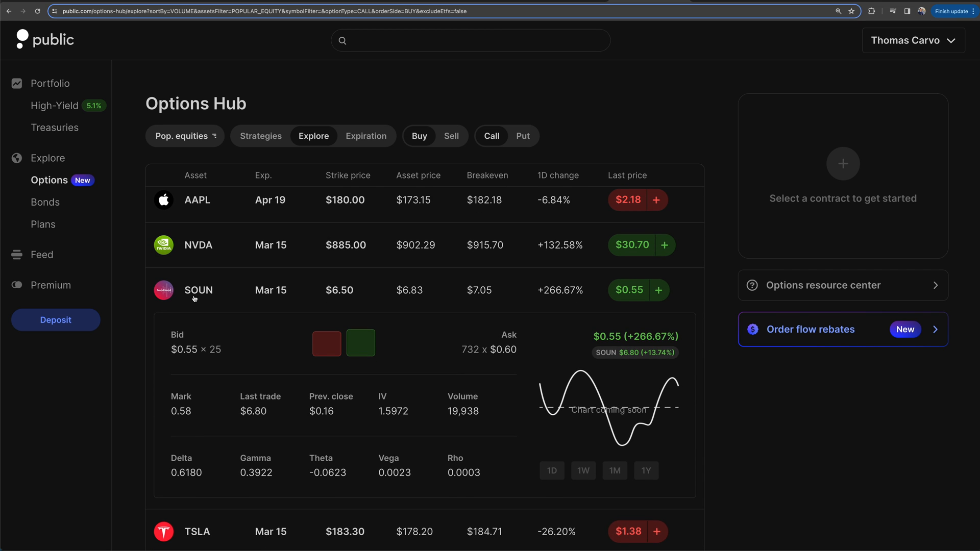
{"action": "scroll", "scroll_direction": "down", "scroll_amount": 3}
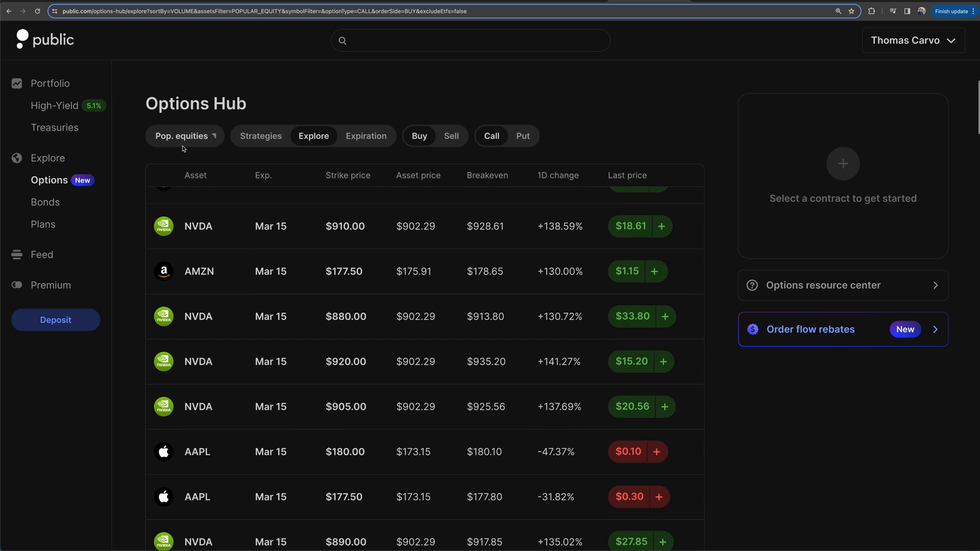
{"action": "left_click", "coordinate": [184, 136]}
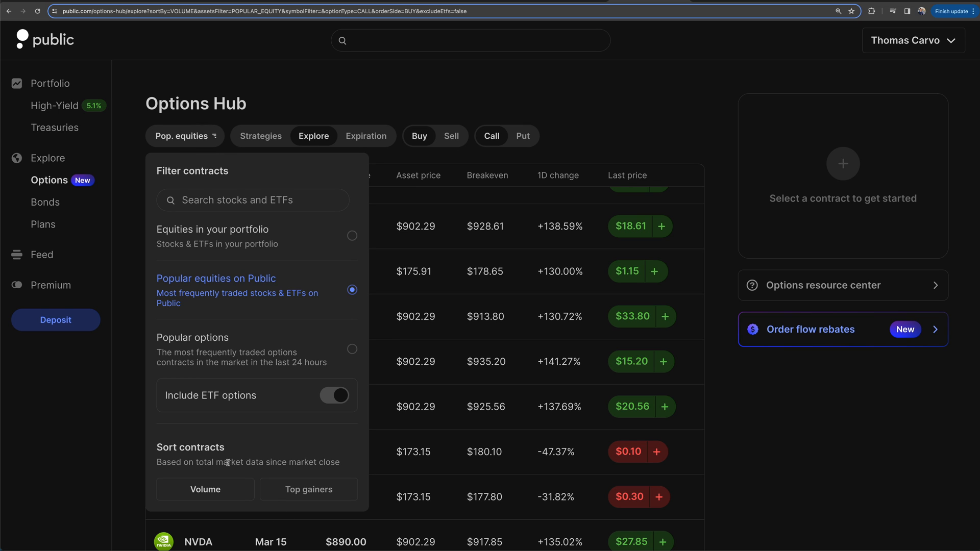
{"action": "mouse_move", "coordinate": [282, 453]}
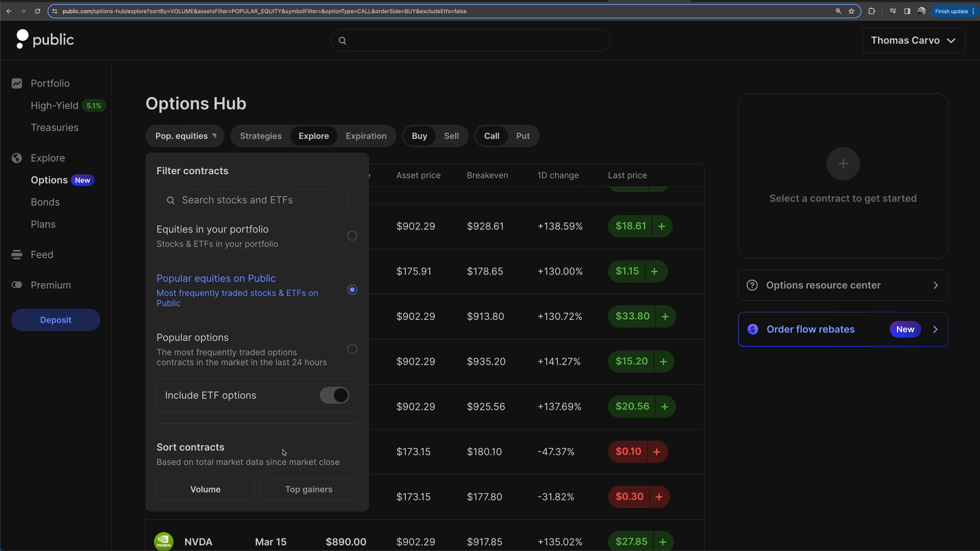
{"action": "mouse_move", "coordinate": [332, 499]}
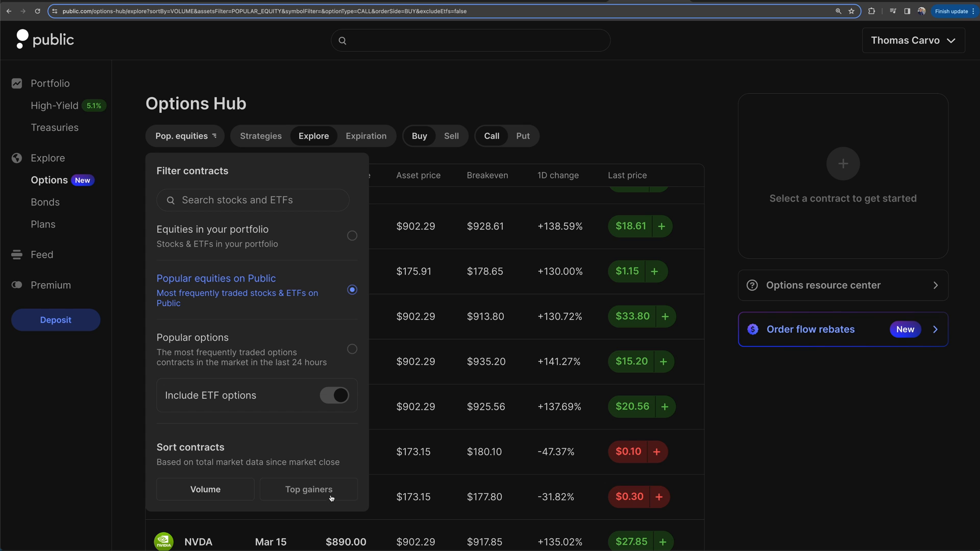
{"action": "left_click", "coordinate": [307, 490]}
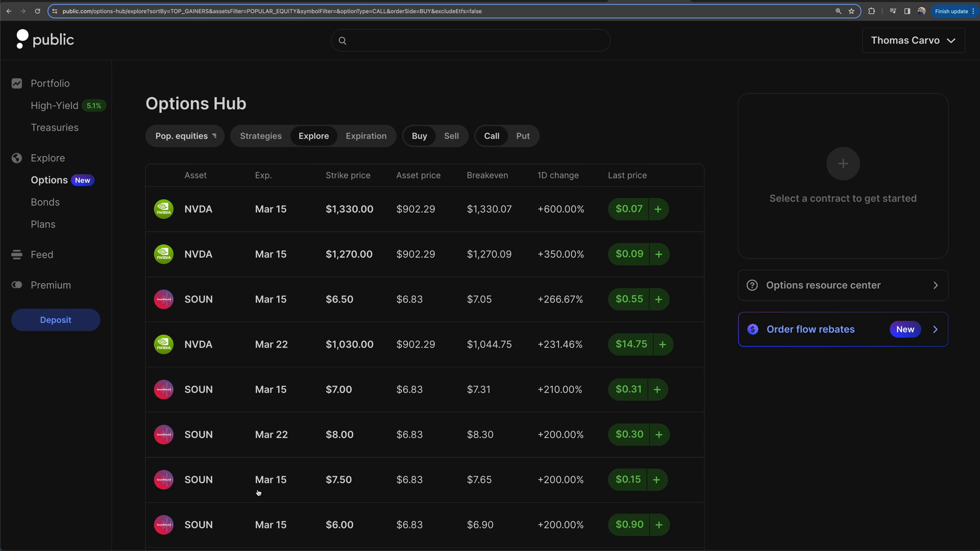
{"action": "mouse_move", "coordinate": [264, 209]}
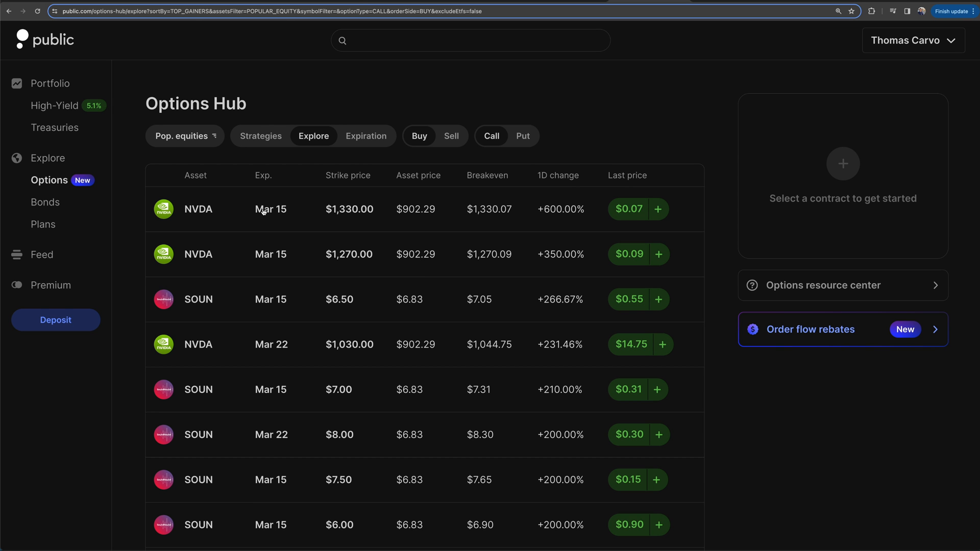
{"action": "mouse_move", "coordinate": [225, 150]}
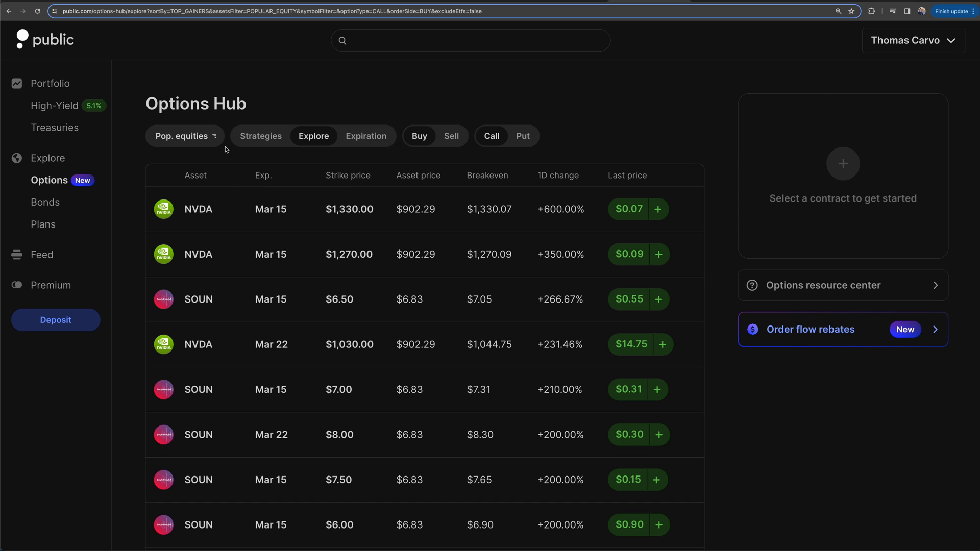
{"action": "left_click", "coordinate": [184, 135]}
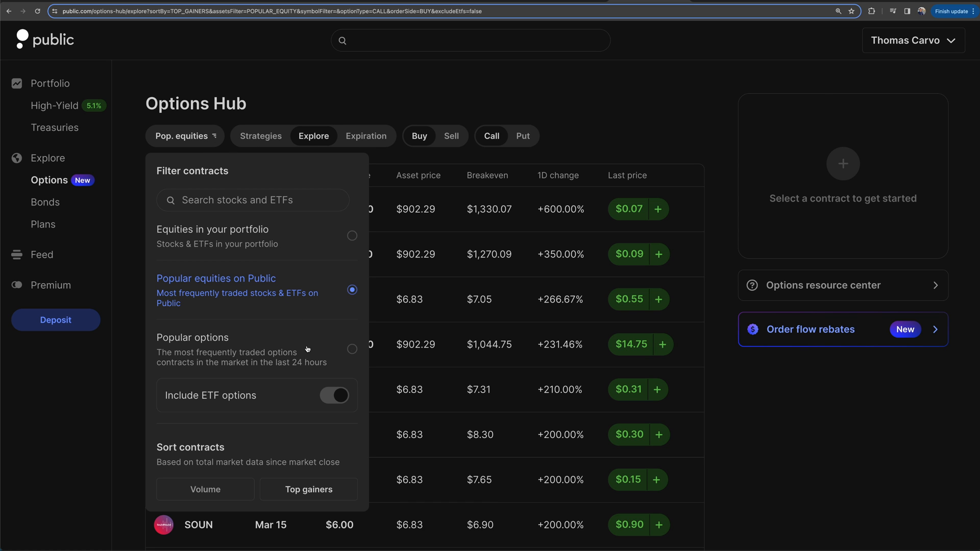
{"action": "mouse_move", "coordinate": [332, 292]}
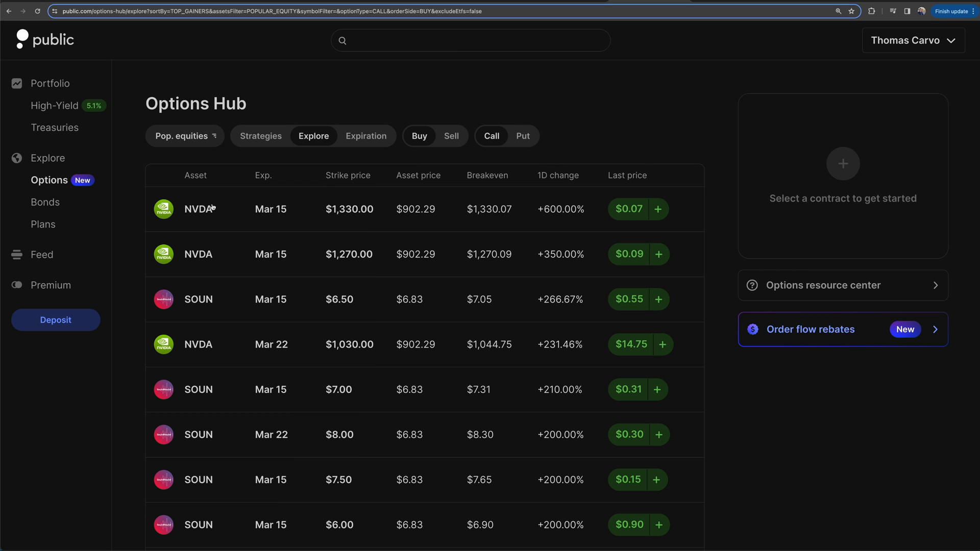
{"action": "mouse_move", "coordinate": [192, 215]}
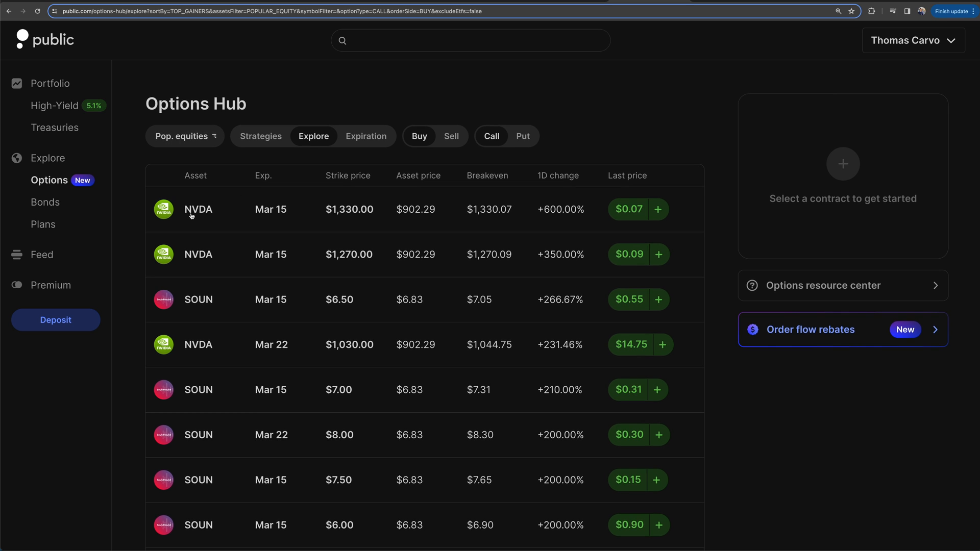
{"action": "mouse_move", "coordinate": [240, 218]}
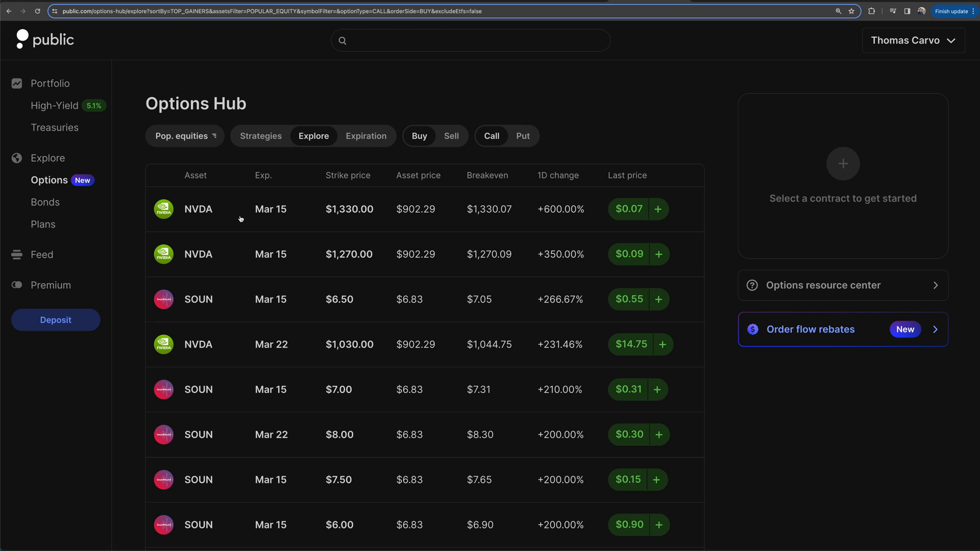
{"action": "mouse_move", "coordinate": [547, 244]}
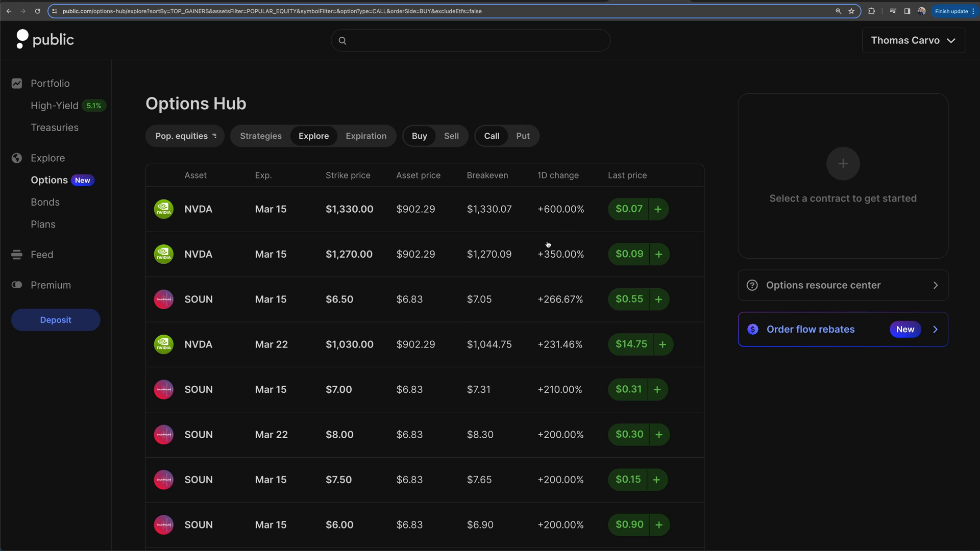
{"action": "mouse_move", "coordinate": [548, 214]}
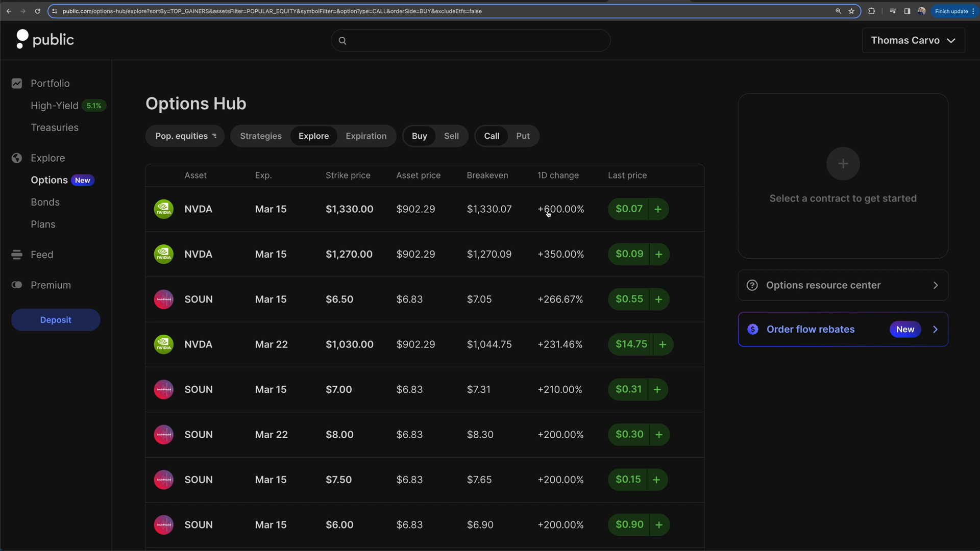
{"action": "mouse_move", "coordinate": [639, 212]}
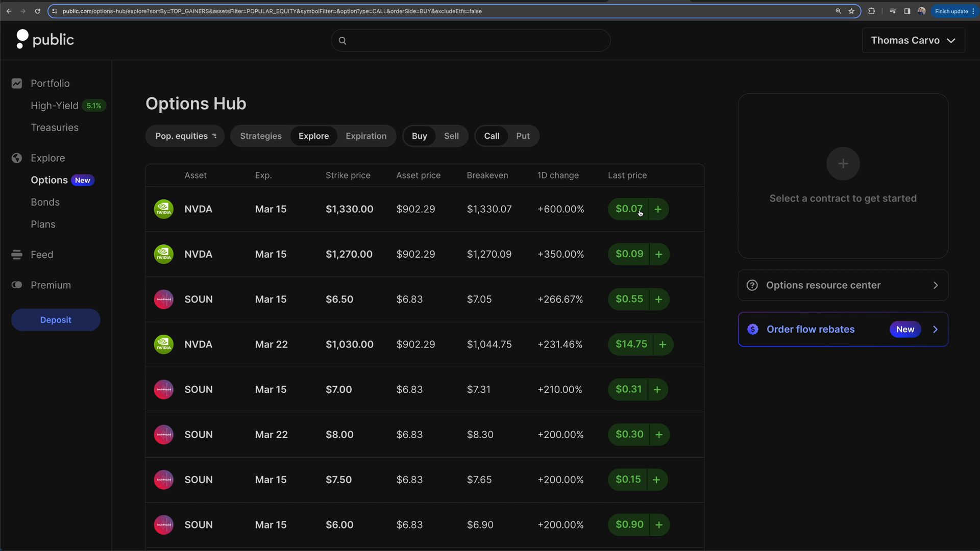
{"action": "mouse_move", "coordinate": [543, 508]}
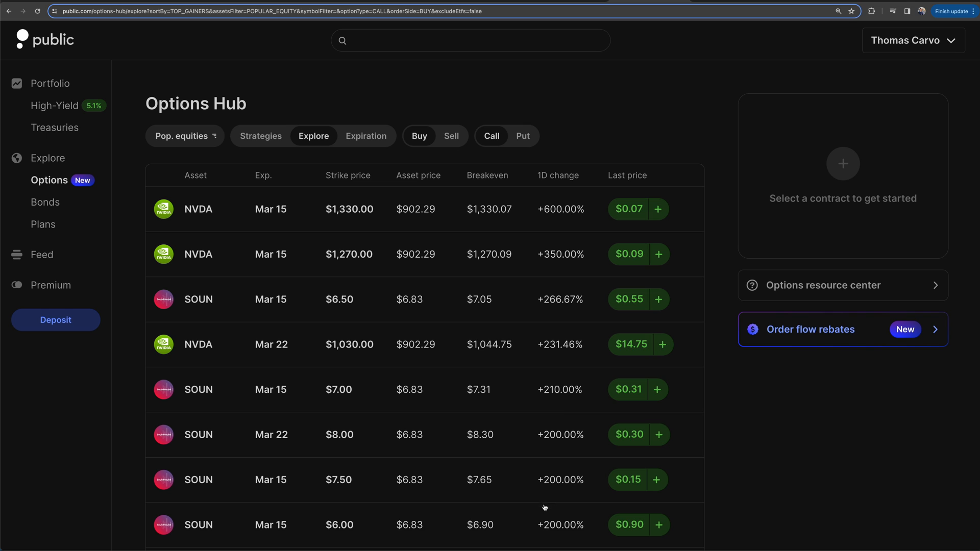
{"action": "mouse_move", "coordinate": [143, 72]}
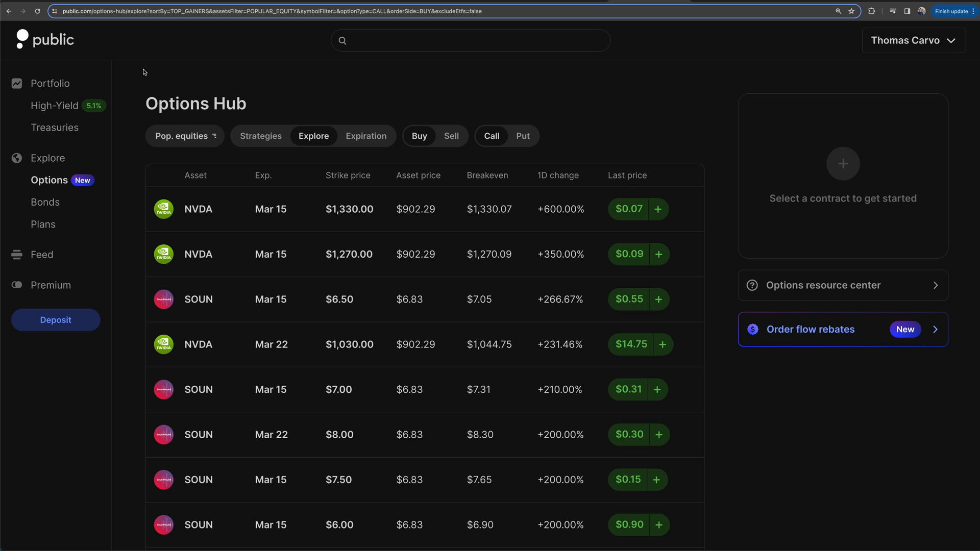
Step: Sort the Pop. equities call contracts by Volume, then dismiss the filter options
{"action": "left_click", "coordinate": [183, 136]}
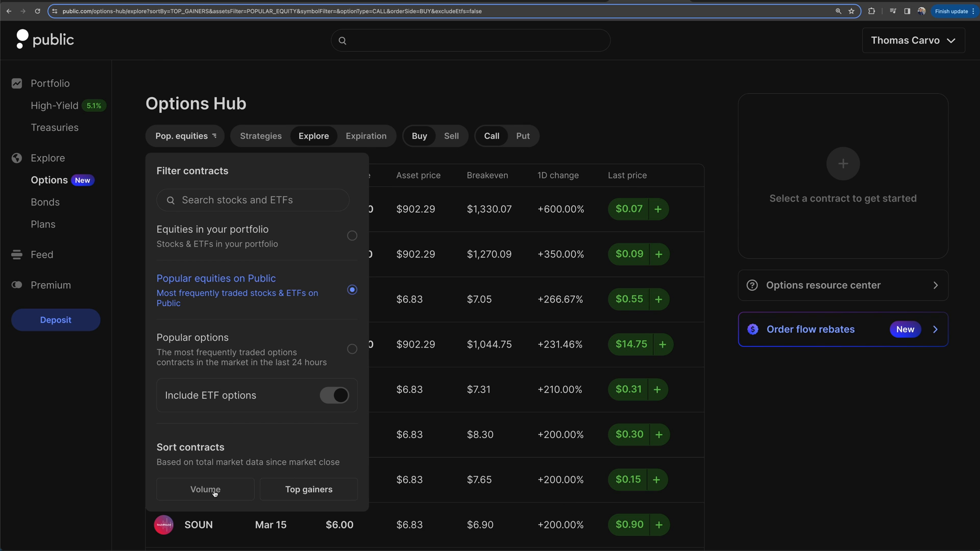
{"action": "left_click", "coordinate": [204, 490]}
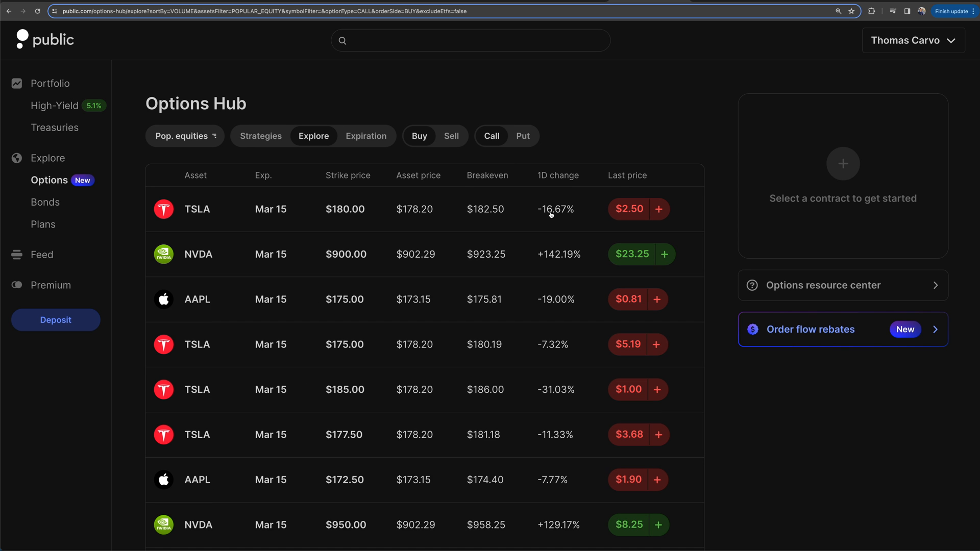
{"action": "mouse_move", "coordinate": [510, 365]}
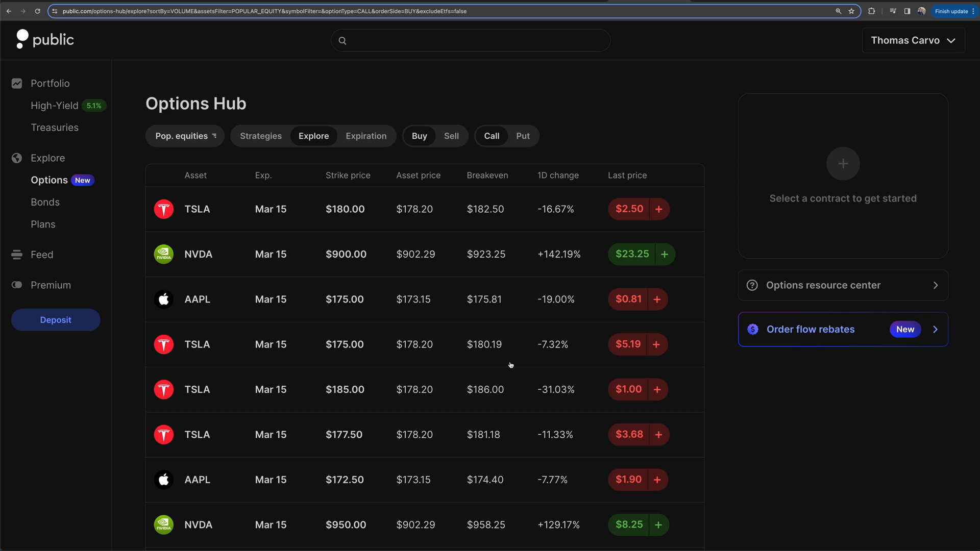
{"action": "mouse_move", "coordinate": [356, 385]}
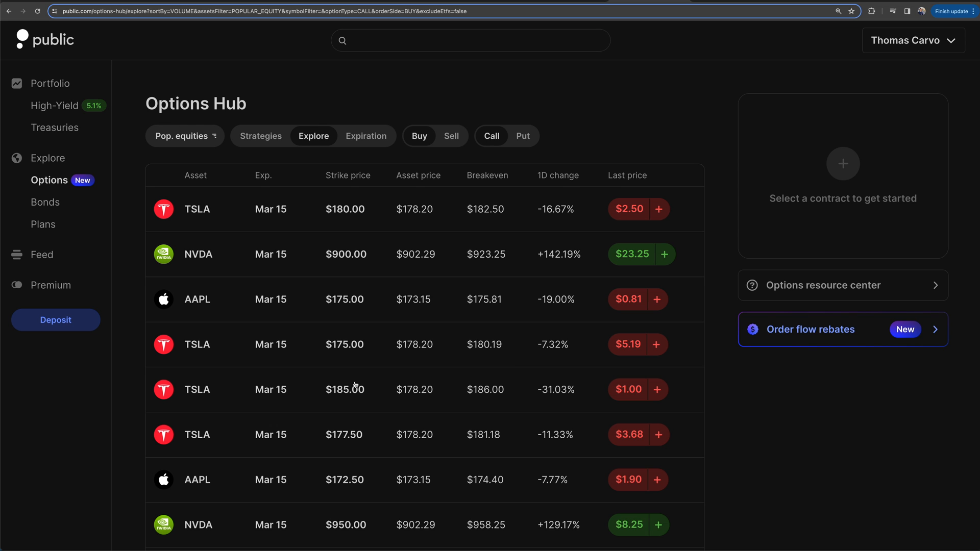
{"action": "left_click", "coordinate": [184, 136]}
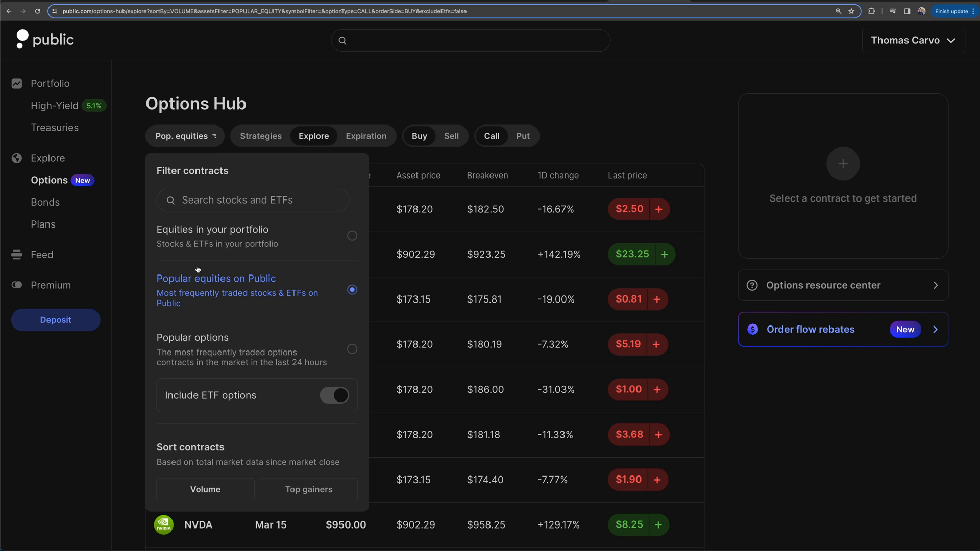
{"action": "mouse_move", "coordinate": [287, 336]}
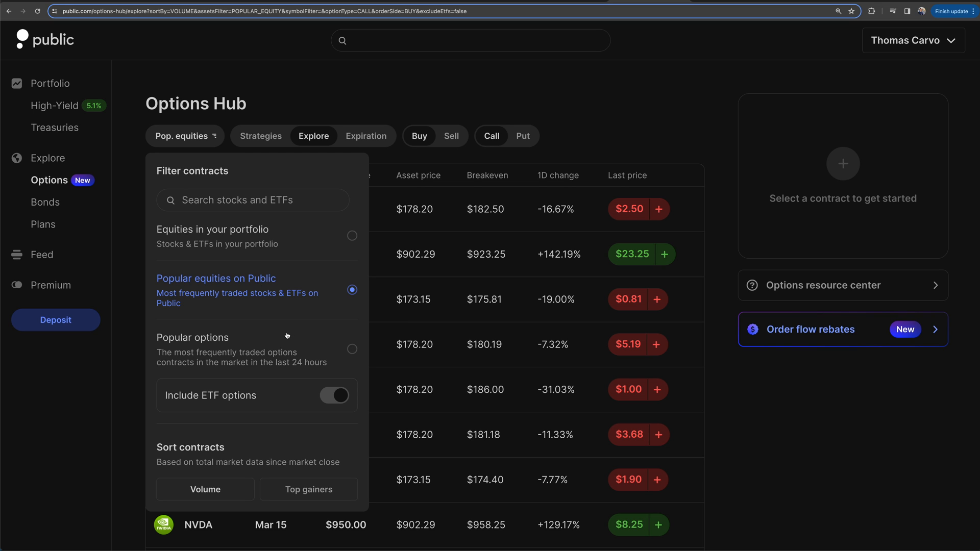
{"action": "left_click", "coordinate": [417, 121]}
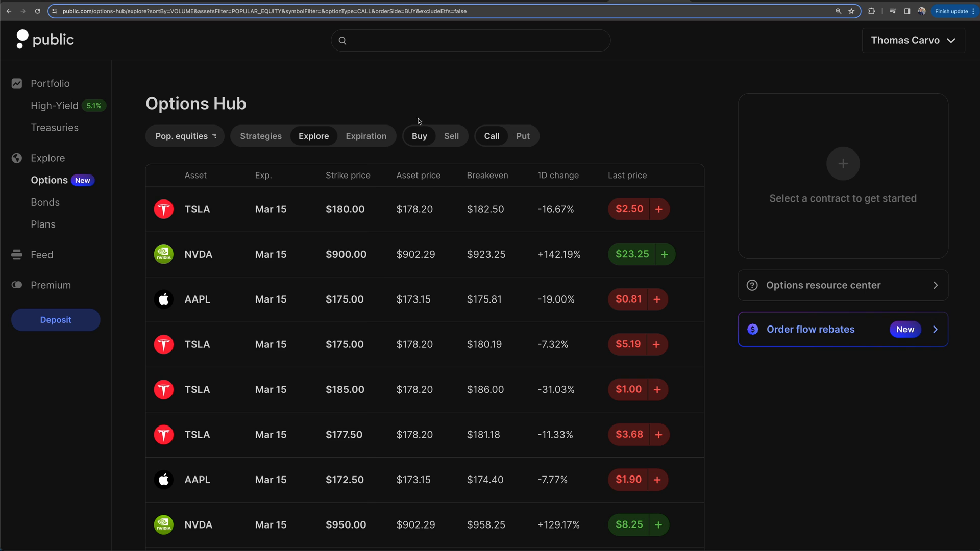
Step: Browse the Strategies tab from Long Call and Long Put down to Vertical and Calendar Spreads
{"action": "left_click", "coordinate": [259, 136]}
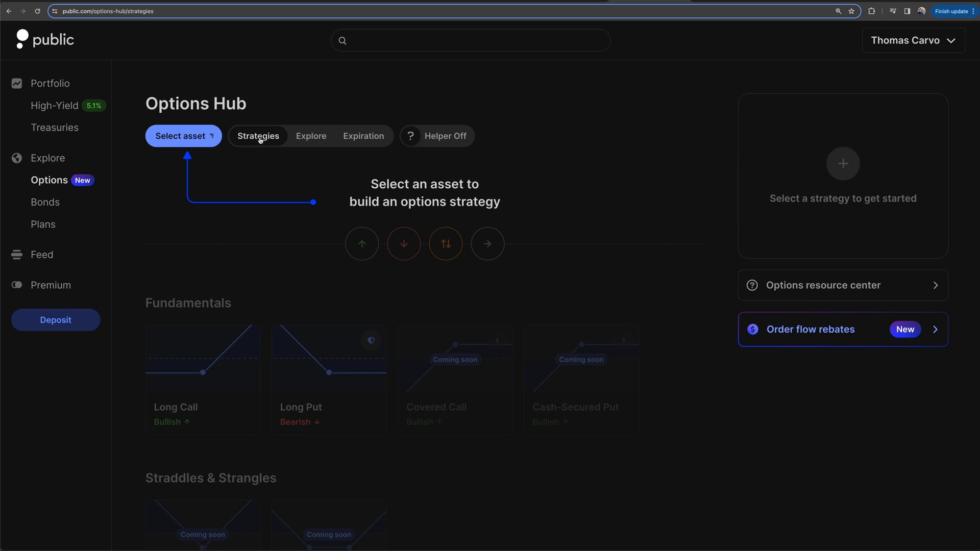
{"action": "scroll", "scroll_direction": "down", "scroll_amount": 3}
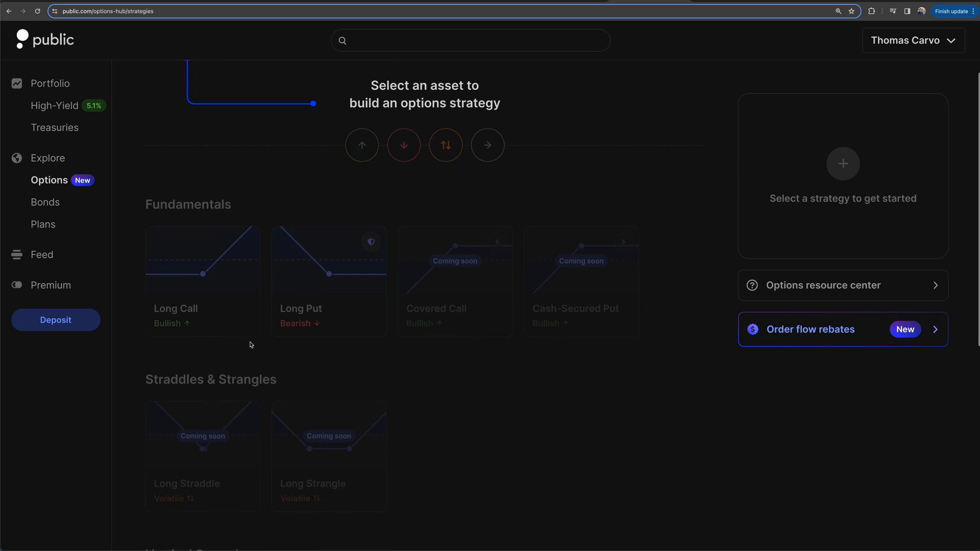
{"action": "scroll", "scroll_direction": "down", "scroll_amount": 3}
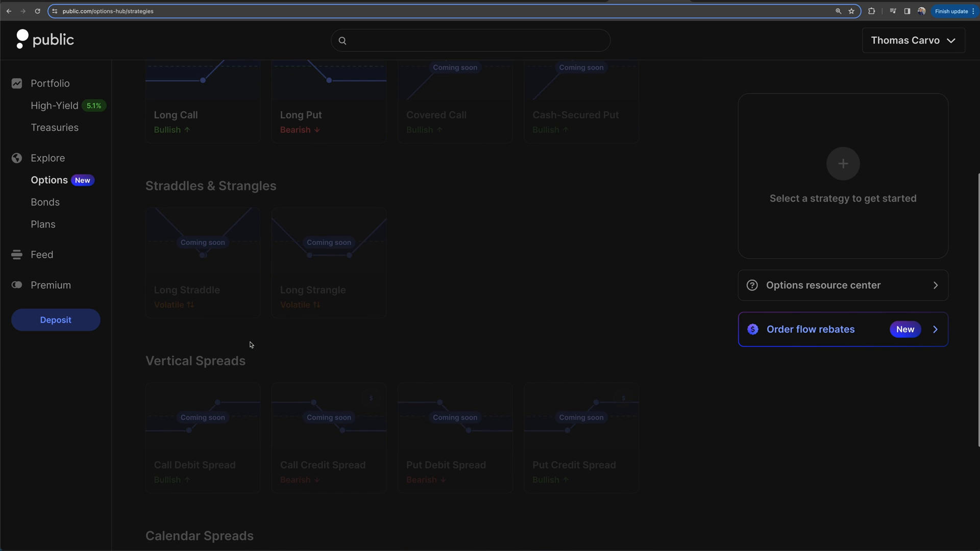
{"action": "scroll", "scroll_direction": "up", "scroll_amount": 3}
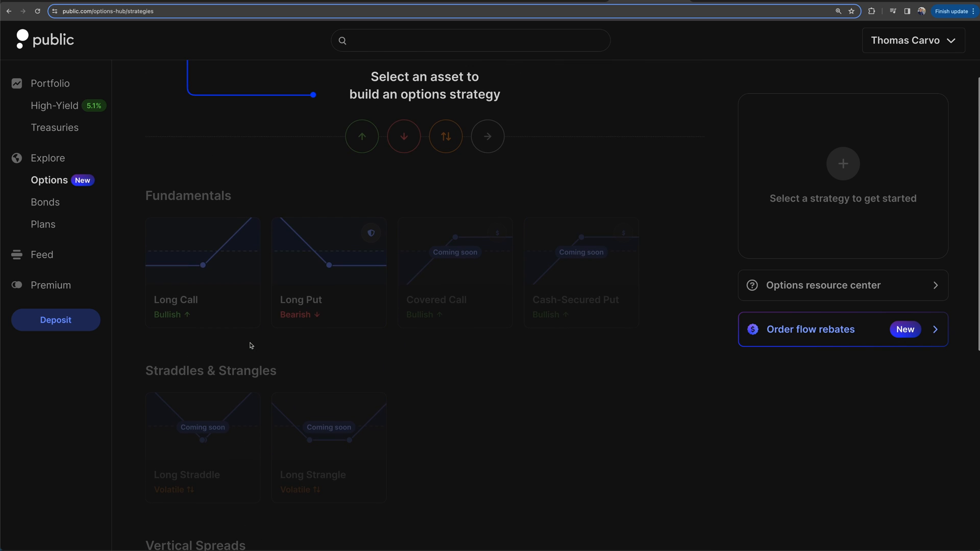
{"action": "scroll", "scroll_direction": "down", "scroll_amount": 3}
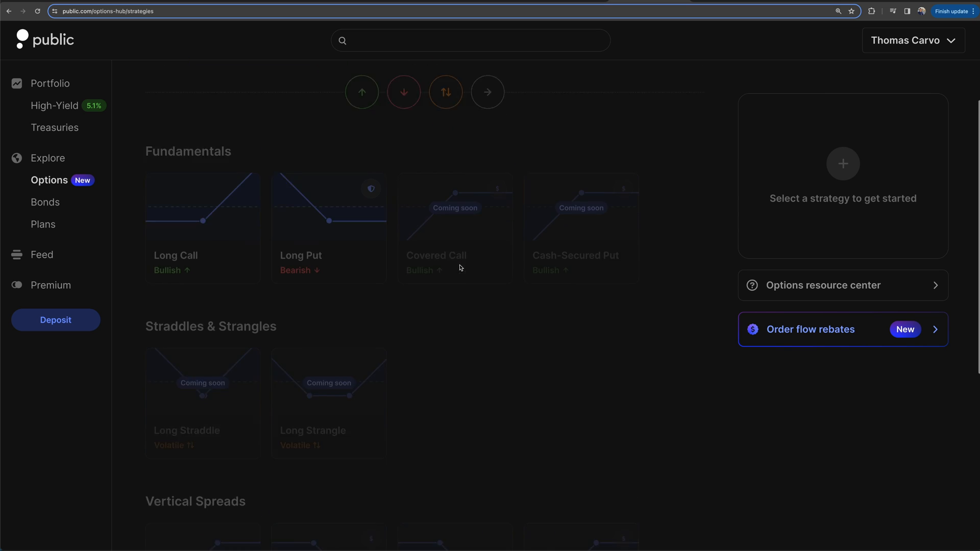
{"action": "scroll", "scroll_direction": "down", "scroll_amount": 3}
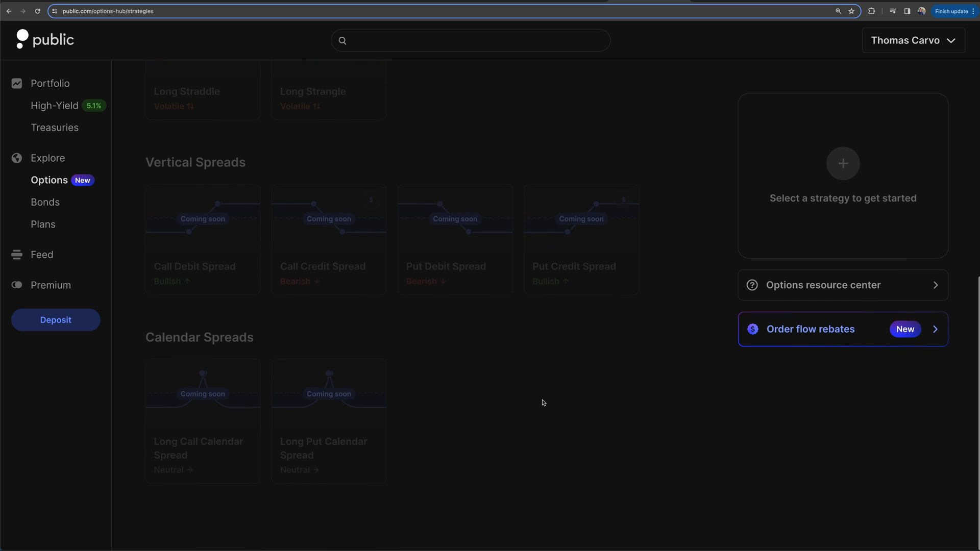
{"action": "mouse_move", "coordinate": [516, 405]}
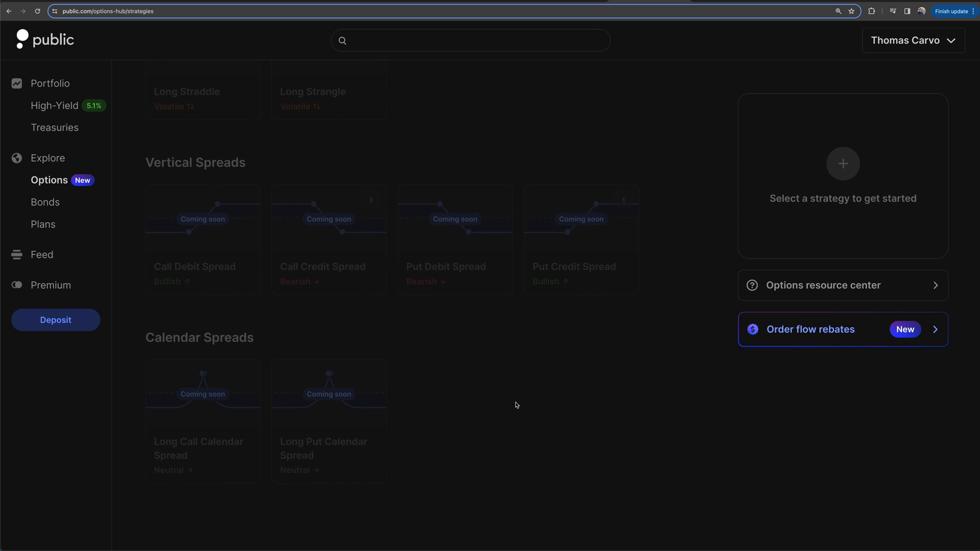
{"action": "scroll", "scroll_direction": "up", "scroll_amount": 3}
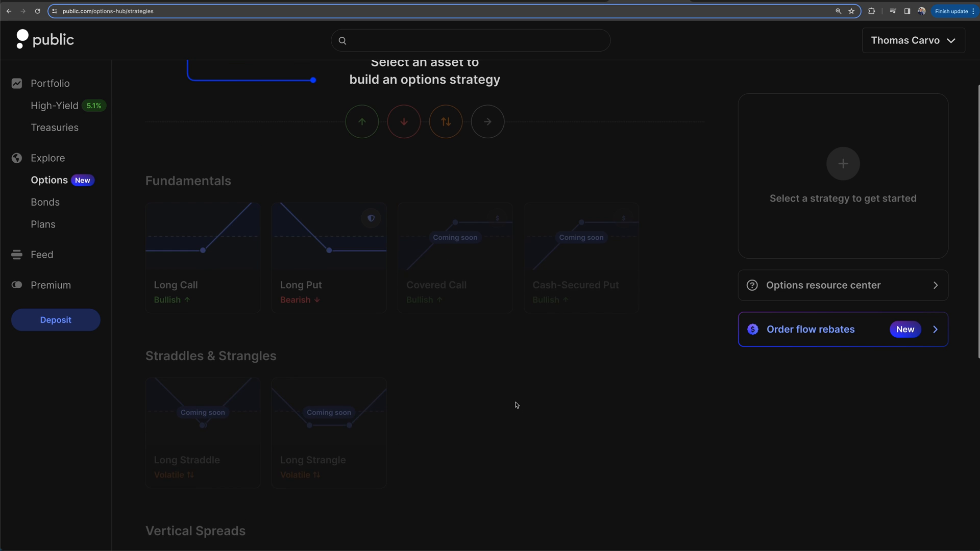
{"action": "scroll", "scroll_direction": "up", "scroll_amount": 3}
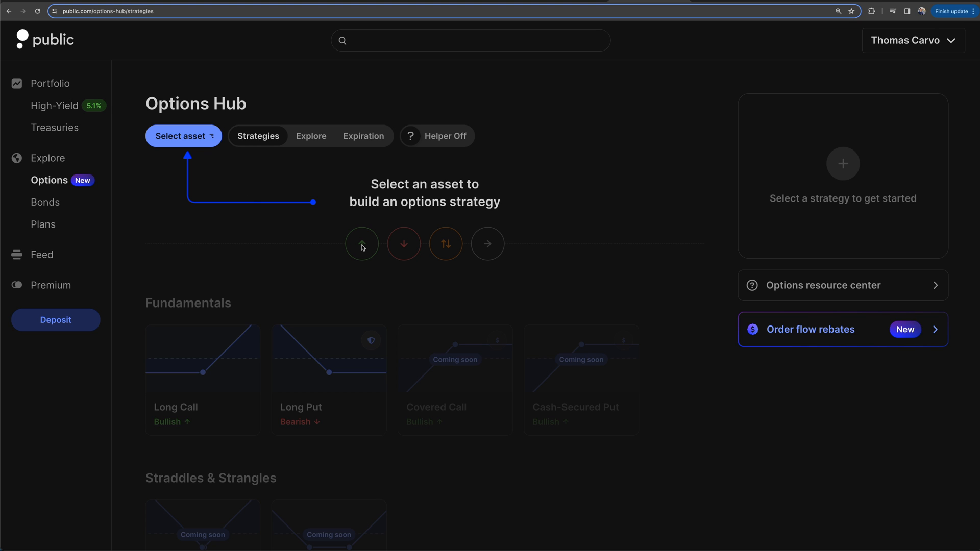
{"action": "mouse_move", "coordinate": [451, 245]}
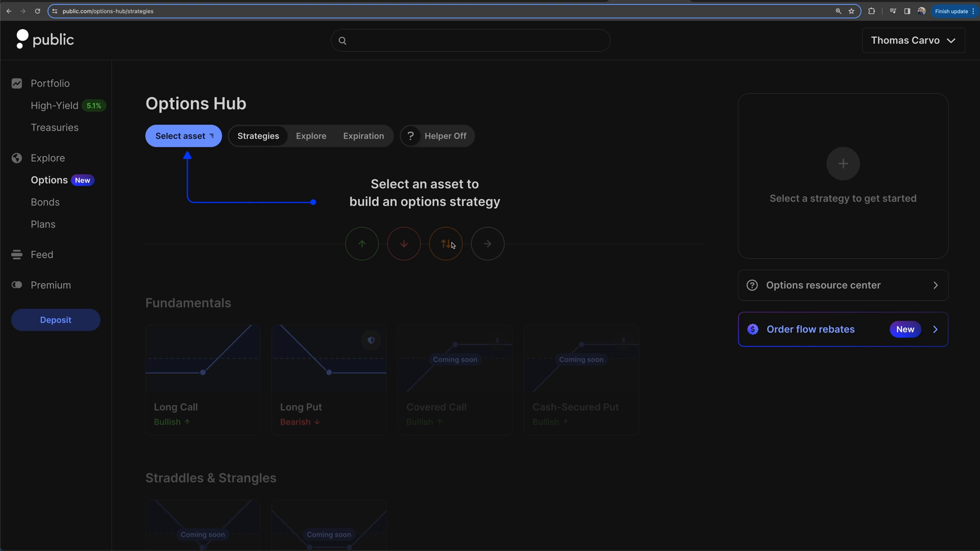
{"action": "mouse_move", "coordinate": [510, 314]}
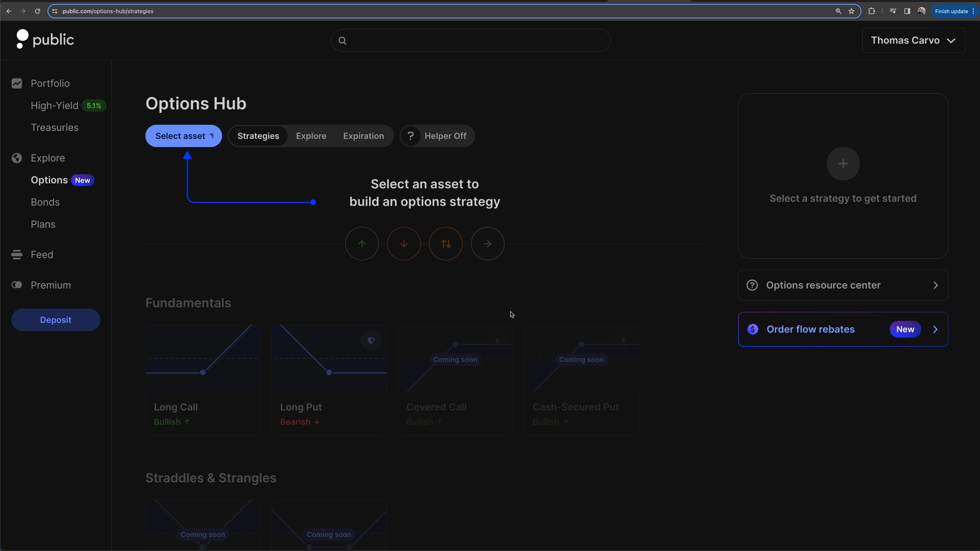
{"action": "scroll", "scroll_direction": "down", "scroll_amount": 3}
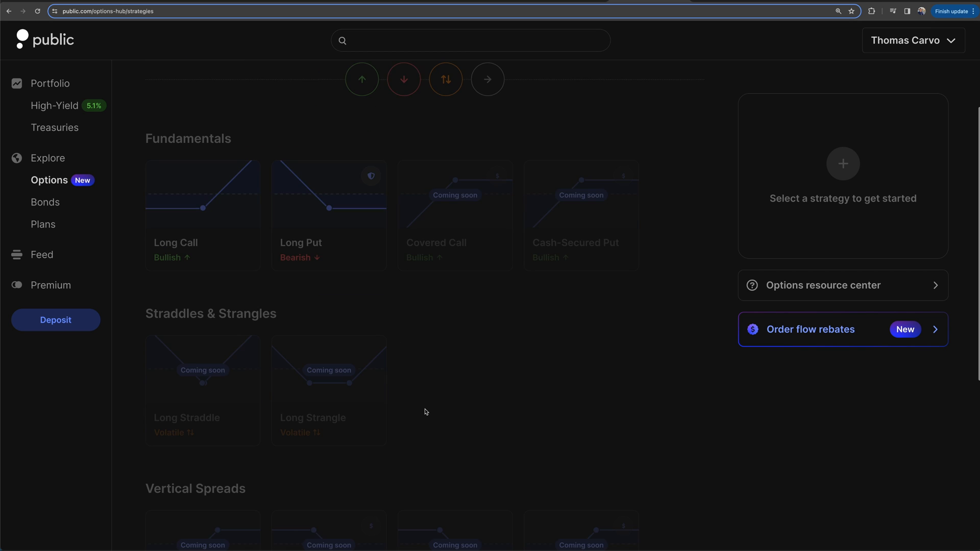
{"action": "scroll", "scroll_direction": "down", "scroll_amount": 3}
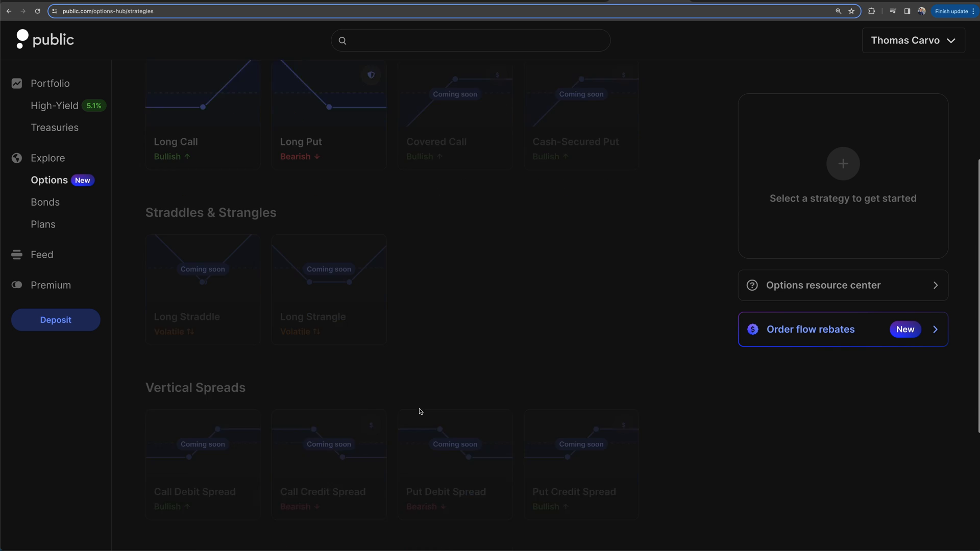
{"action": "scroll", "scroll_direction": "down", "scroll_amount": 3}
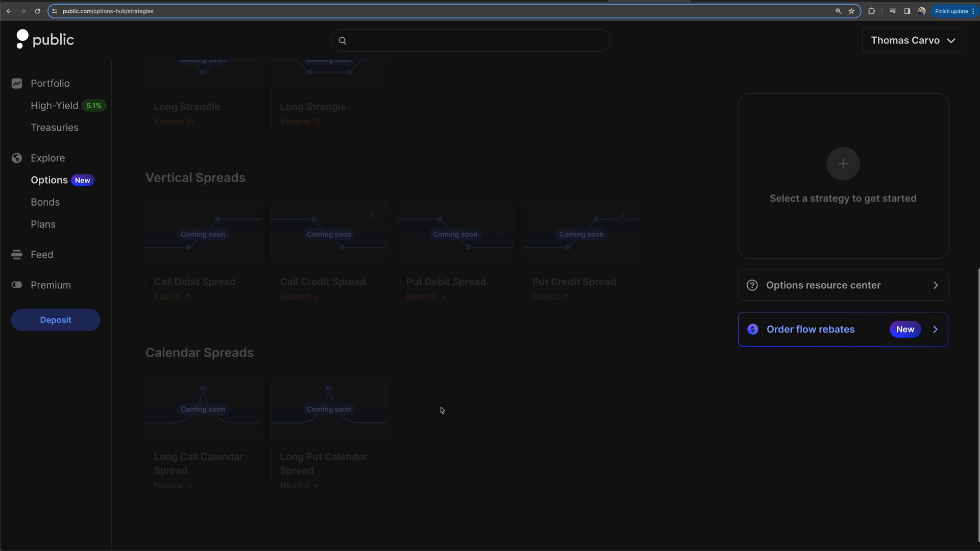
Step: Return to the Explore tab and check the Pop. options filter choices without changing them
{"action": "scroll", "scroll_direction": "up", "scroll_amount": 3}
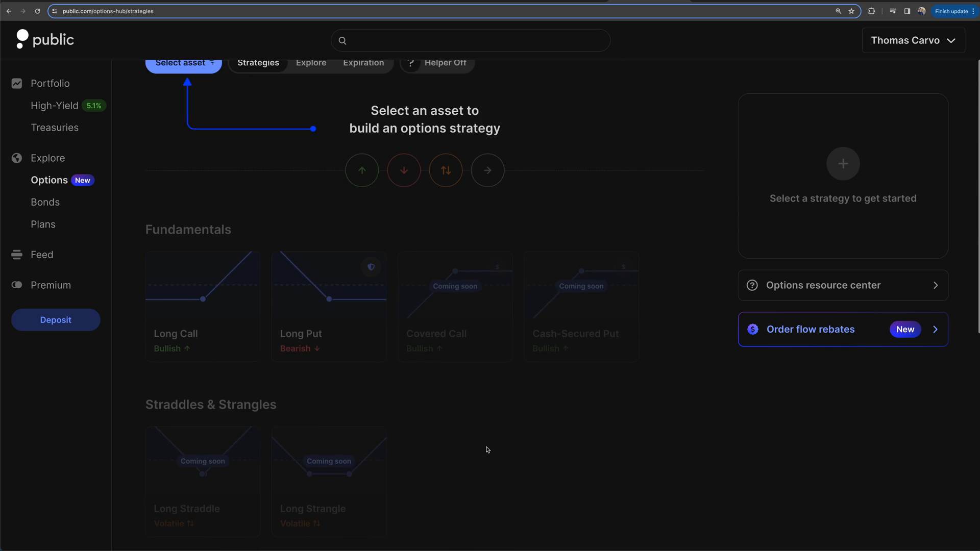
{"action": "left_click", "coordinate": [311, 62]}
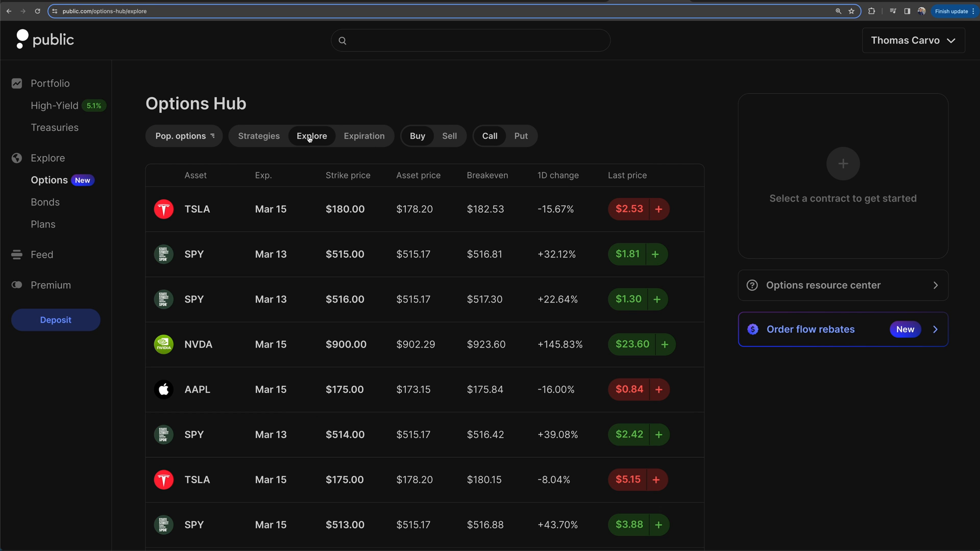
{"action": "left_click", "coordinate": [183, 136]}
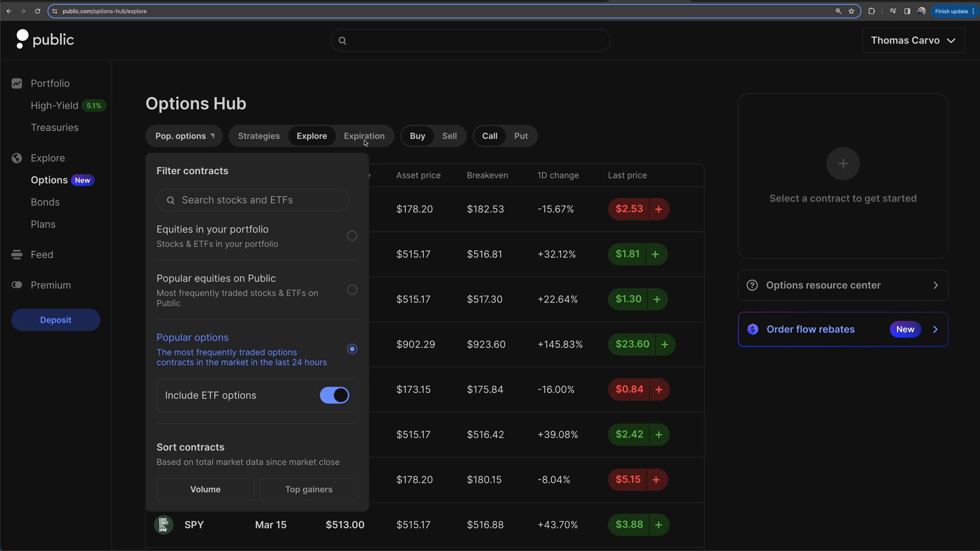
{"action": "left_click", "coordinate": [318, 134]}
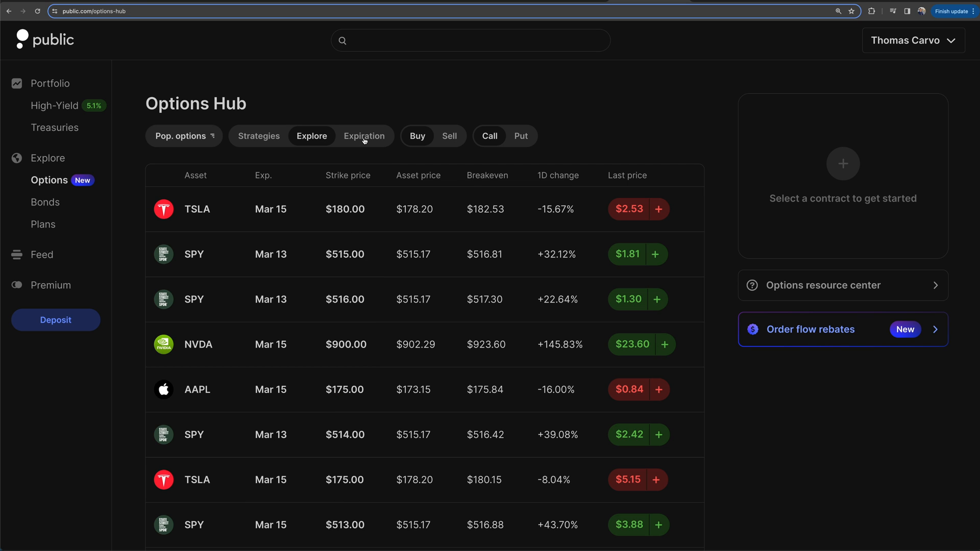
Step: Browse by Expiration for GOOG (Alphabet) and open the expiration date list
{"action": "left_click", "coordinate": [363, 136]}
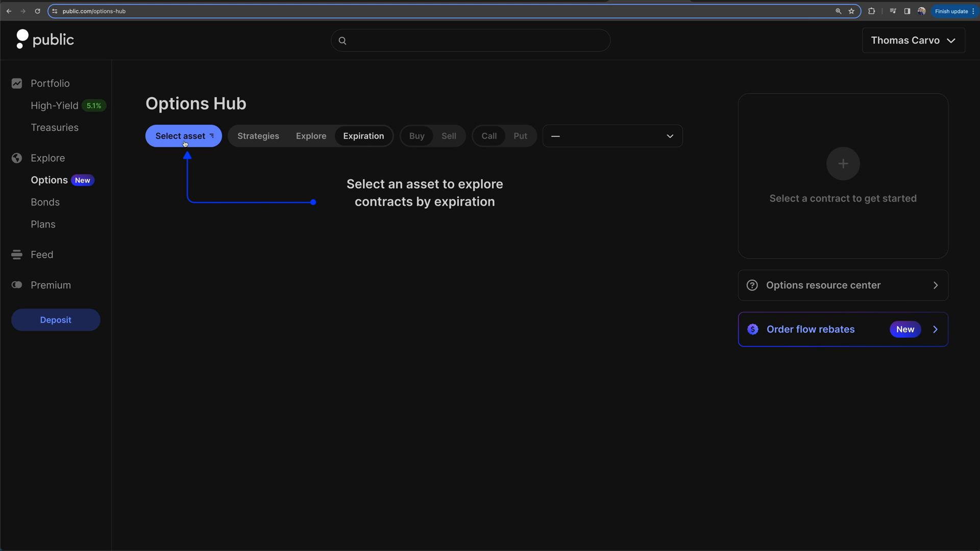
{"action": "left_click", "coordinate": [183, 135]}
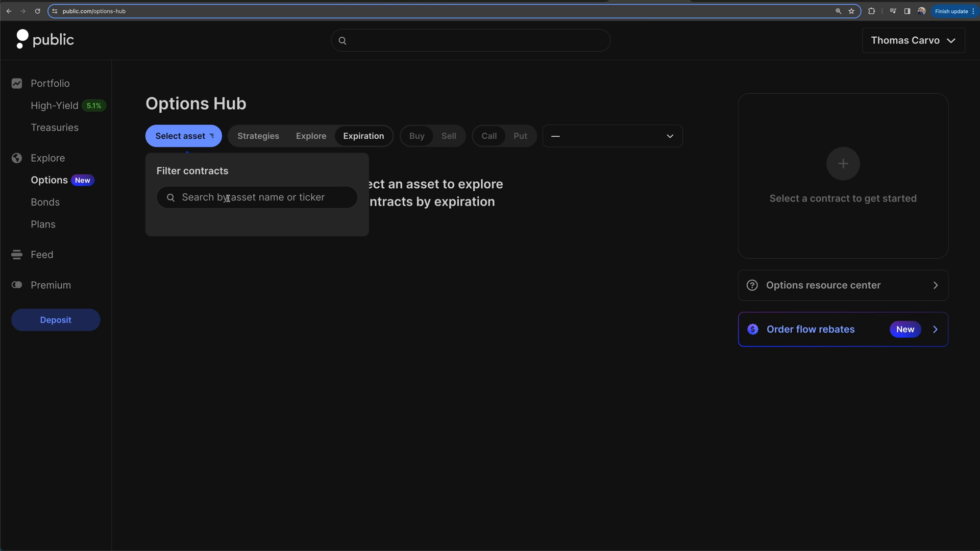
{"action": "type", "text": "goog"}
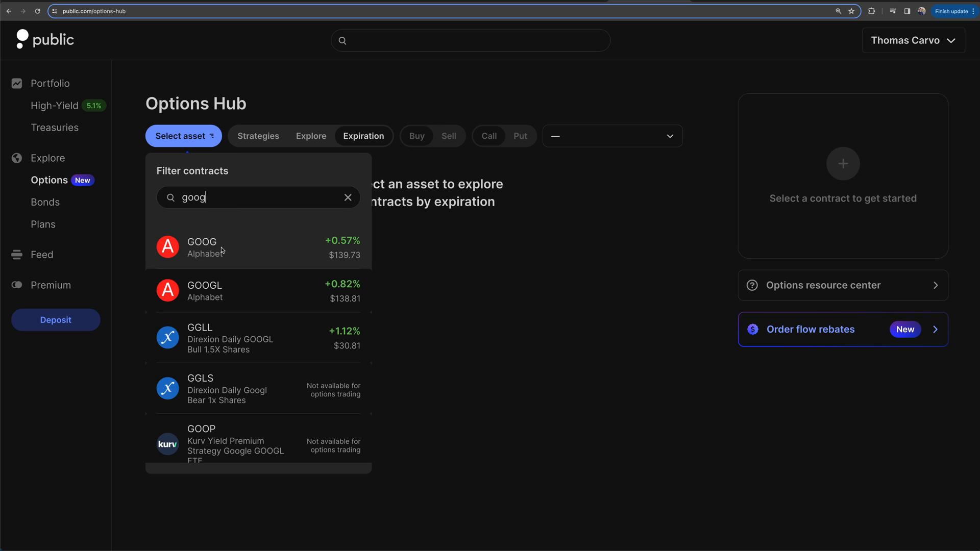
{"action": "left_click", "coordinate": [201, 246]}
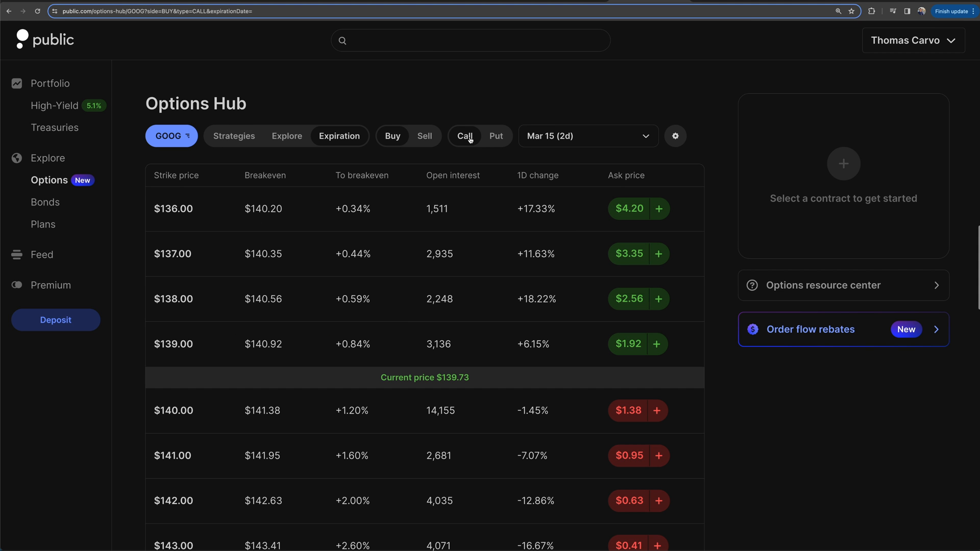
{"action": "left_click", "coordinate": [585, 135]}
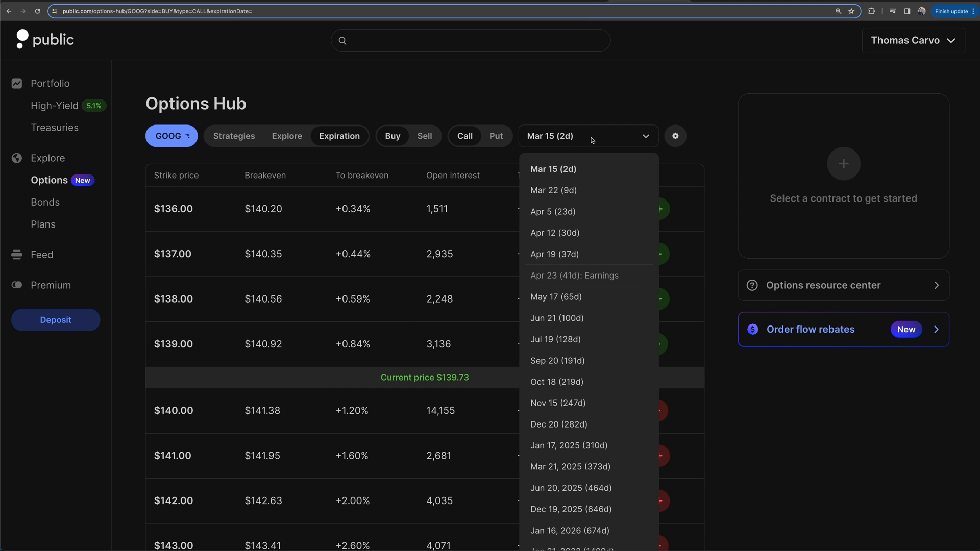
{"action": "mouse_move", "coordinate": [590, 283]}
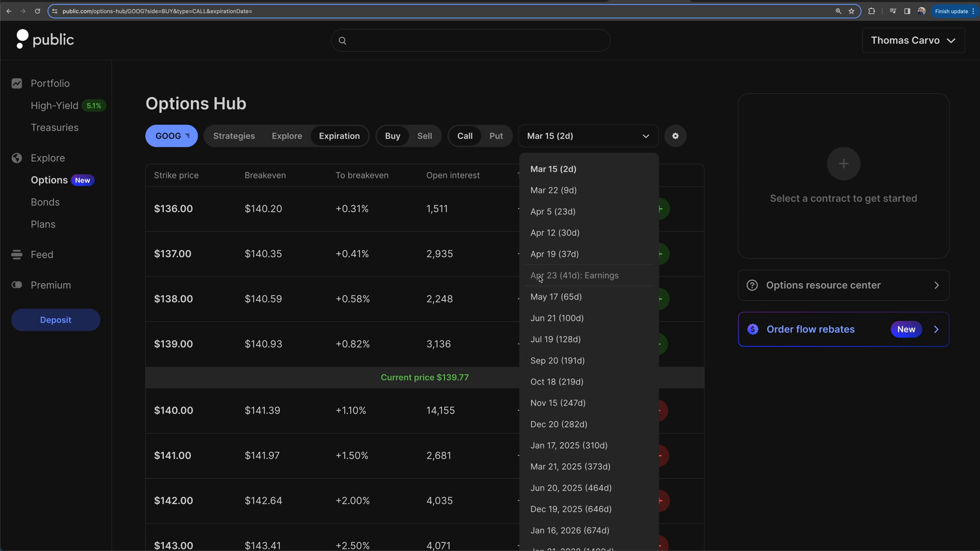
{"action": "mouse_move", "coordinate": [602, 276]}
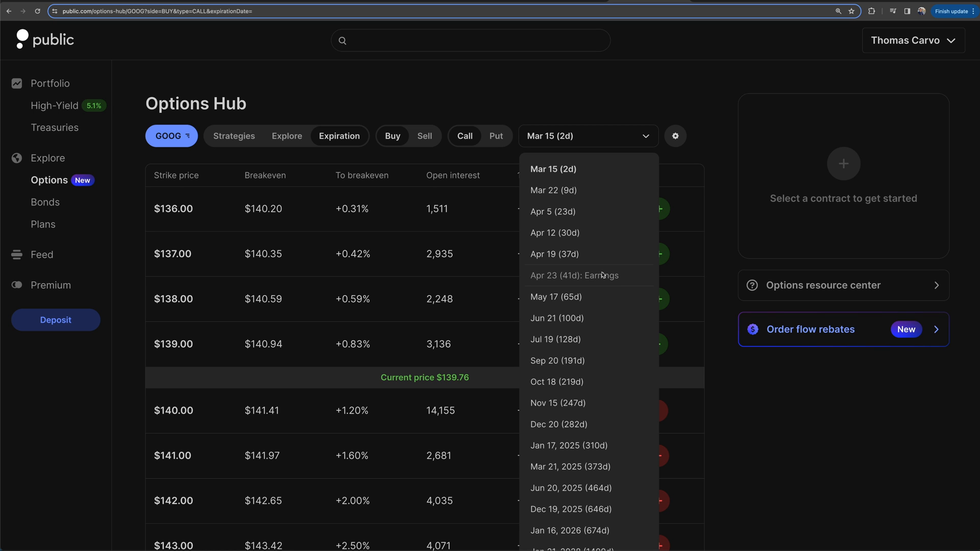
{"action": "mouse_move", "coordinate": [561, 254]}
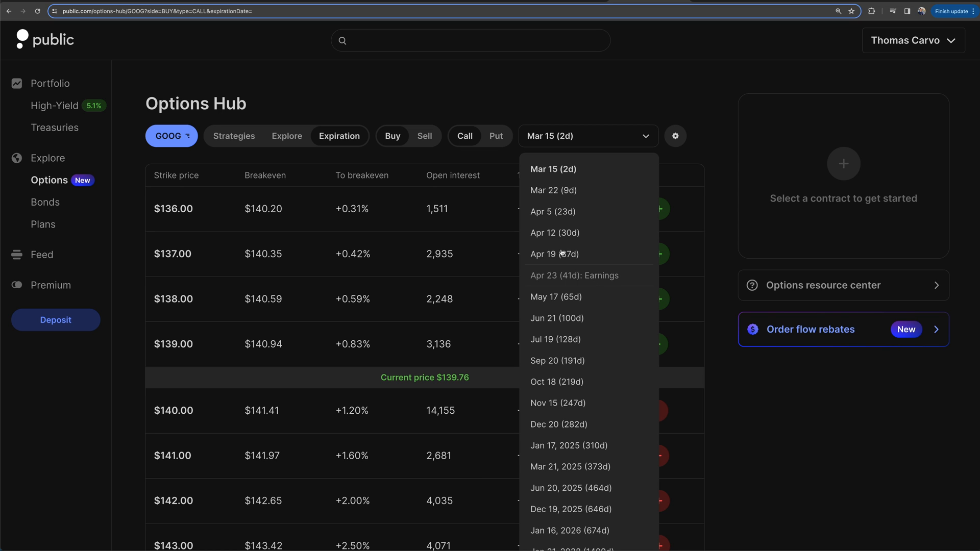
{"action": "mouse_move", "coordinate": [566, 302]}
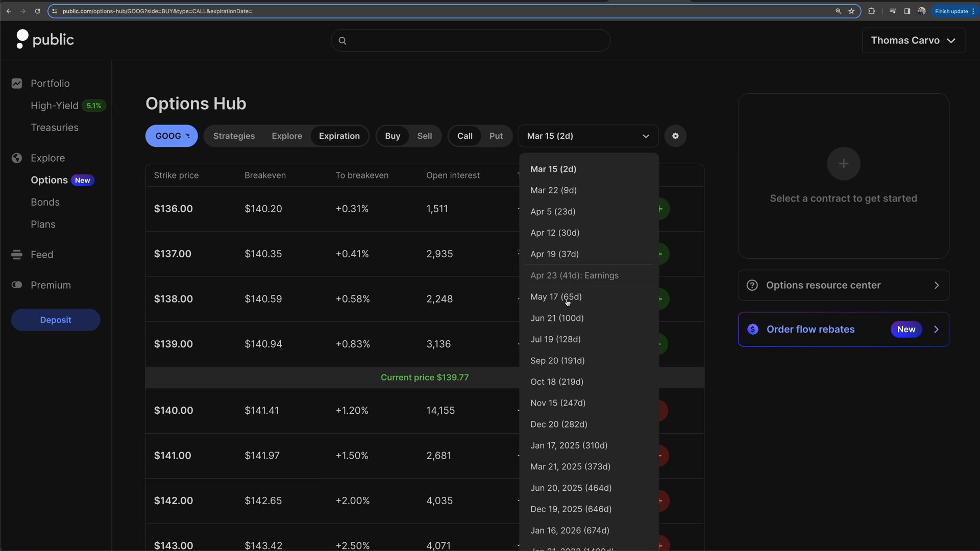
{"action": "mouse_move", "coordinate": [551, 256]}
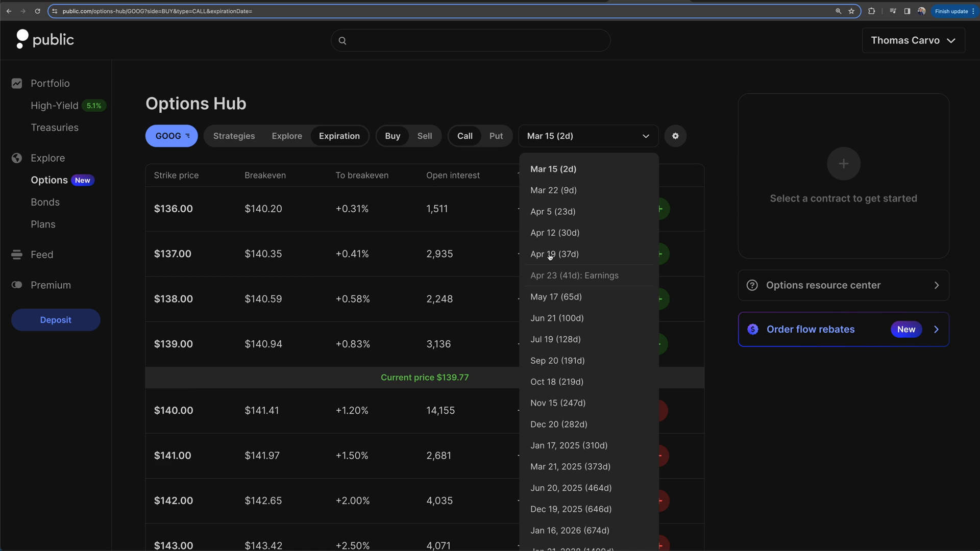
Step: Pick the Apr 19 expiration, view its put contracts, then switch back to calls
{"action": "left_click", "coordinate": [555, 254]}
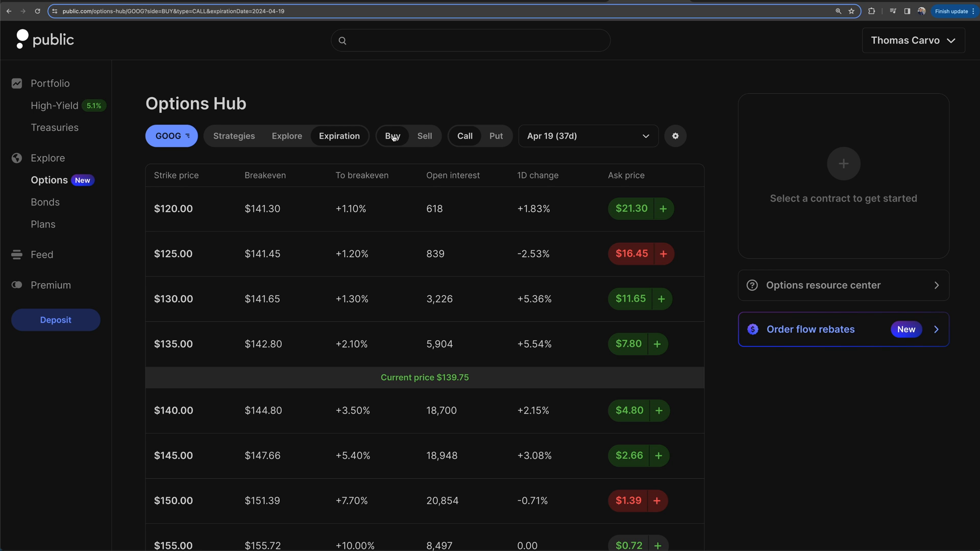
{"action": "left_click", "coordinate": [496, 136]}
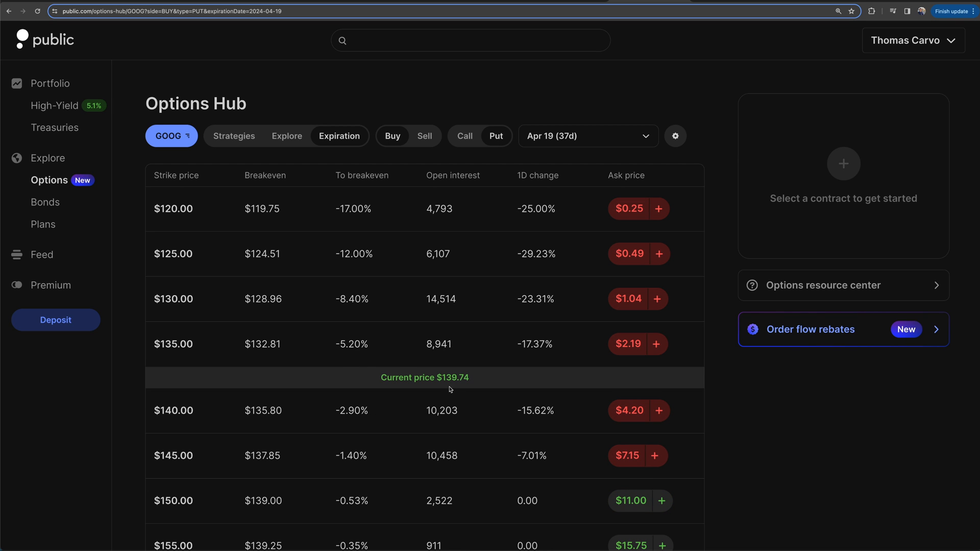
{"action": "mouse_move", "coordinate": [491, 236]}
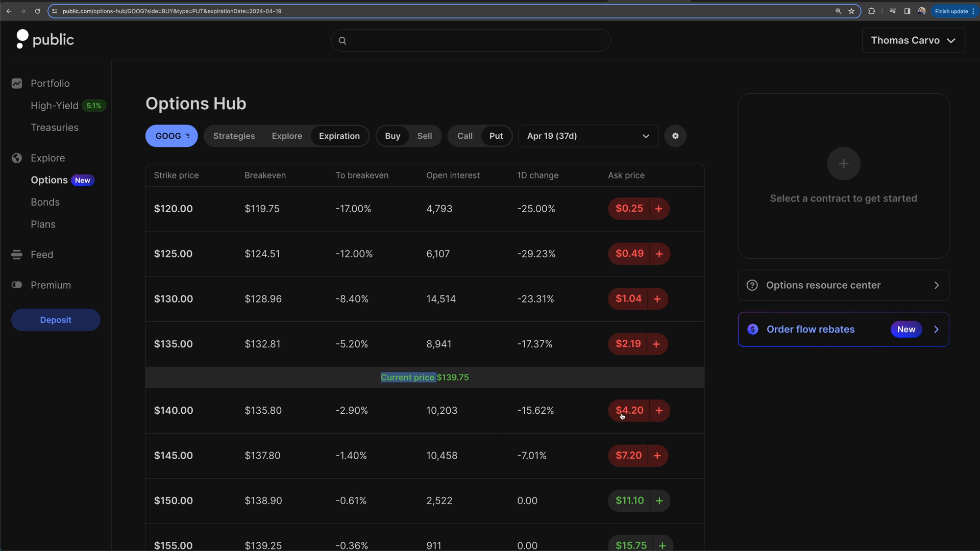
{"action": "mouse_move", "coordinate": [636, 228]}
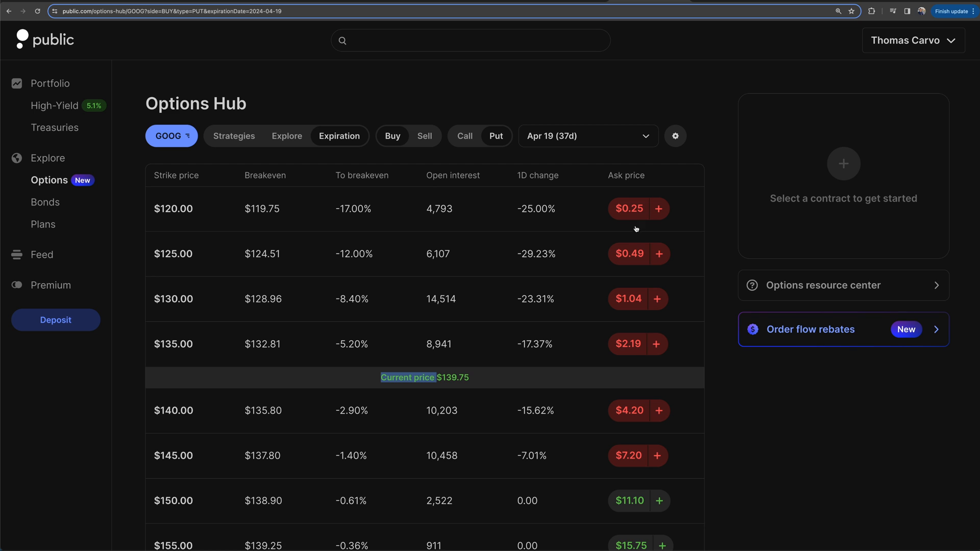
{"action": "left_click", "coordinate": [464, 137]}
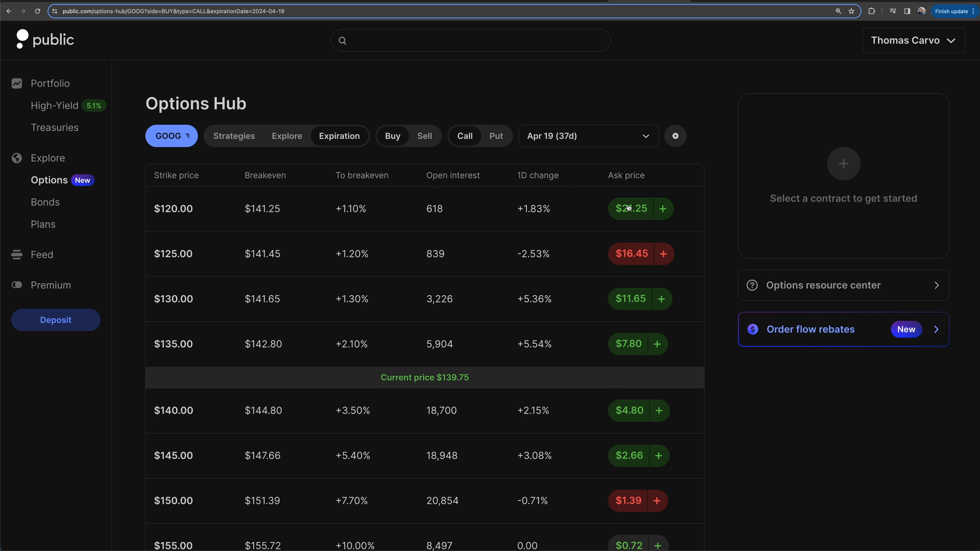
{"action": "mouse_move", "coordinate": [495, 172]}
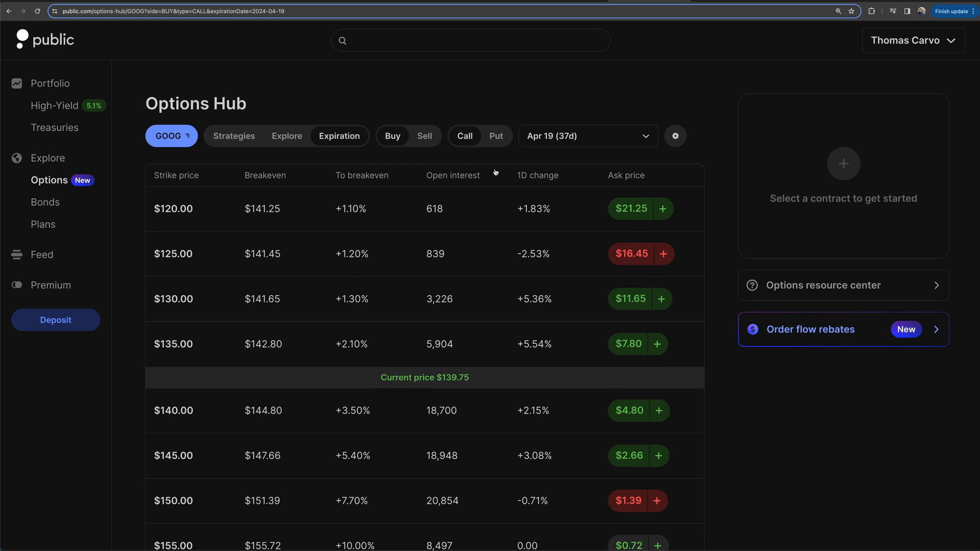
{"action": "mouse_move", "coordinate": [456, 118]}
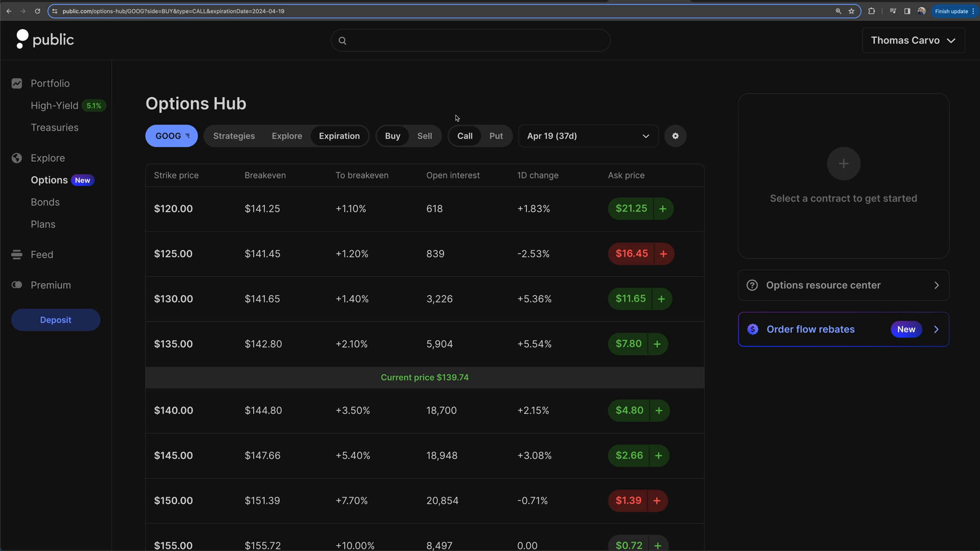
{"action": "mouse_move", "coordinate": [189, 246]}
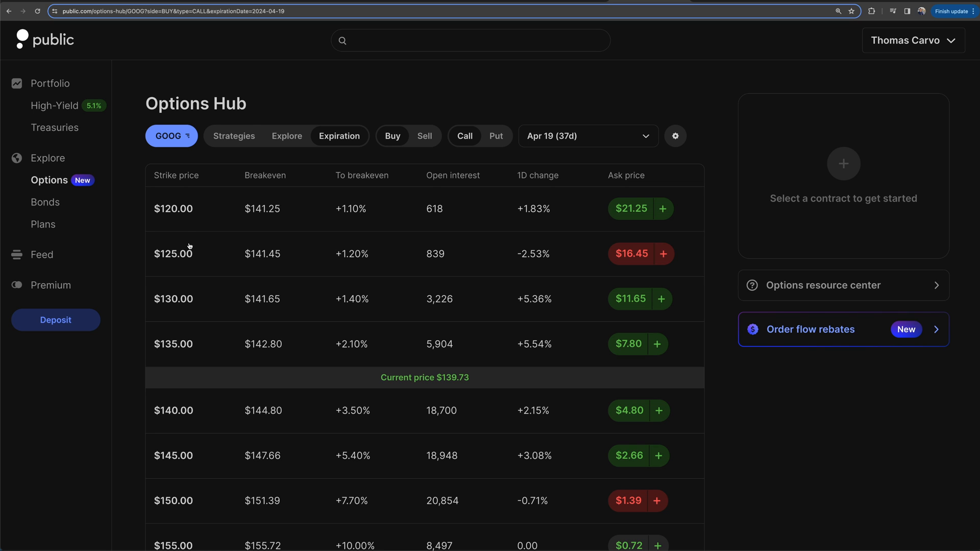
{"action": "mouse_move", "coordinate": [210, 301]}
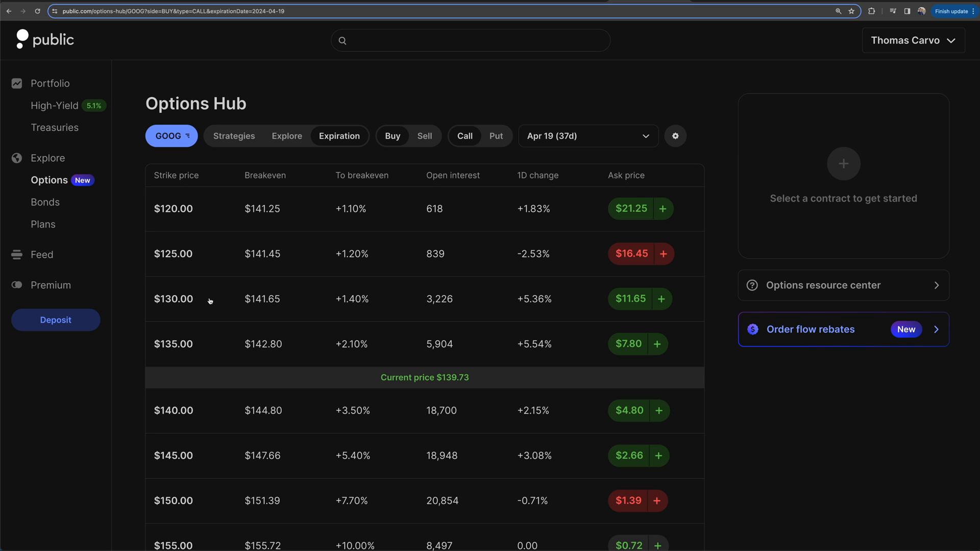
{"action": "mouse_move", "coordinate": [663, 303]}
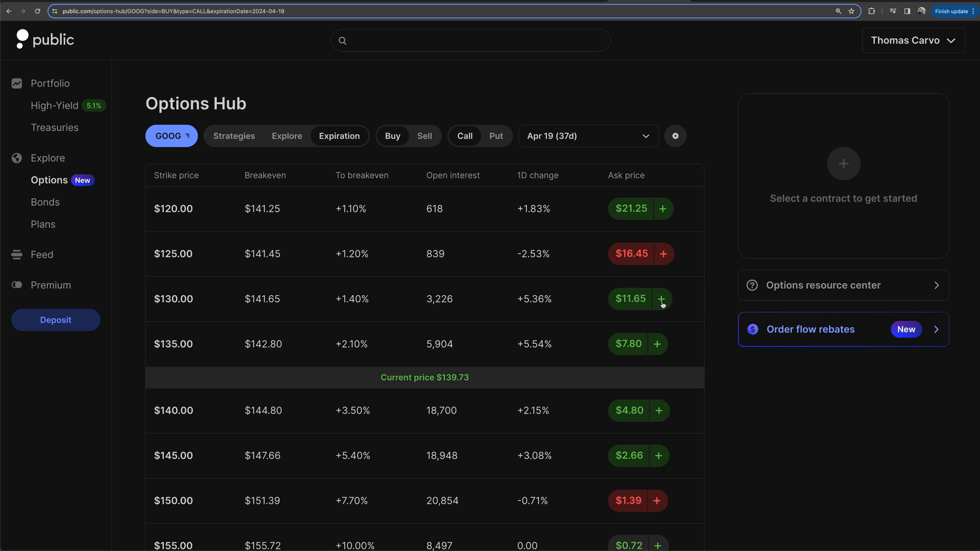
{"action": "mouse_move", "coordinate": [633, 296]}
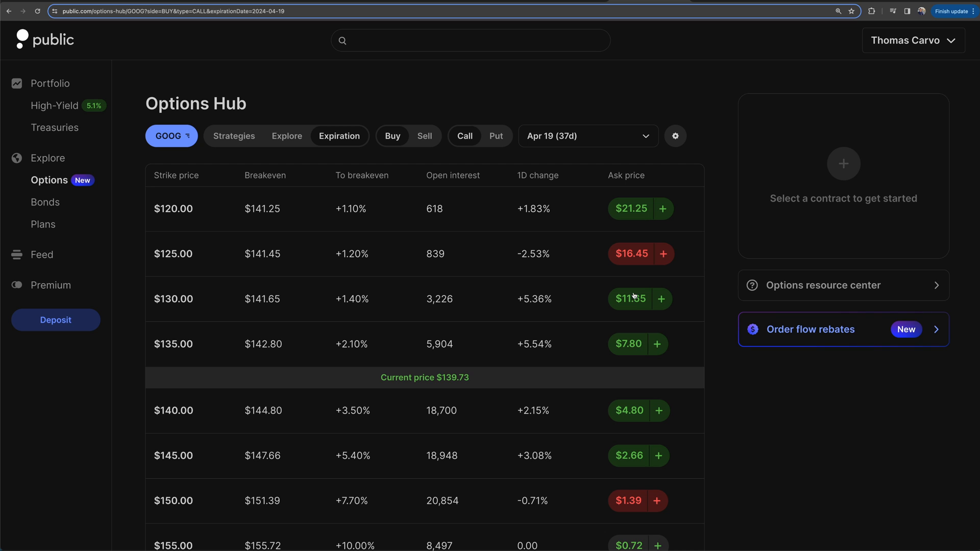
{"action": "left_click", "coordinate": [660, 298]}
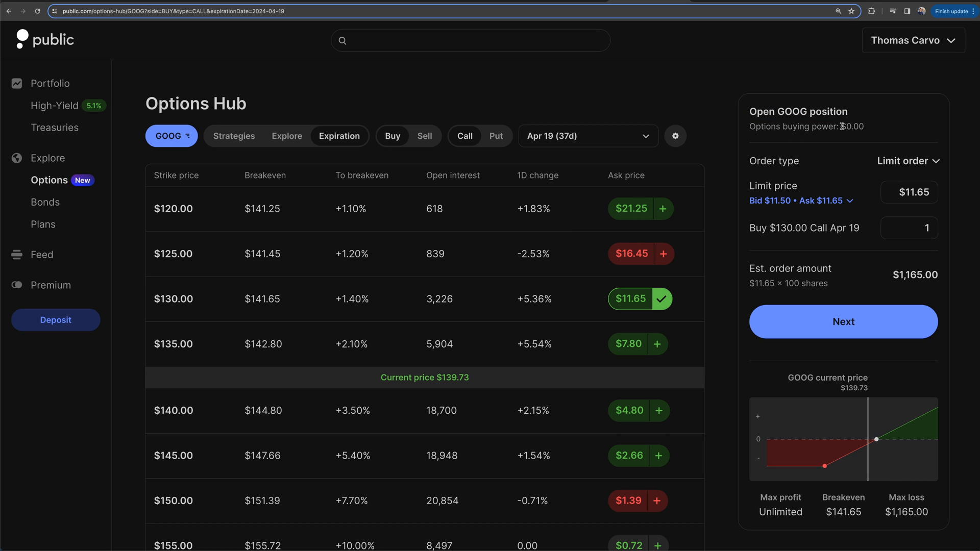
{"action": "double_click", "coordinate": [852, 126]}
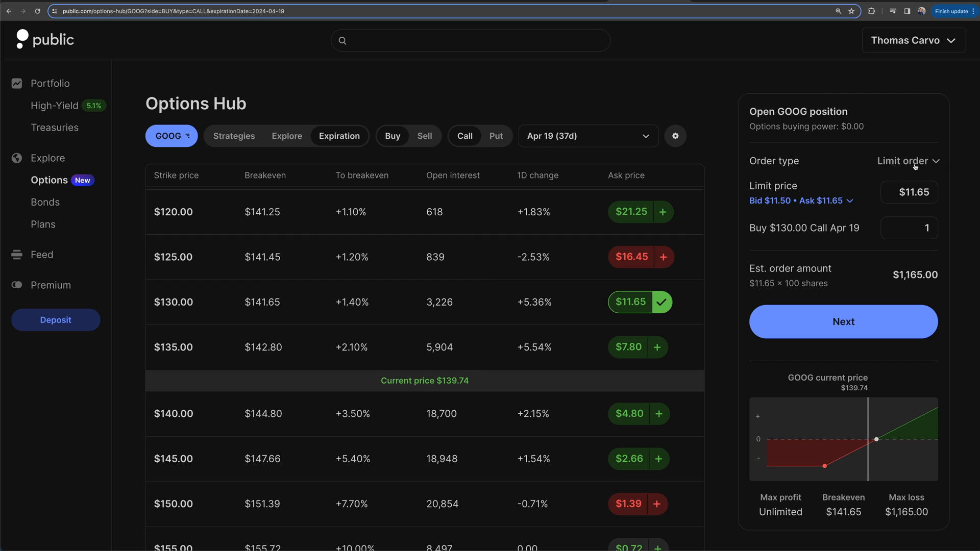
{"action": "left_click", "coordinate": [907, 160]}
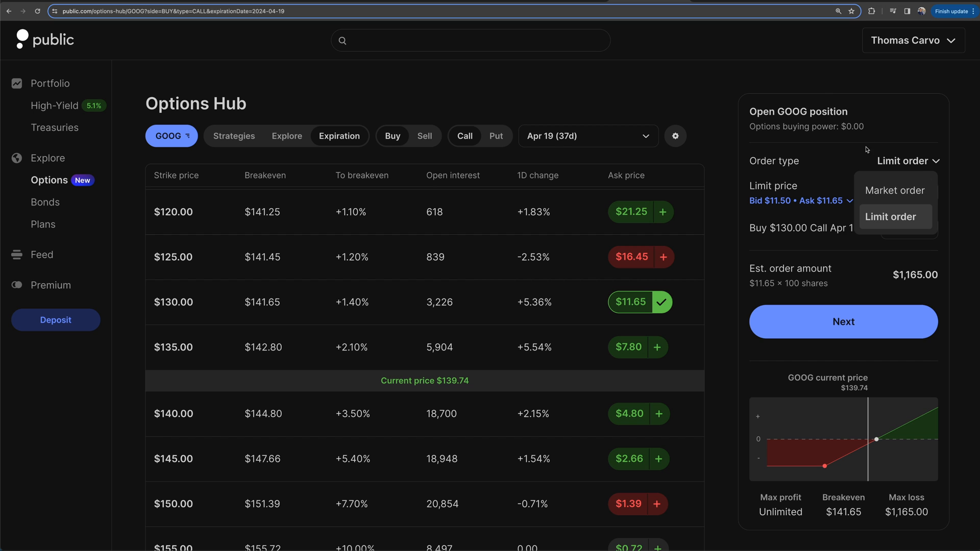
{"action": "left_click", "coordinate": [892, 216]}
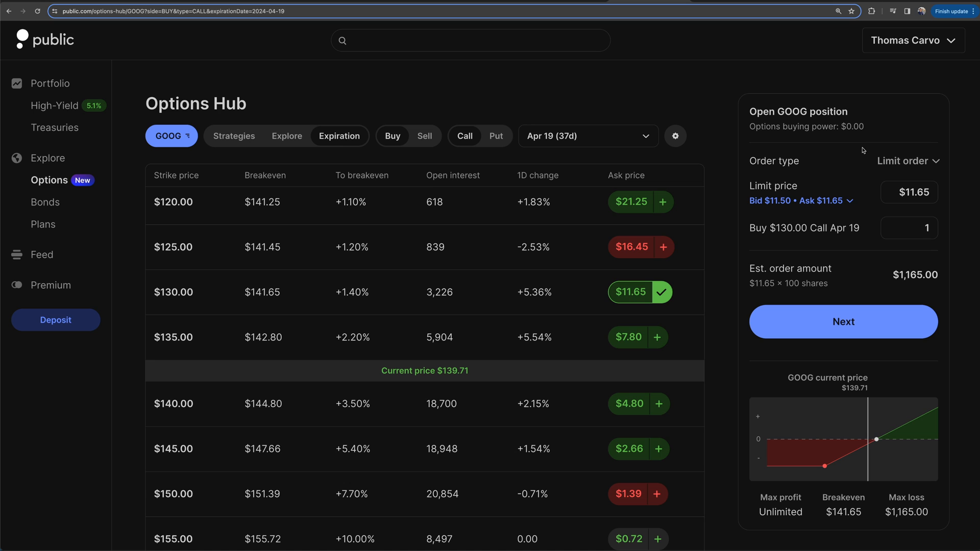
{"action": "mouse_move", "coordinate": [863, 156]}
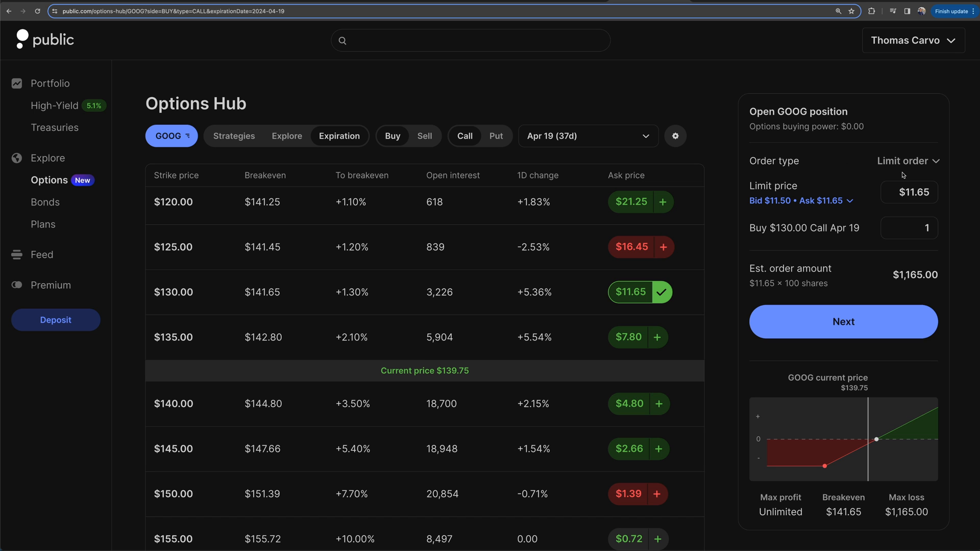
Step: Expand the Bid/Ask details, set Order type to Market order, and select the quantity
{"action": "left_click", "coordinate": [831, 201]}
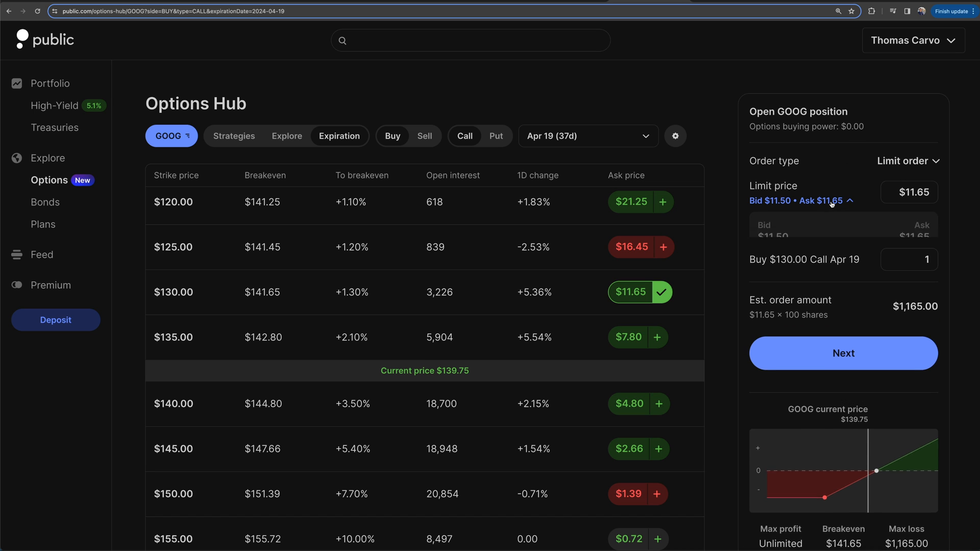
{"action": "left_click", "coordinate": [860, 201]}
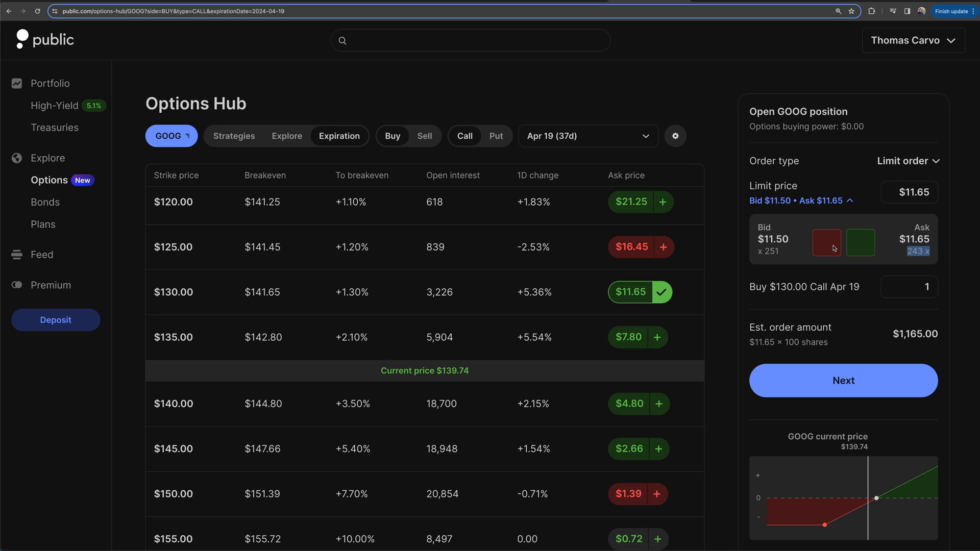
{"action": "mouse_move", "coordinate": [845, 208]}
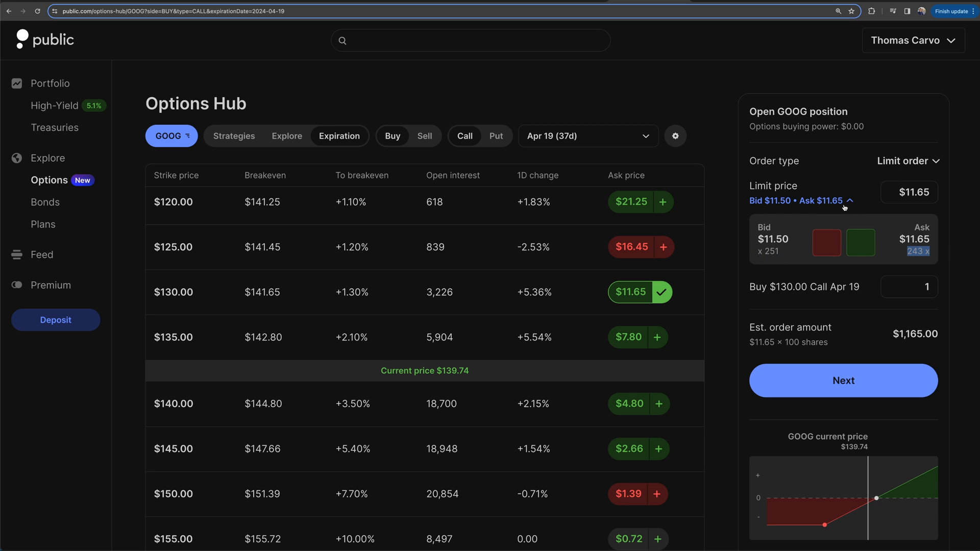
{"action": "left_click", "coordinate": [908, 161]}
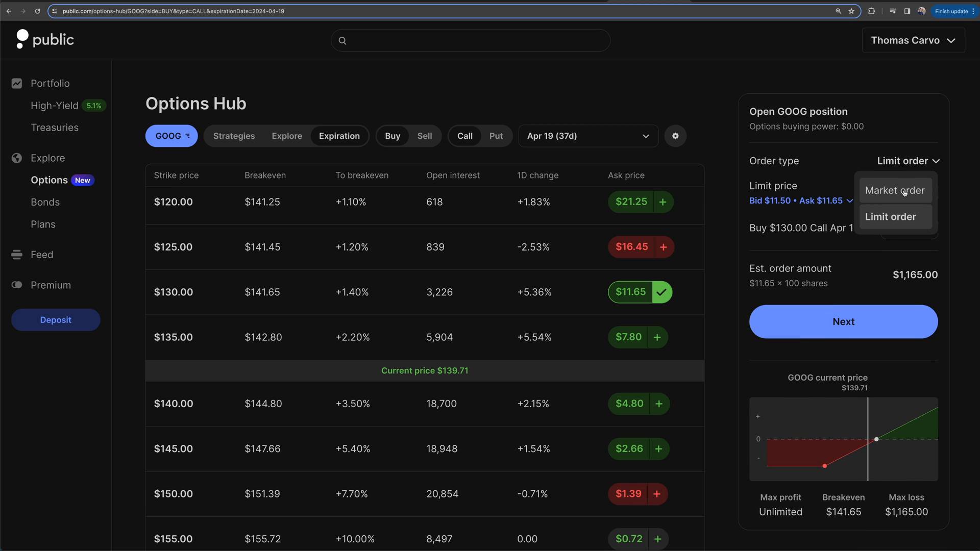
{"action": "left_click", "coordinate": [894, 190]}
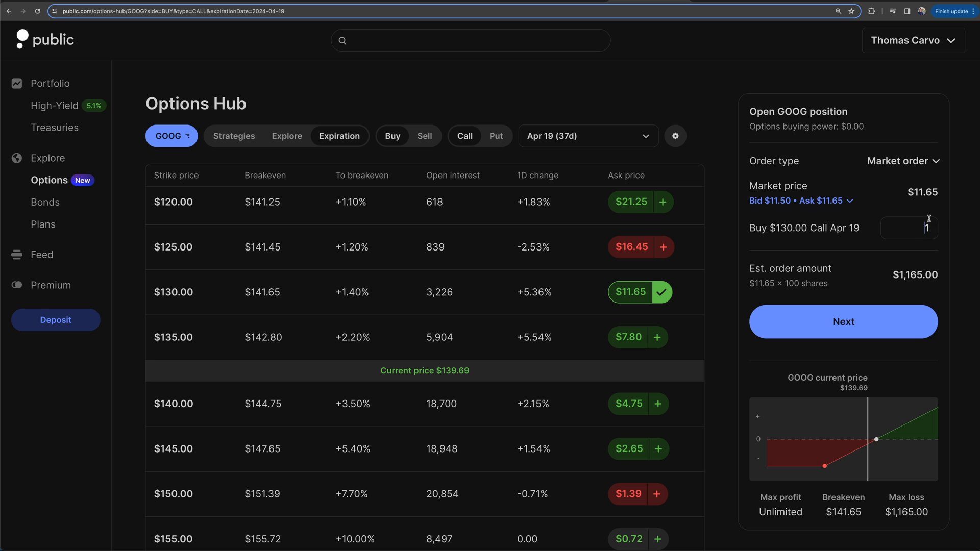
{"action": "double_click", "coordinate": [920, 192]}
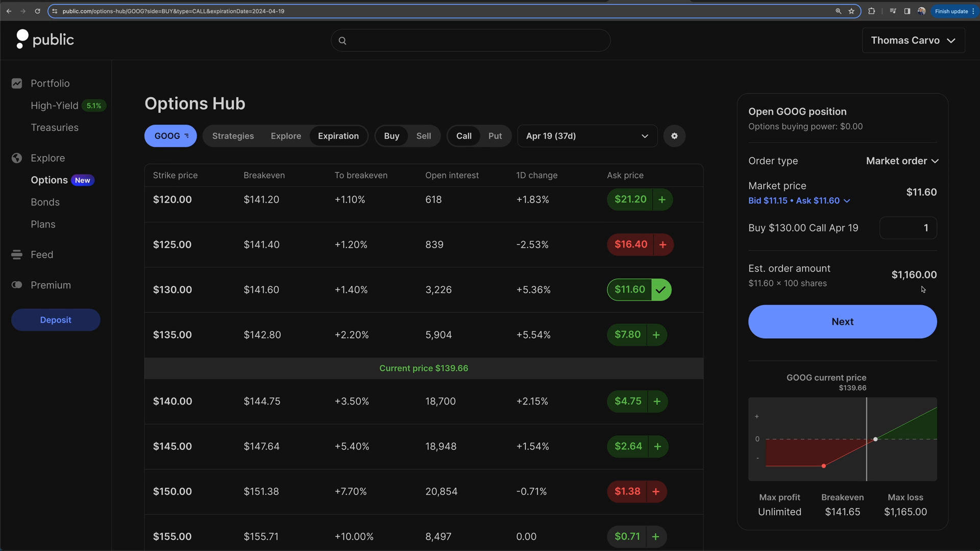
{"action": "left_click", "coordinate": [908, 228]}
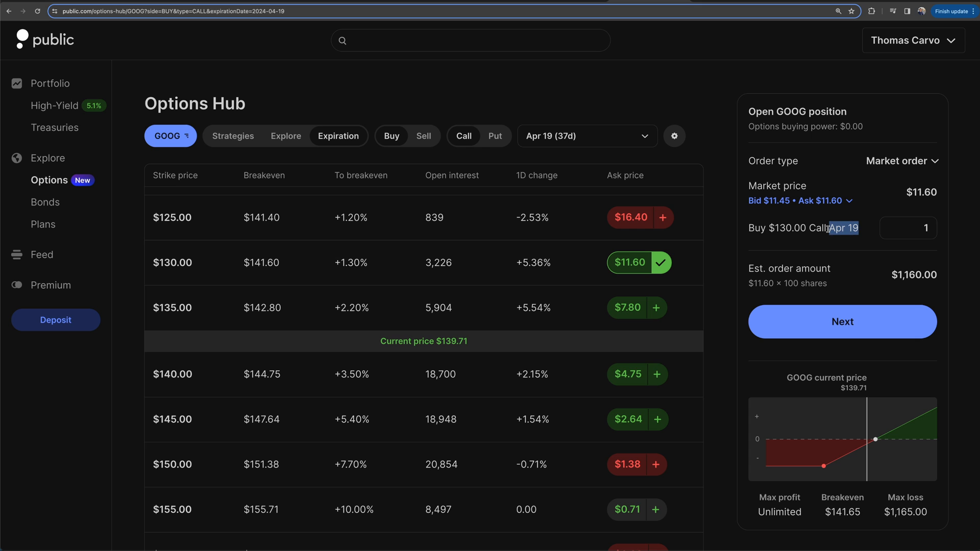
{"action": "mouse_move", "coordinate": [876, 438]}
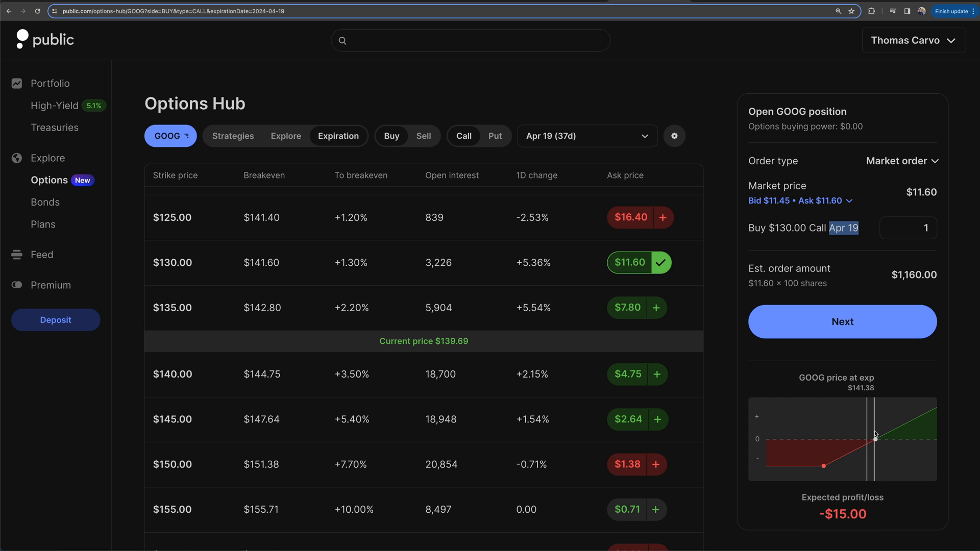
{"action": "mouse_move", "coordinate": [876, 458]}
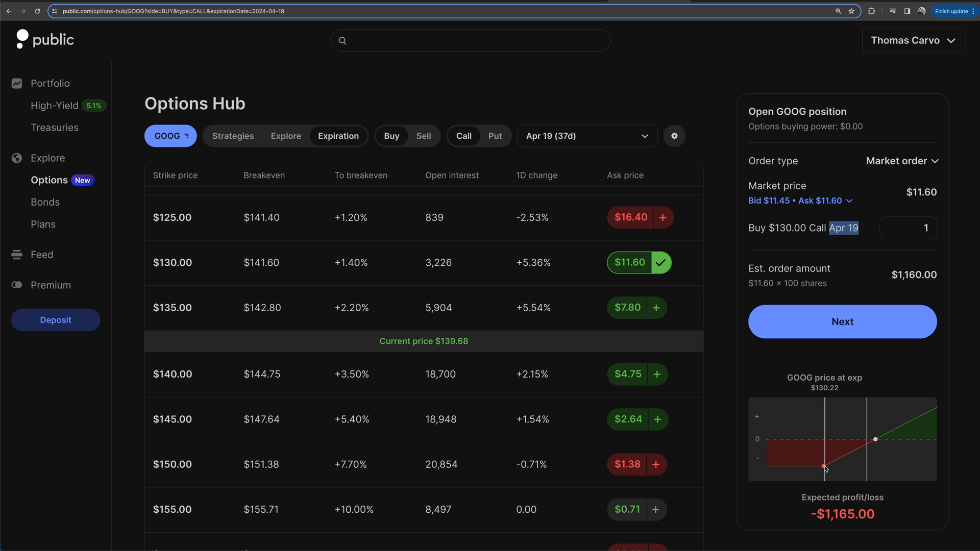
{"action": "mouse_move", "coordinate": [824, 469]}
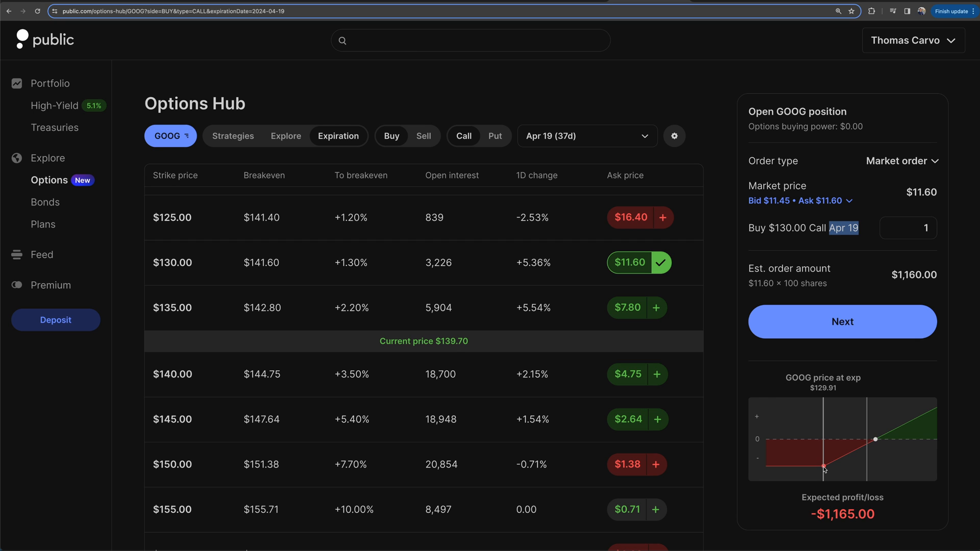
{"action": "mouse_move", "coordinate": [794, 468]}
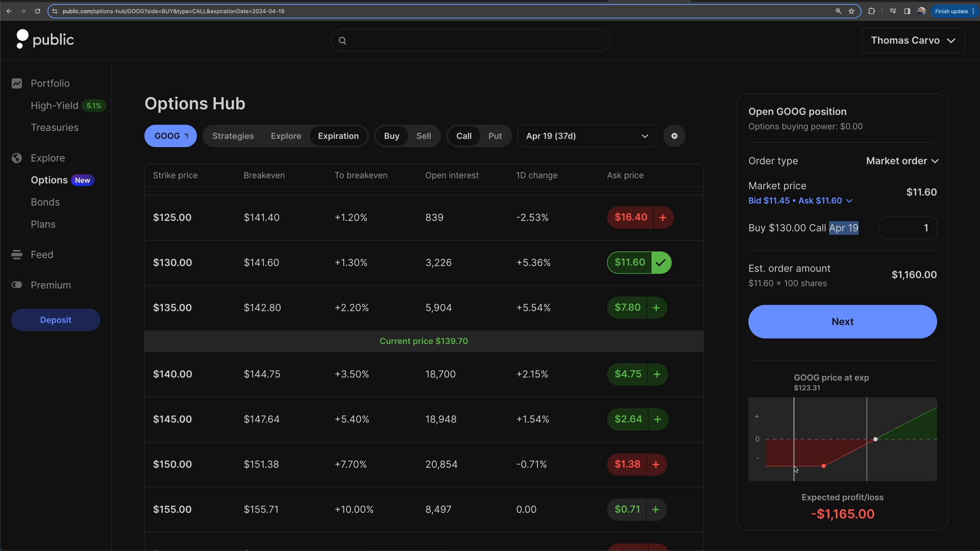
{"action": "mouse_move", "coordinate": [794, 465]}
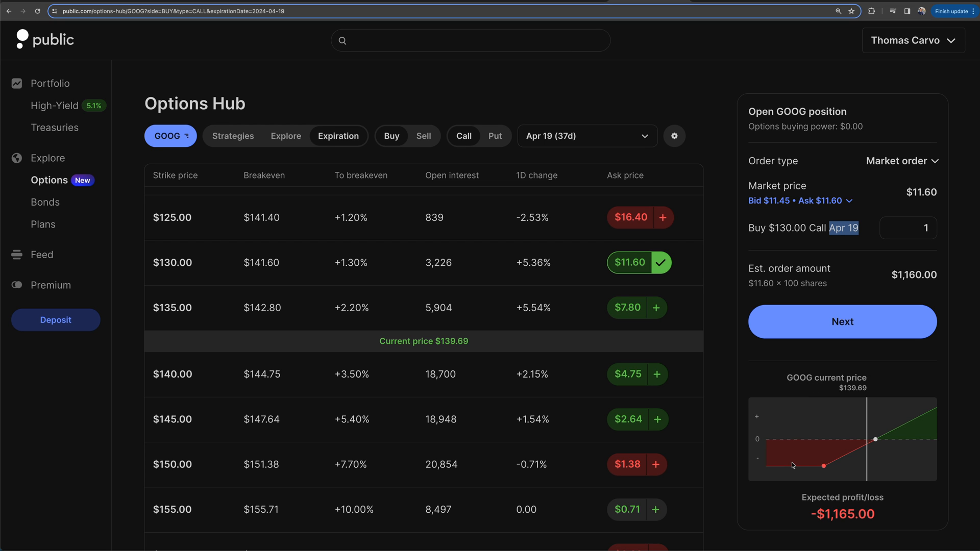
{"action": "mouse_move", "coordinate": [905, 432]}
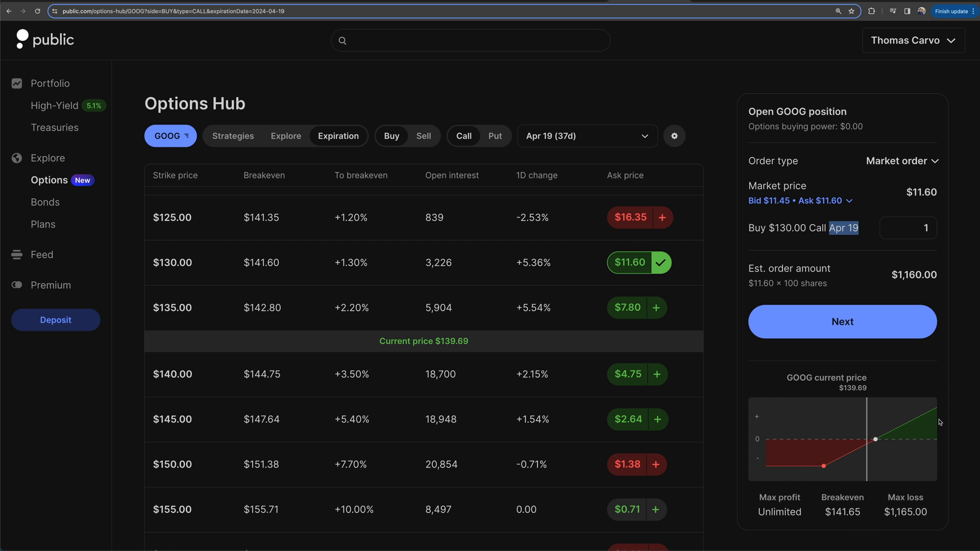
{"action": "mouse_move", "coordinate": [967, 395]}
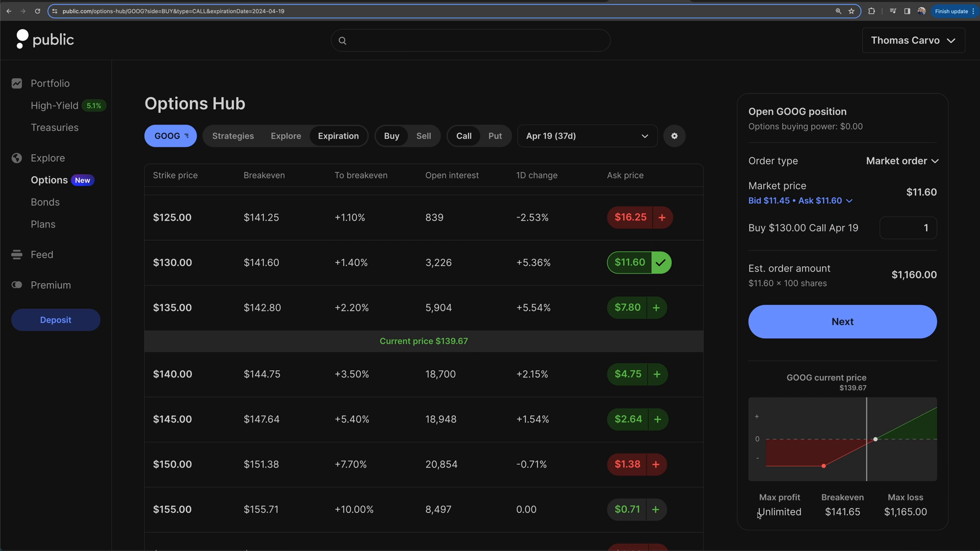
{"action": "mouse_move", "coordinate": [945, 513]}
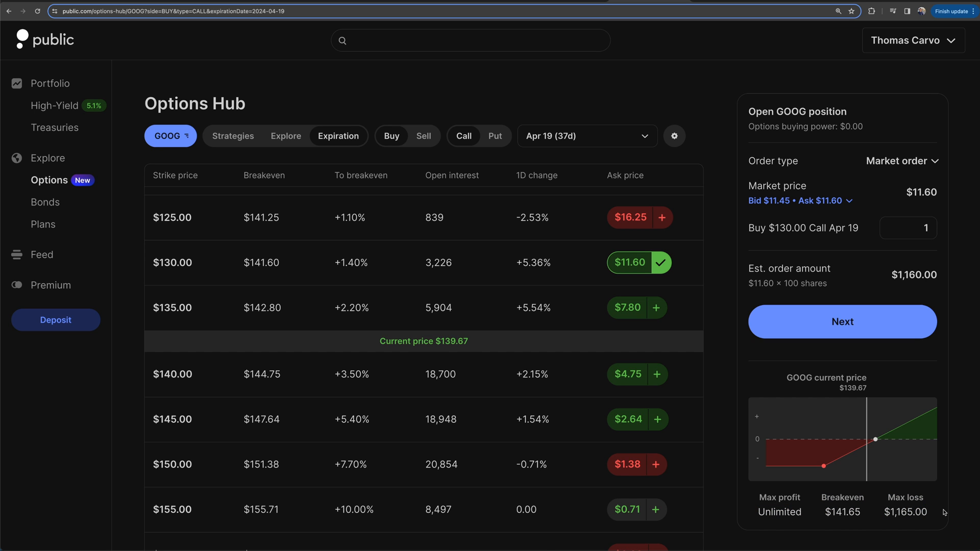
{"action": "scroll", "scroll_direction": "down", "scroll_amount": 3}
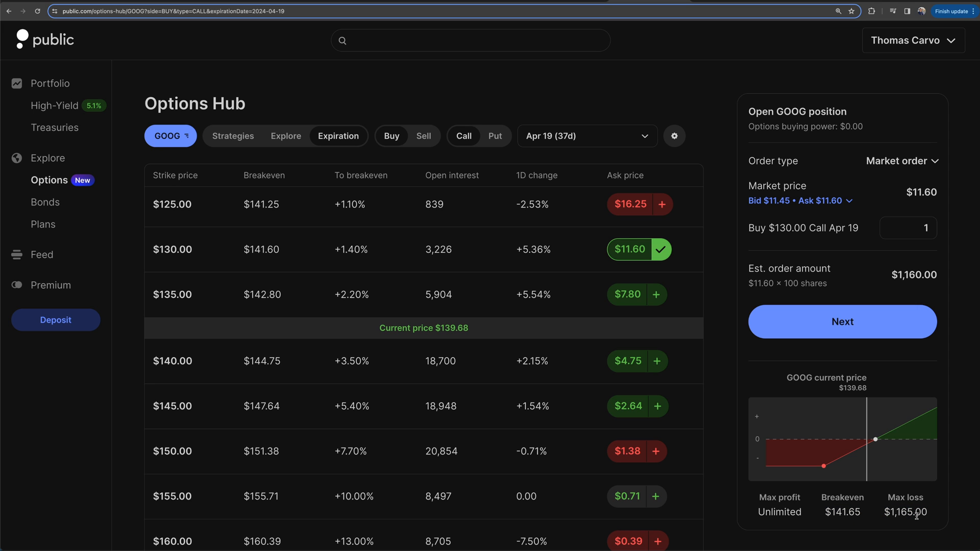
{"action": "mouse_move", "coordinate": [898, 523]}
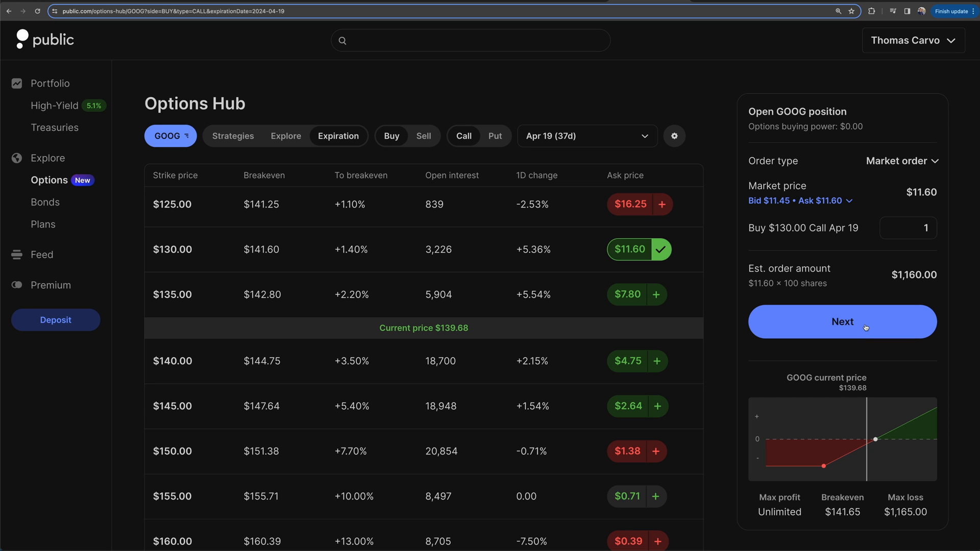
{"action": "mouse_move", "coordinate": [853, 304]}
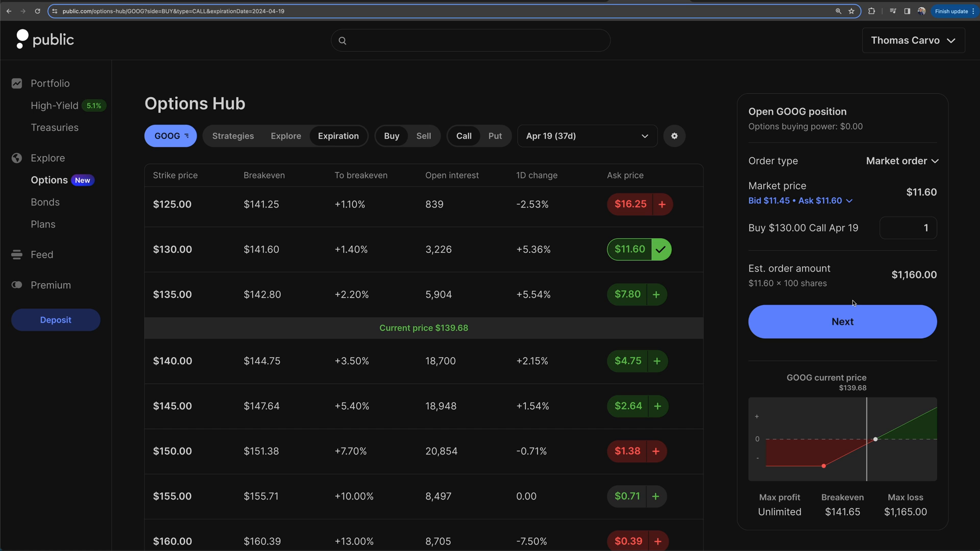
{"action": "mouse_move", "coordinate": [777, 317]}
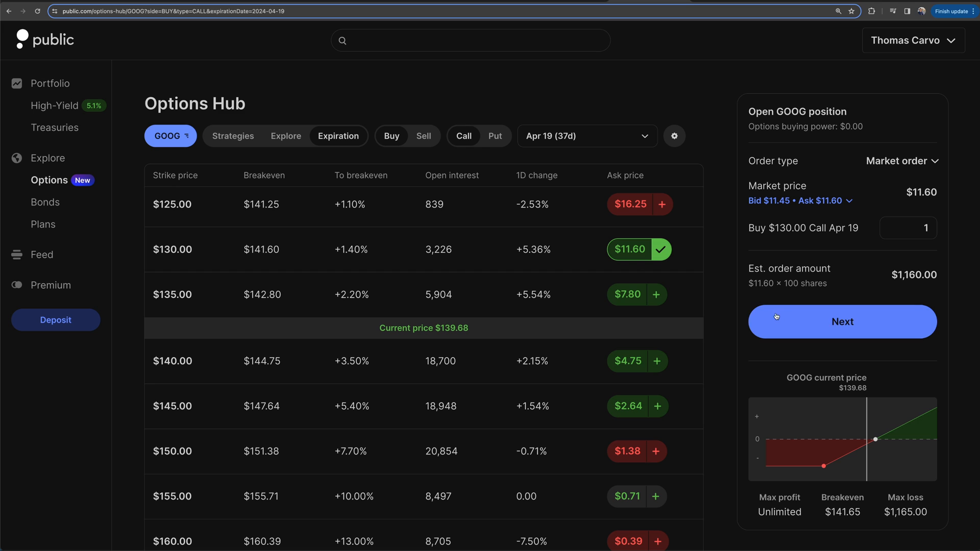
{"action": "mouse_move", "coordinate": [721, 323]}
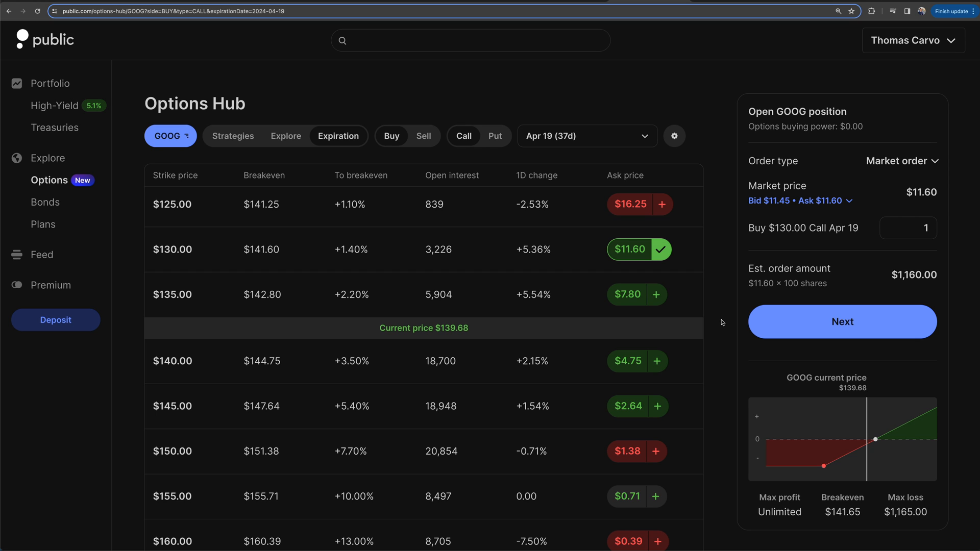
{"action": "mouse_move", "coordinate": [288, 48]}
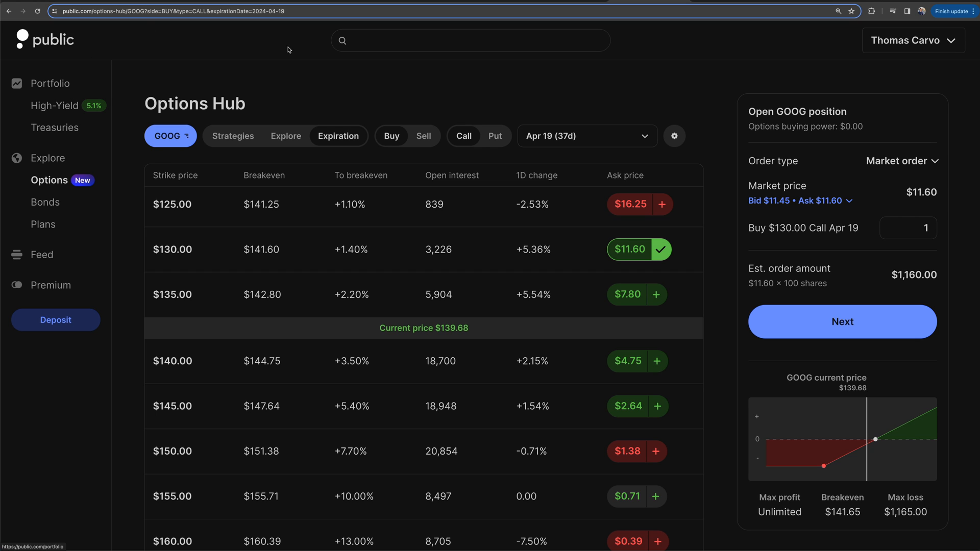
{"action": "left_click", "coordinate": [285, 136]}
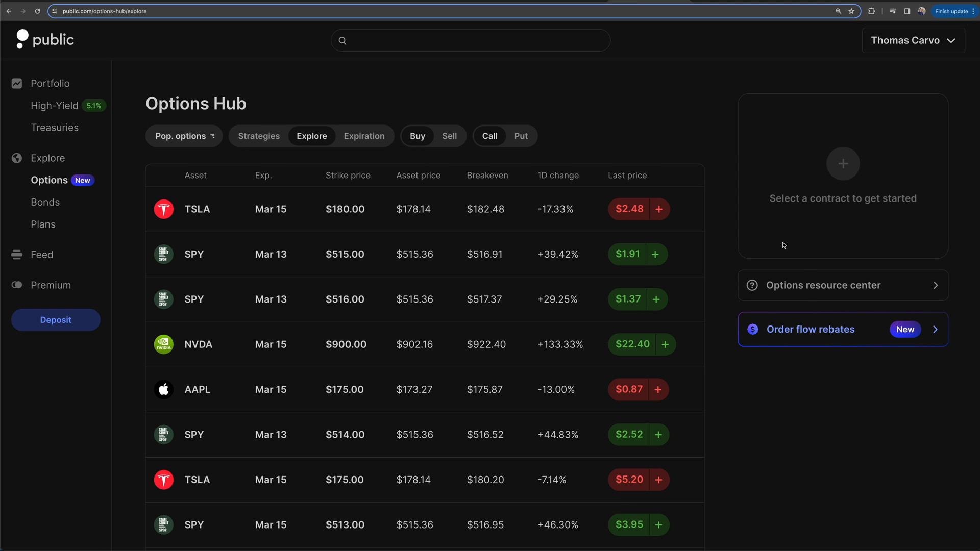
{"action": "mouse_move", "coordinate": [49, 180]}
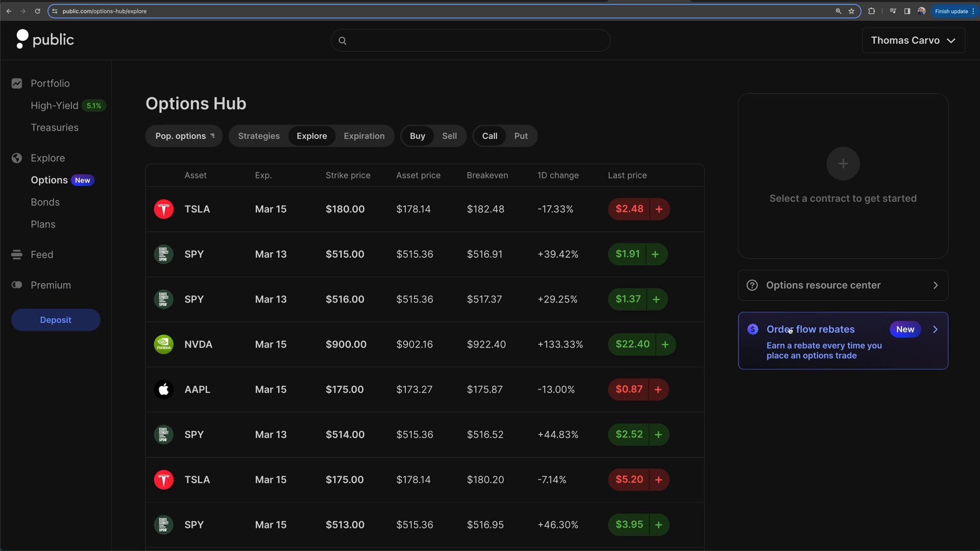
{"action": "left_click", "coordinate": [811, 329]}
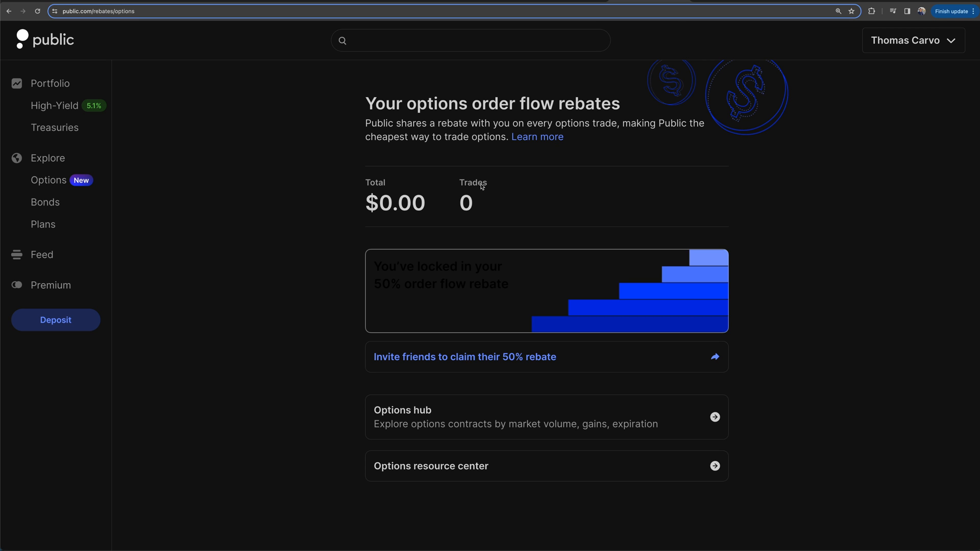
{"action": "mouse_move", "coordinate": [504, 108]}
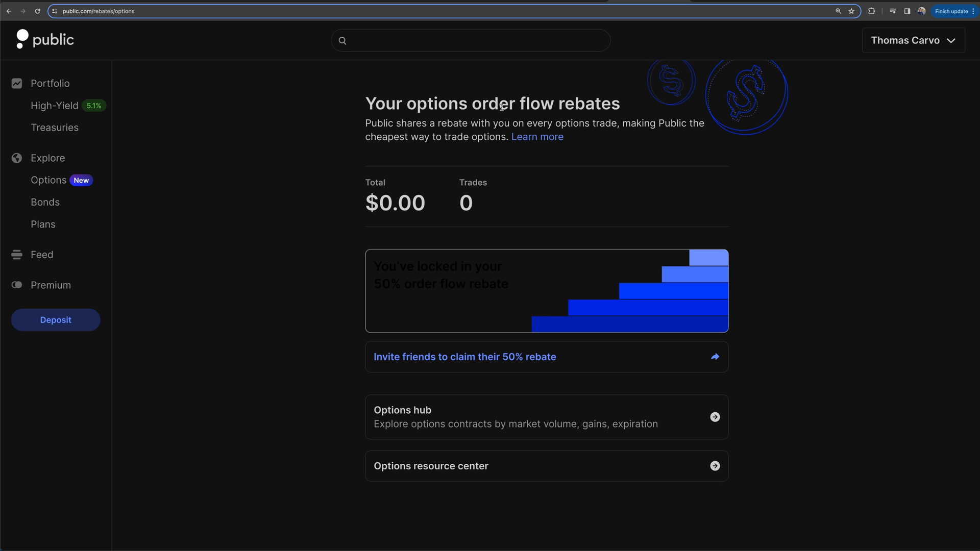
{"action": "mouse_move", "coordinate": [411, 346]}
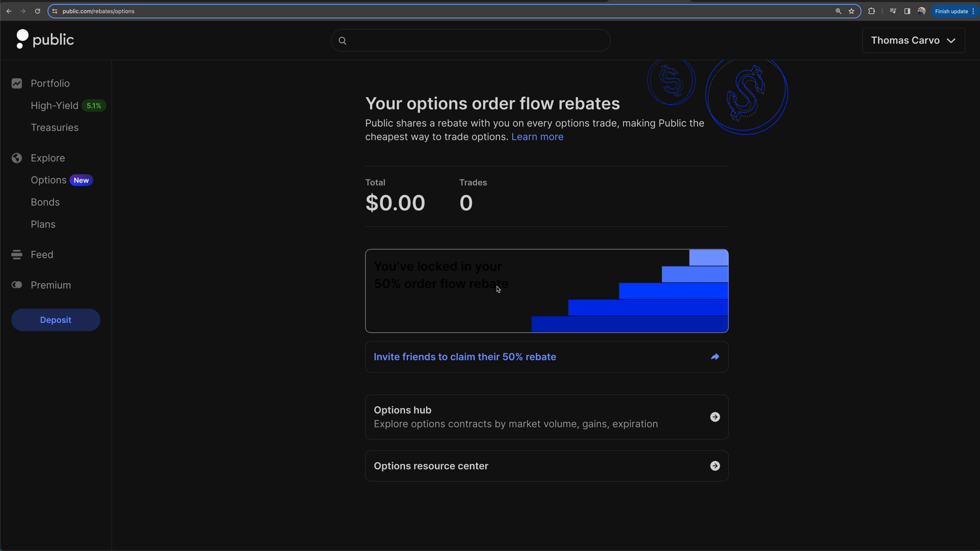
Step: Read the 50% Order Flow Rebate article, then go to Options in the sidebar
{"action": "left_click", "coordinate": [431, 465]}
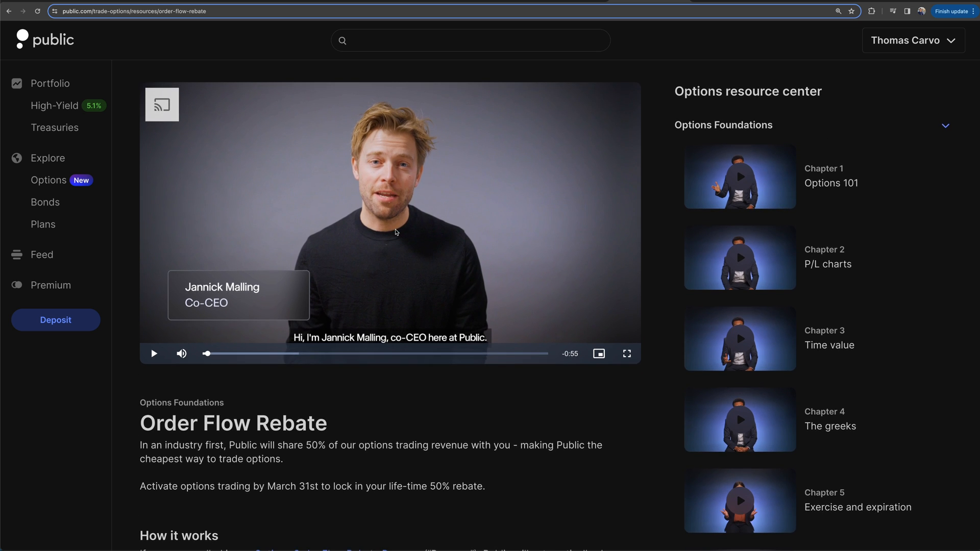
{"action": "scroll", "scroll_direction": "down", "scroll_amount": 3}
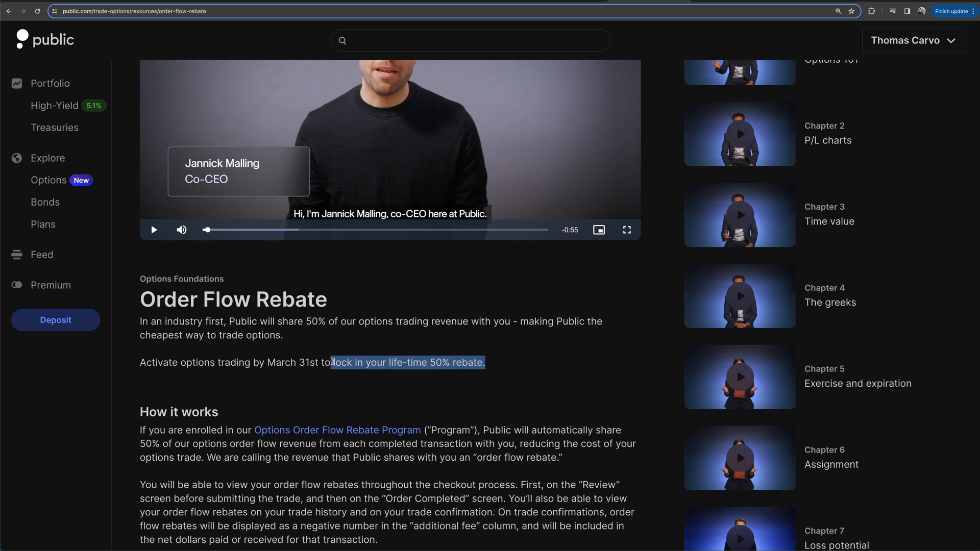
{"action": "scroll", "scroll_direction": "down", "scroll_amount": 3}
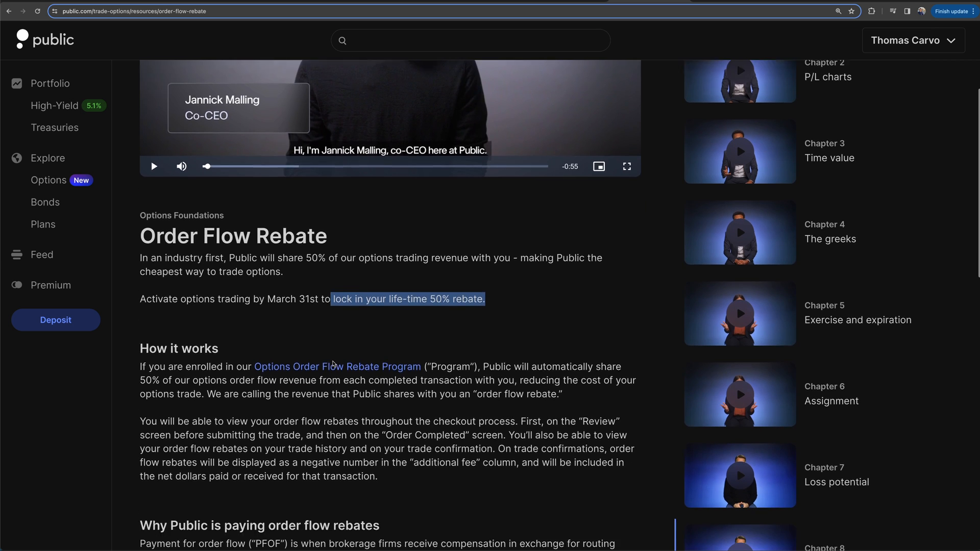
{"action": "scroll", "scroll_direction": "down", "scroll_amount": 3}
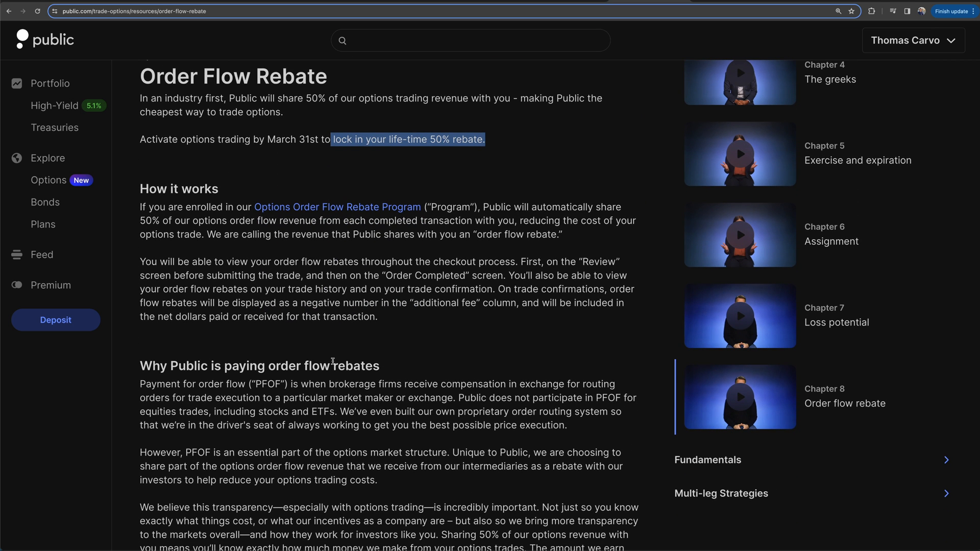
{"action": "scroll", "scroll_direction": "down", "scroll_amount": 3}
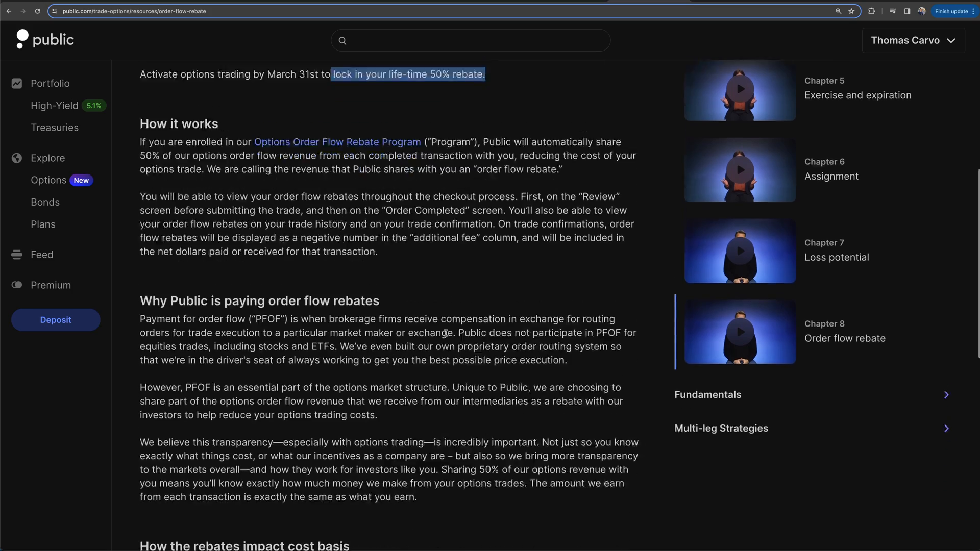
{"action": "scroll", "scroll_direction": "down", "scroll_amount": 3}
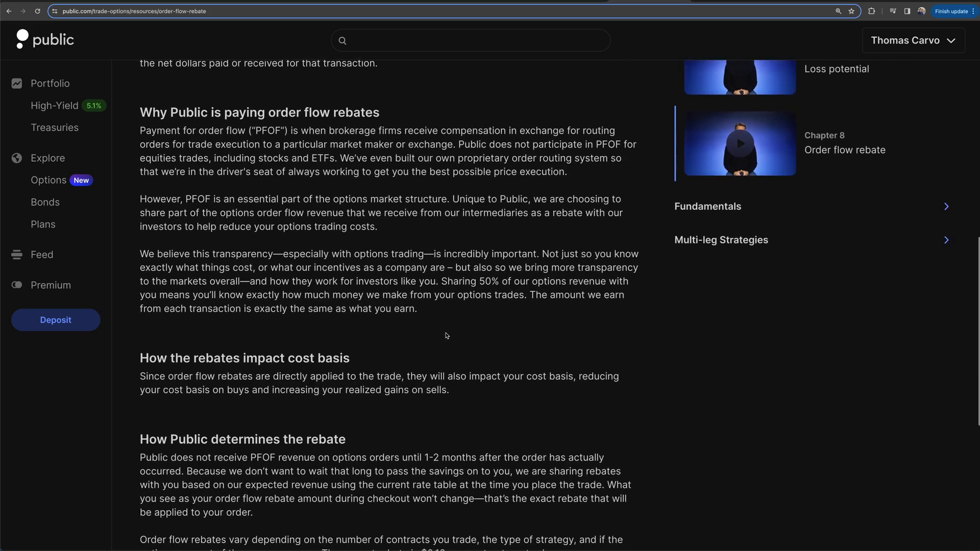
{"action": "scroll", "scroll_direction": "up", "scroll_amount": 3}
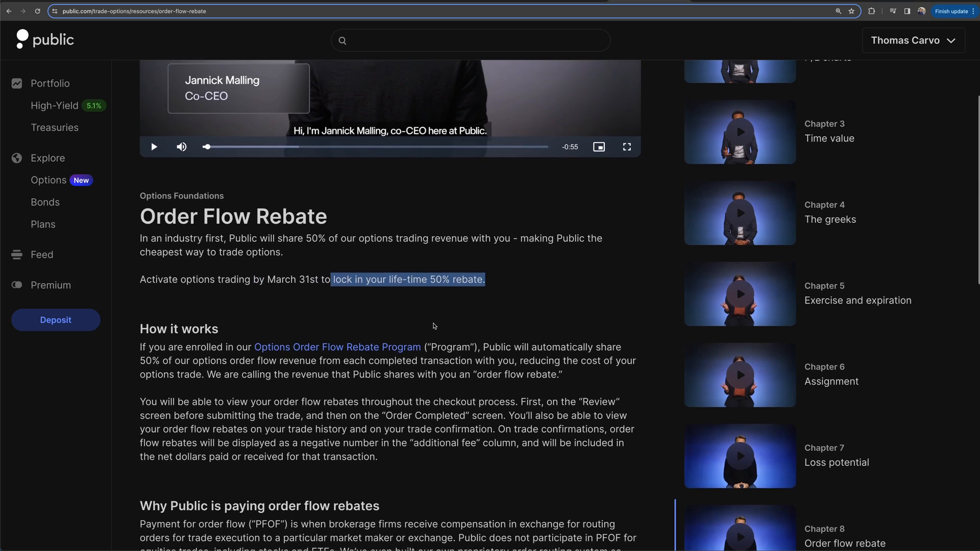
{"action": "left_click", "coordinate": [48, 180]}
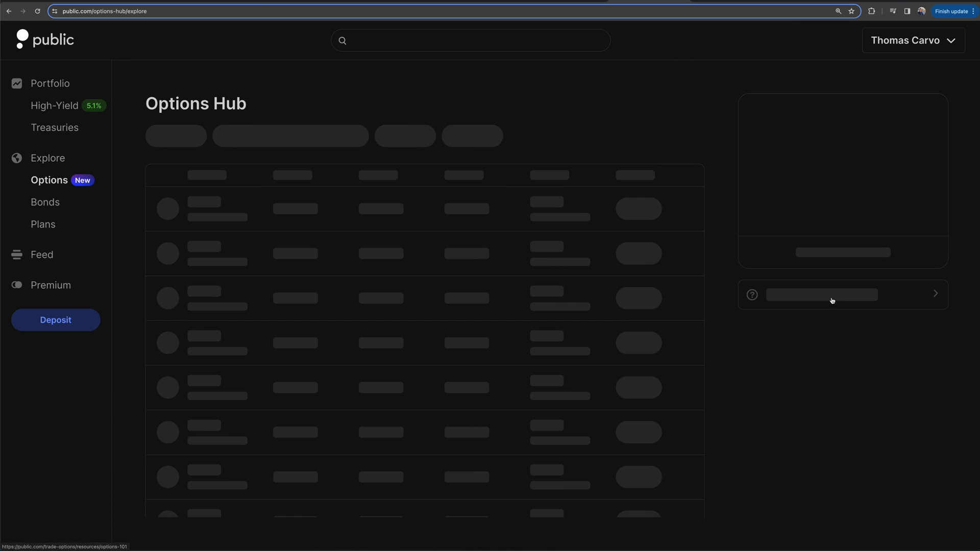
{"action": "left_click", "coordinate": [832, 294]}
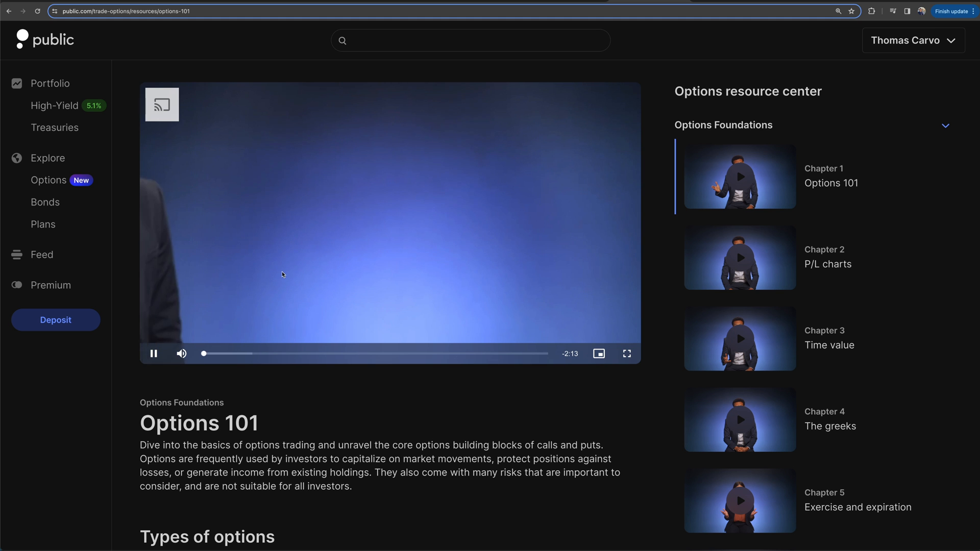
{"action": "left_click", "coordinate": [154, 353]}
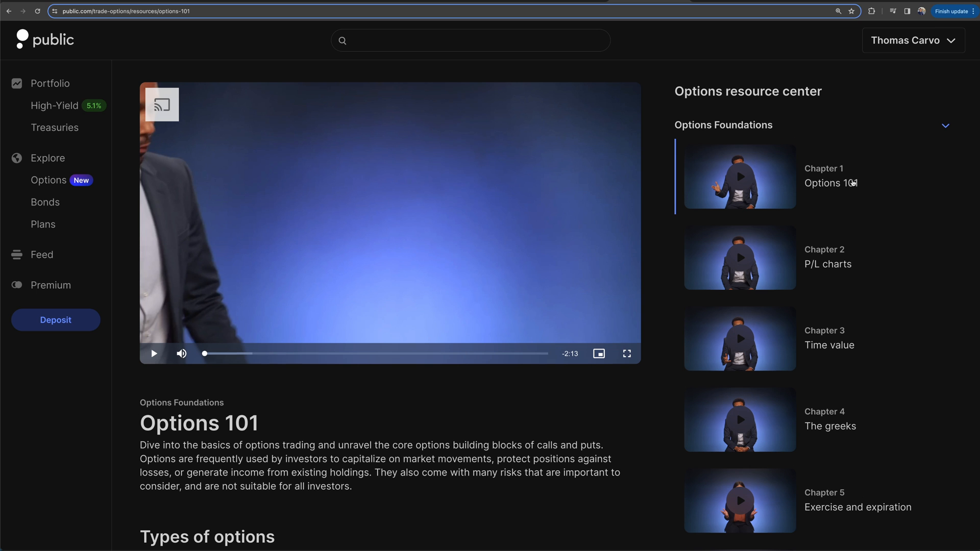
{"action": "scroll", "scroll_direction": "down", "scroll_amount": 3}
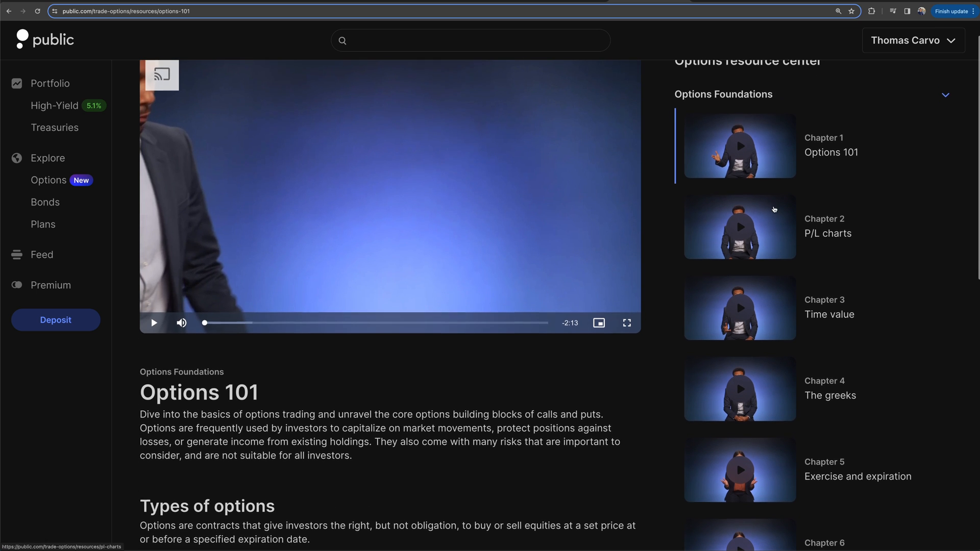
{"action": "scroll", "scroll_direction": "down", "scroll_amount": 3}
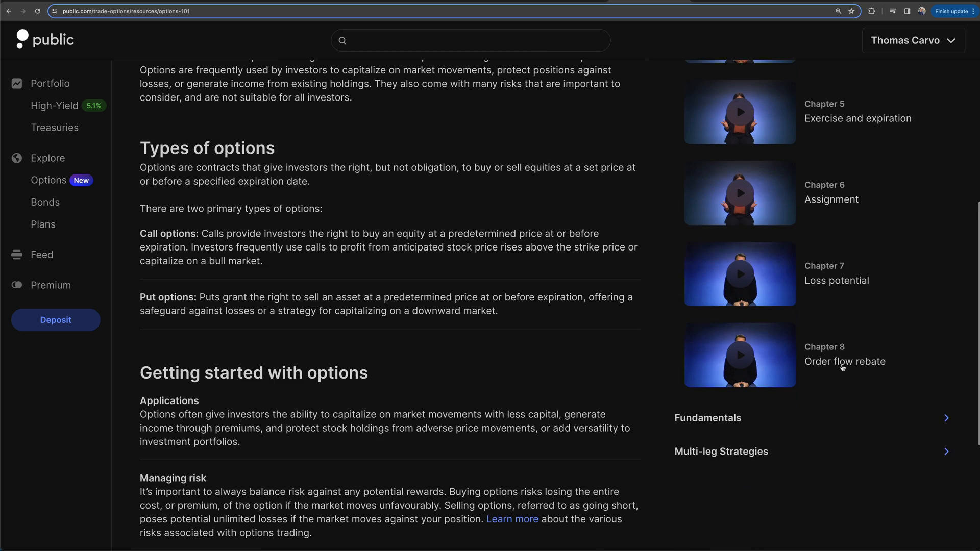
{"action": "scroll", "scroll_direction": "down", "scroll_amount": 3}
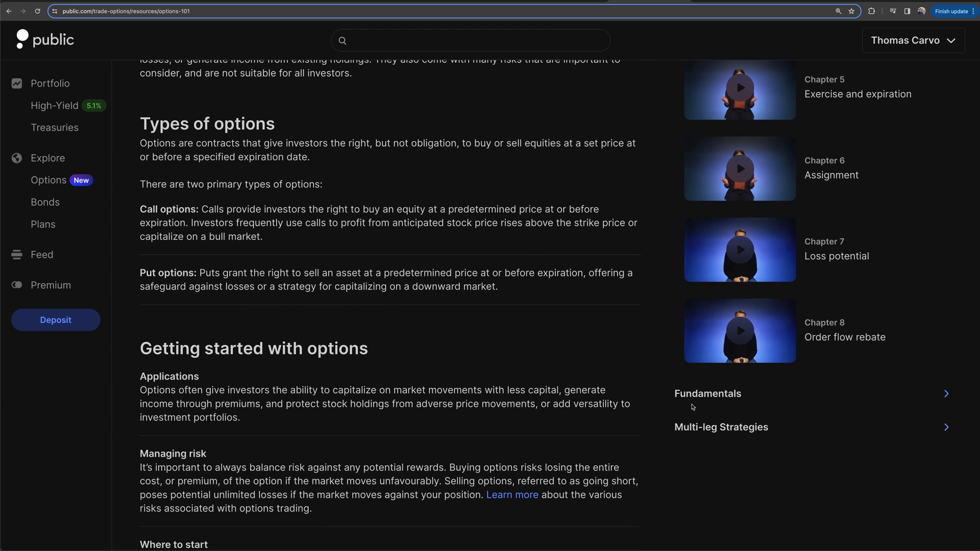
{"action": "mouse_move", "coordinate": [810, 420]}
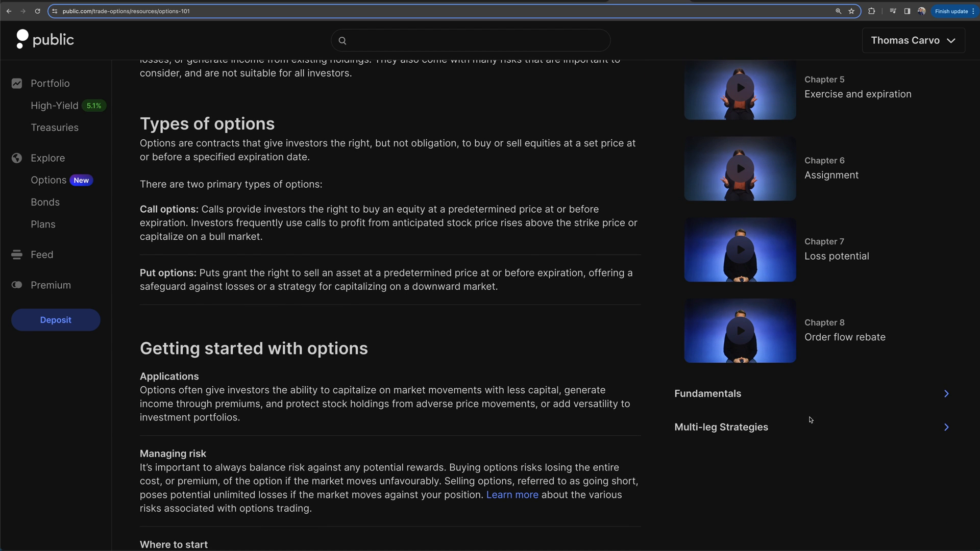
{"action": "left_click", "coordinate": [720, 427]}
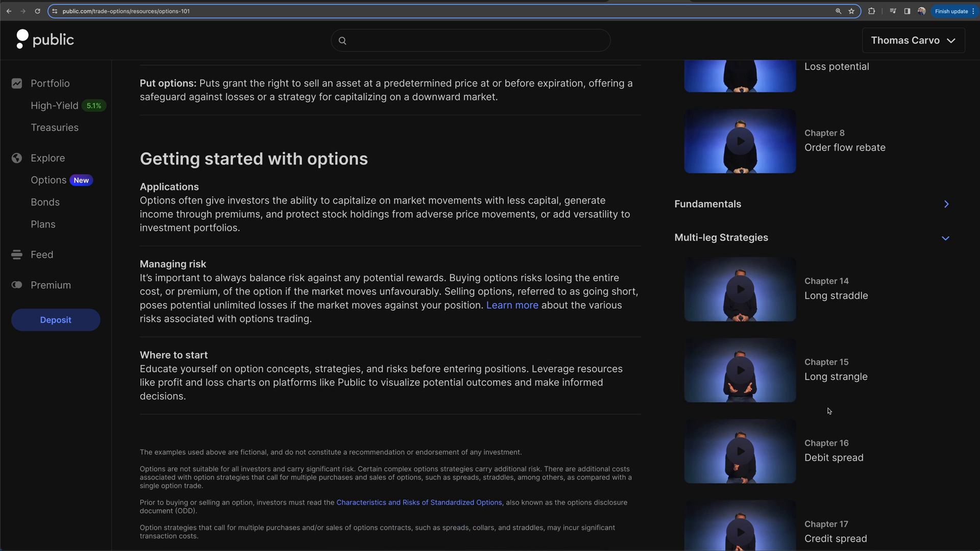
{"action": "scroll", "scroll_direction": "down", "scroll_amount": 3}
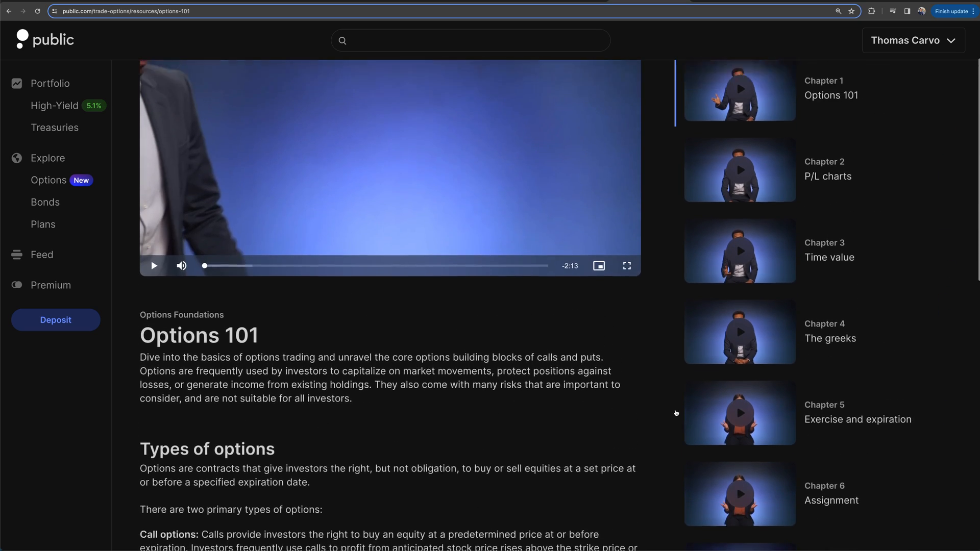
{"action": "scroll", "scroll_direction": "up", "scroll_amount": 3}
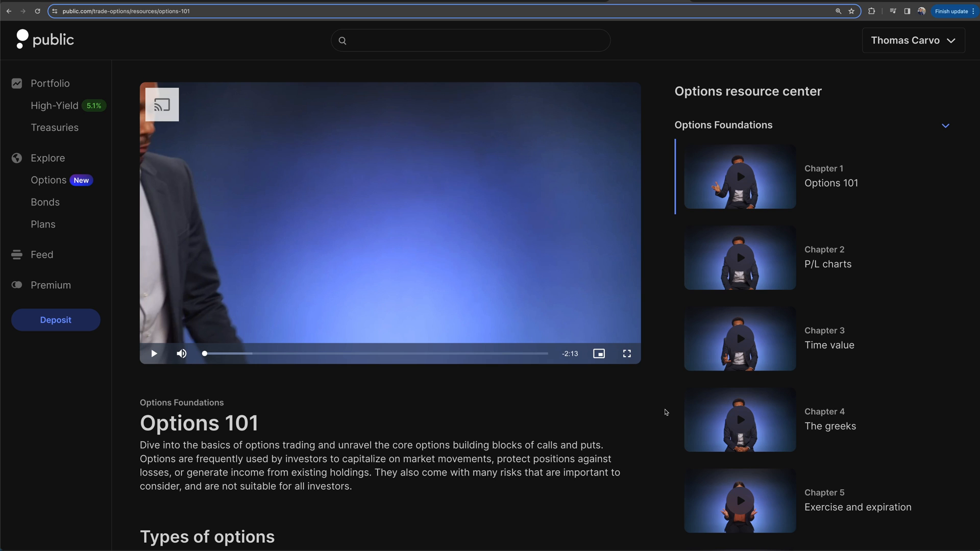
{"action": "mouse_move", "coordinate": [658, 413]}
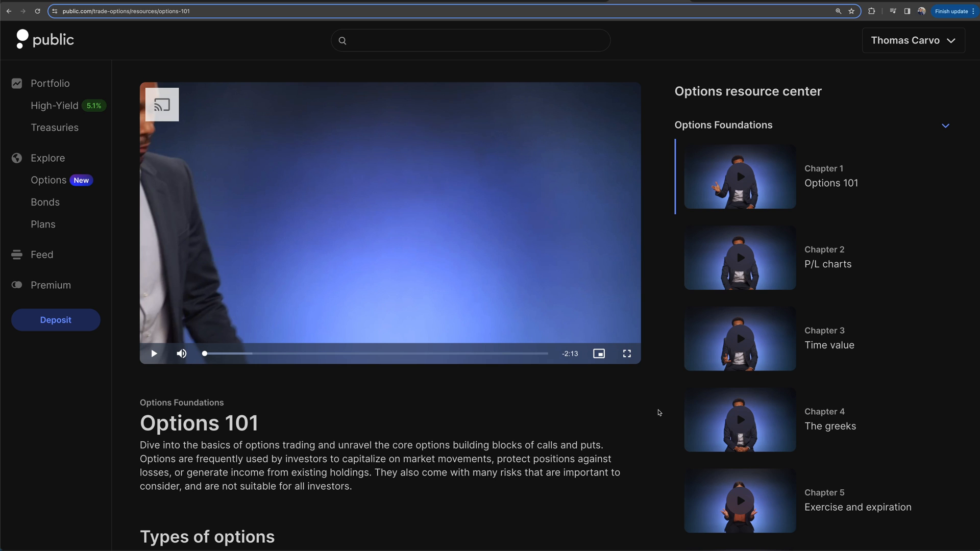
{"action": "mouse_move", "coordinate": [662, 413]}
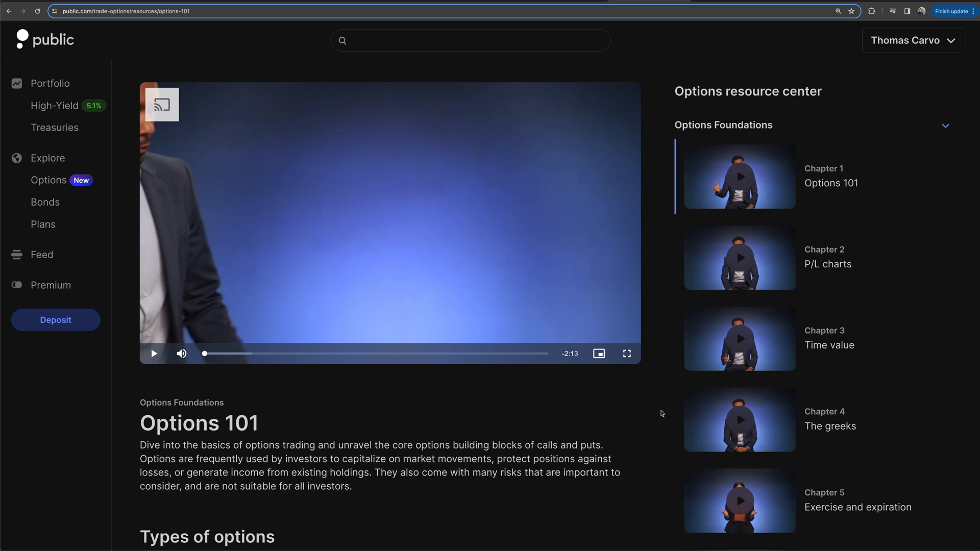
{"action": "mouse_move", "coordinate": [647, 420]}
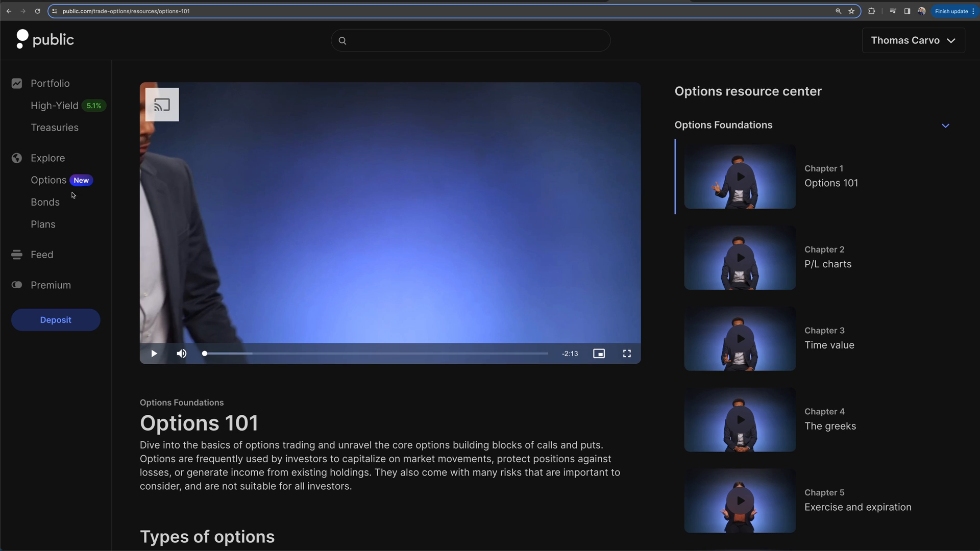
{"action": "mouse_move", "coordinate": [49, 180]}
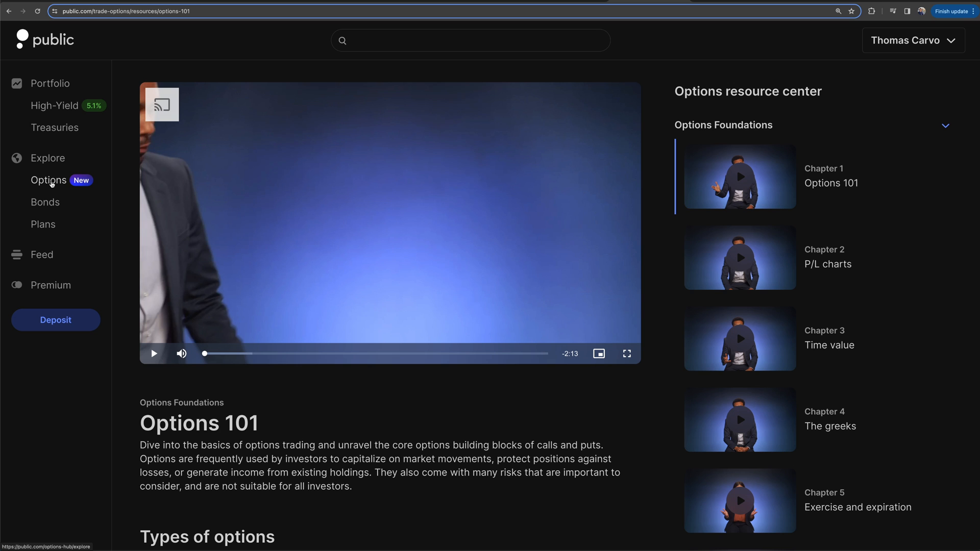
{"action": "left_click", "coordinate": [49, 180]}
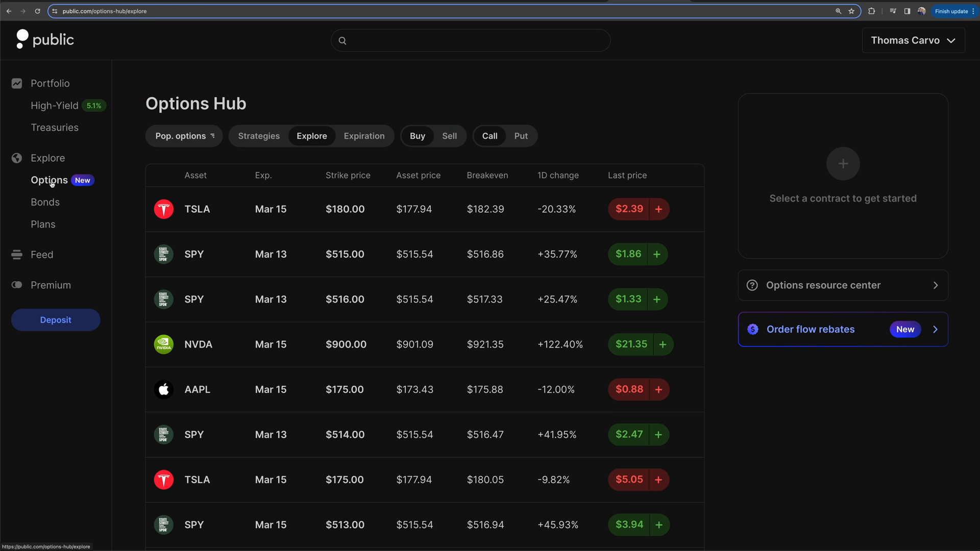
{"action": "mouse_move", "coordinate": [612, 122]}
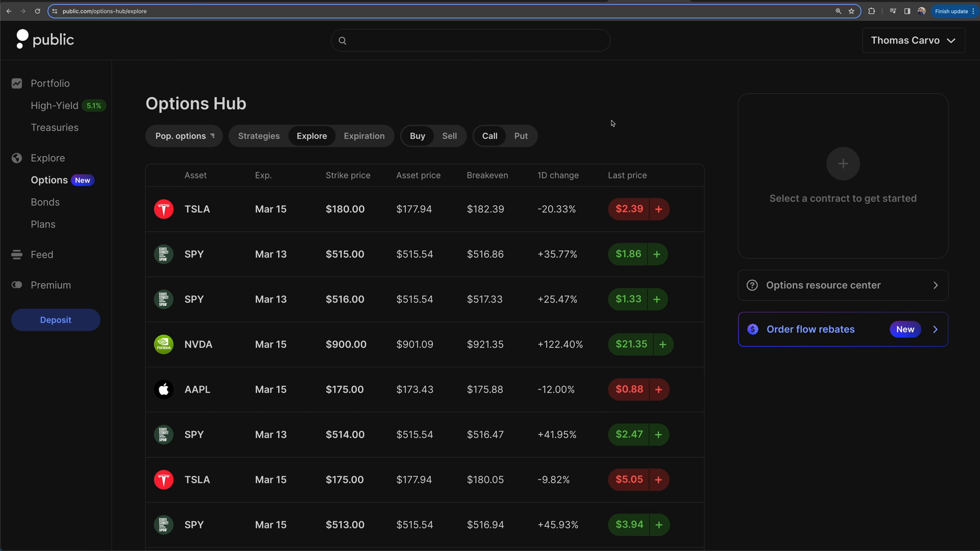